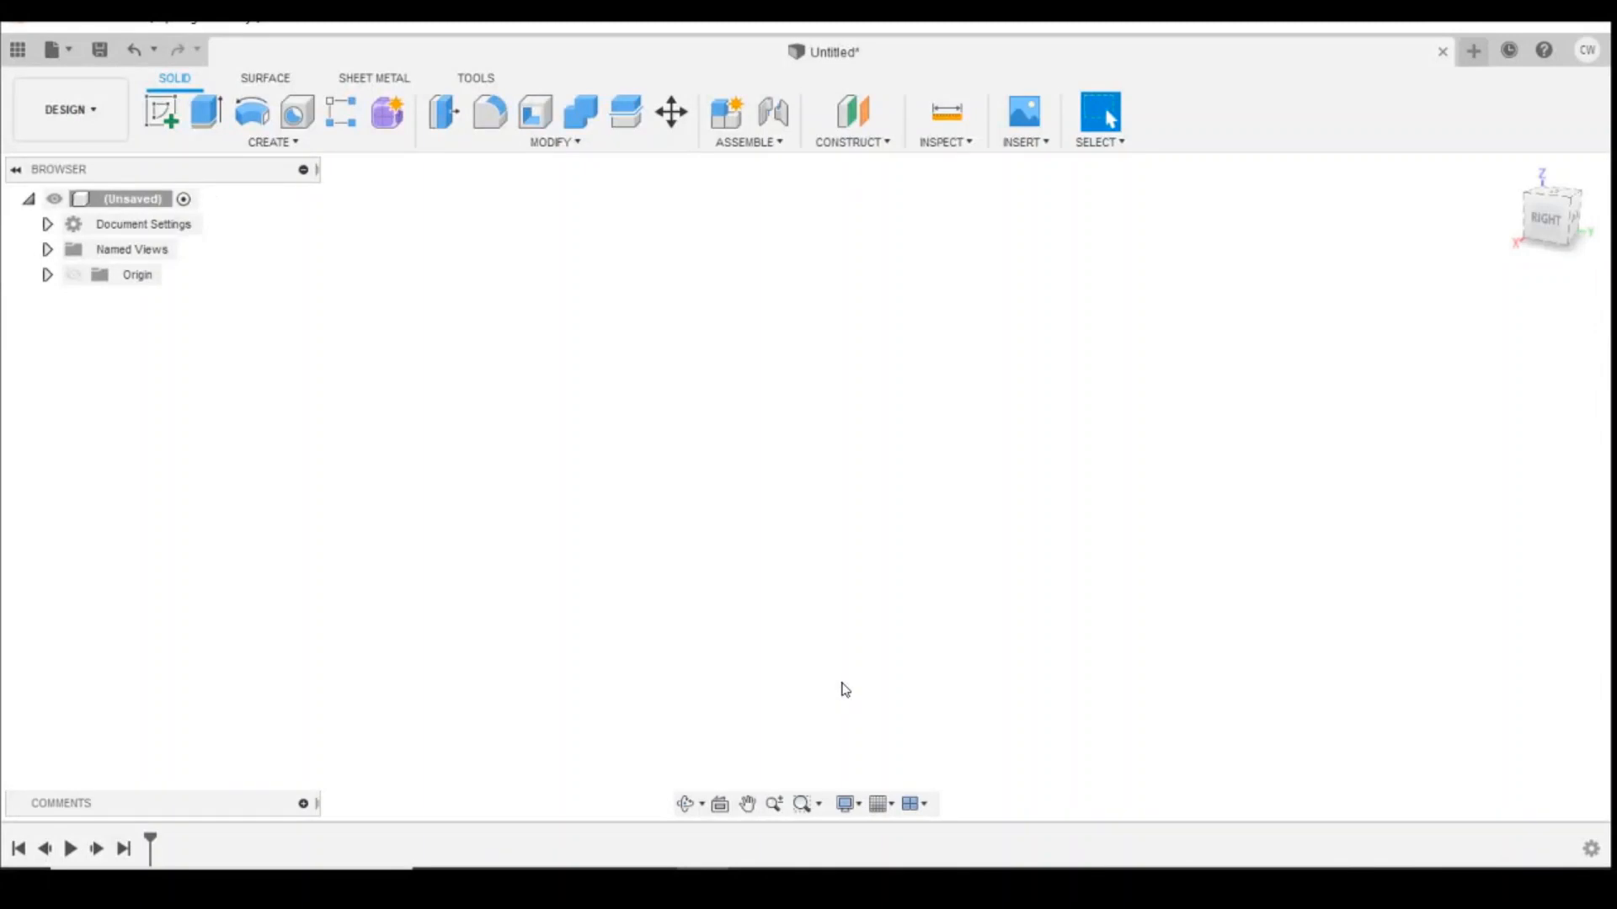
pyautogui.moveTo(848, 655)
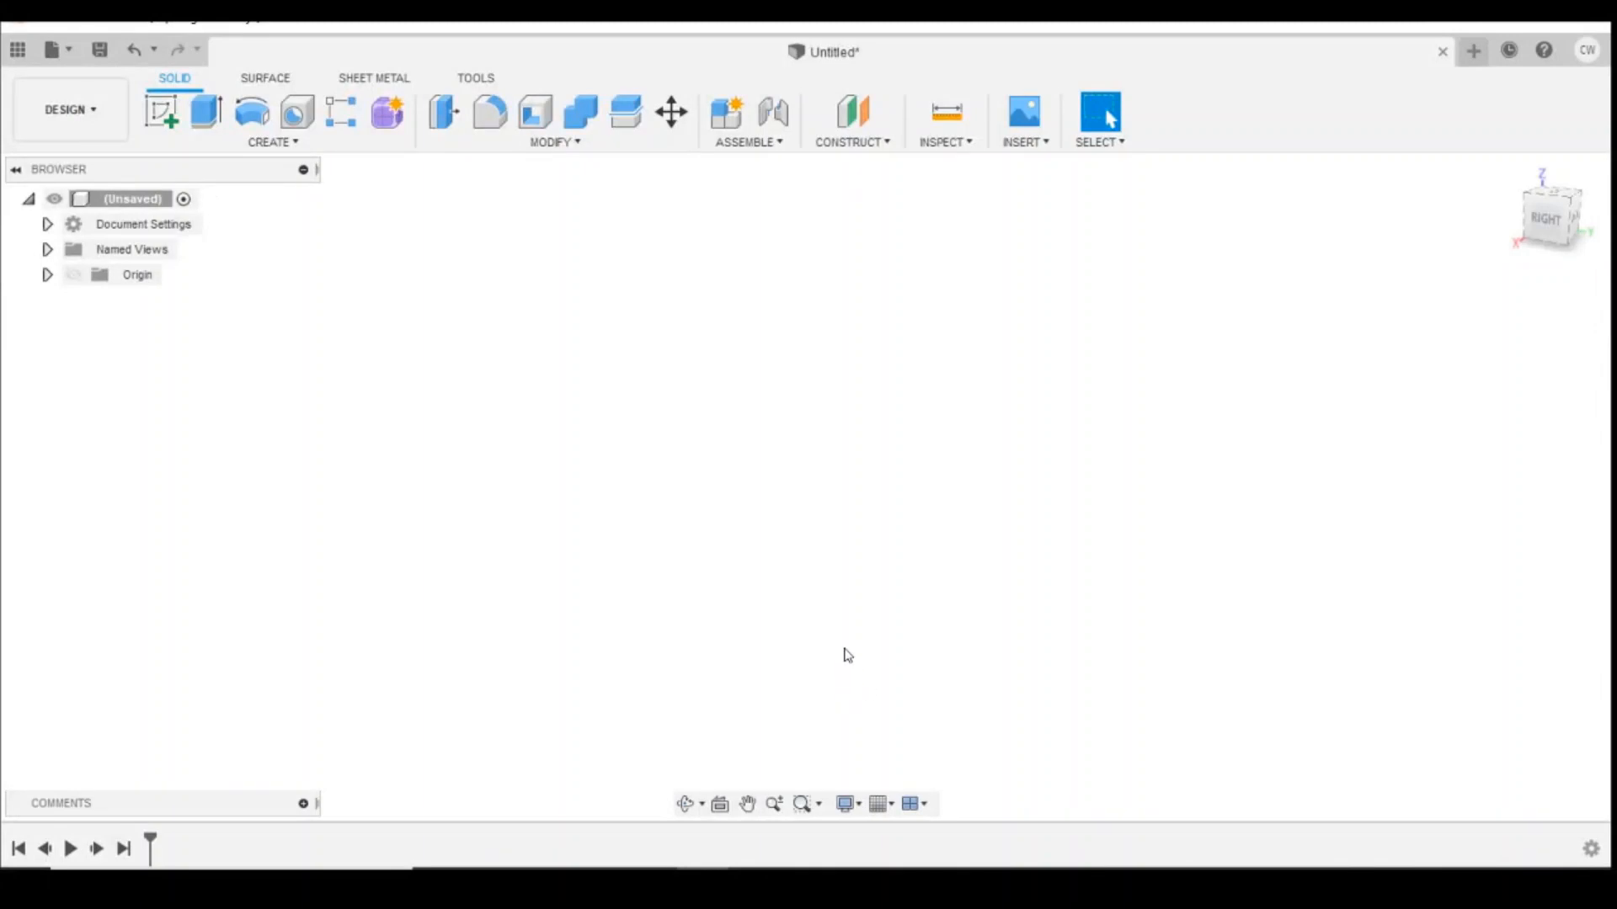
pyautogui.moveTo(828, 627)
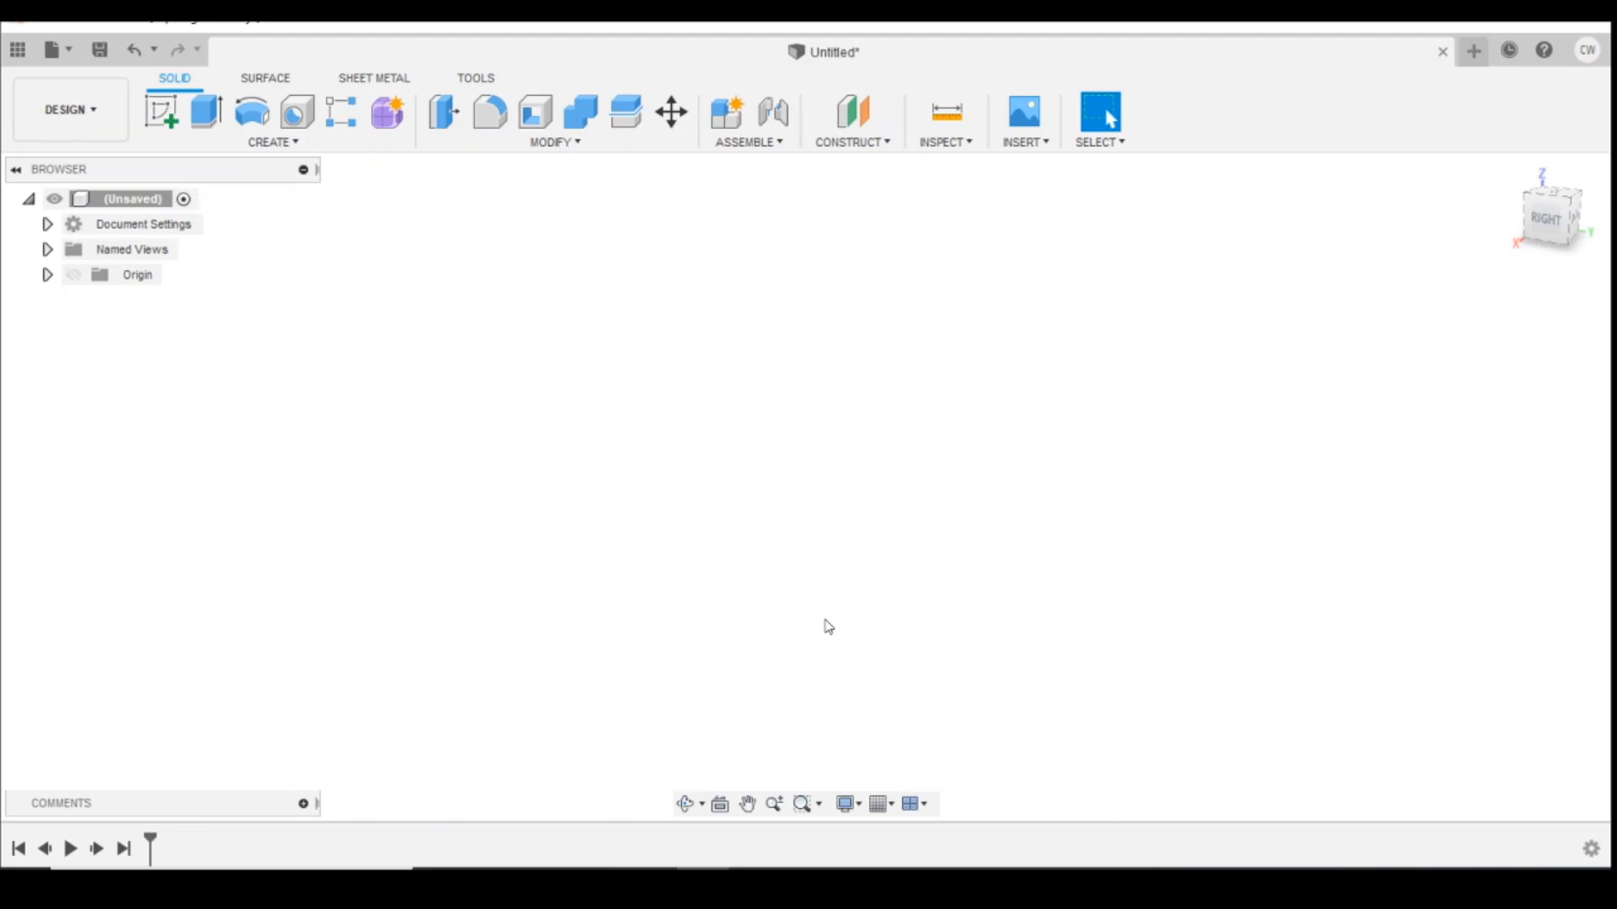
pyautogui.moveTo(826, 624)
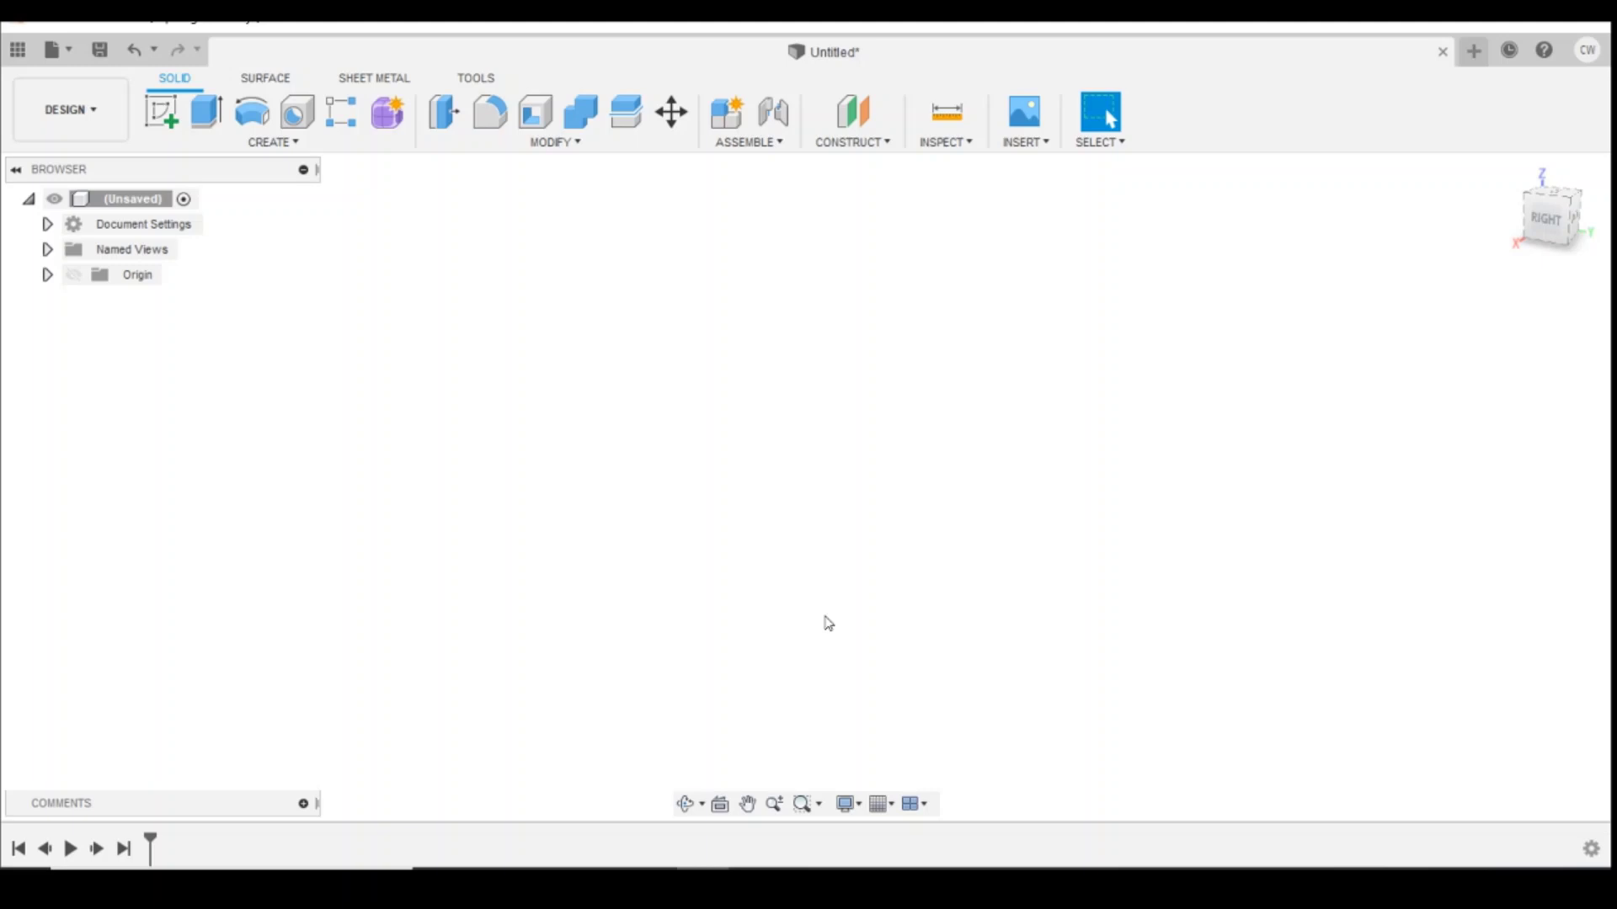
pyautogui.moveTo(260, 213)
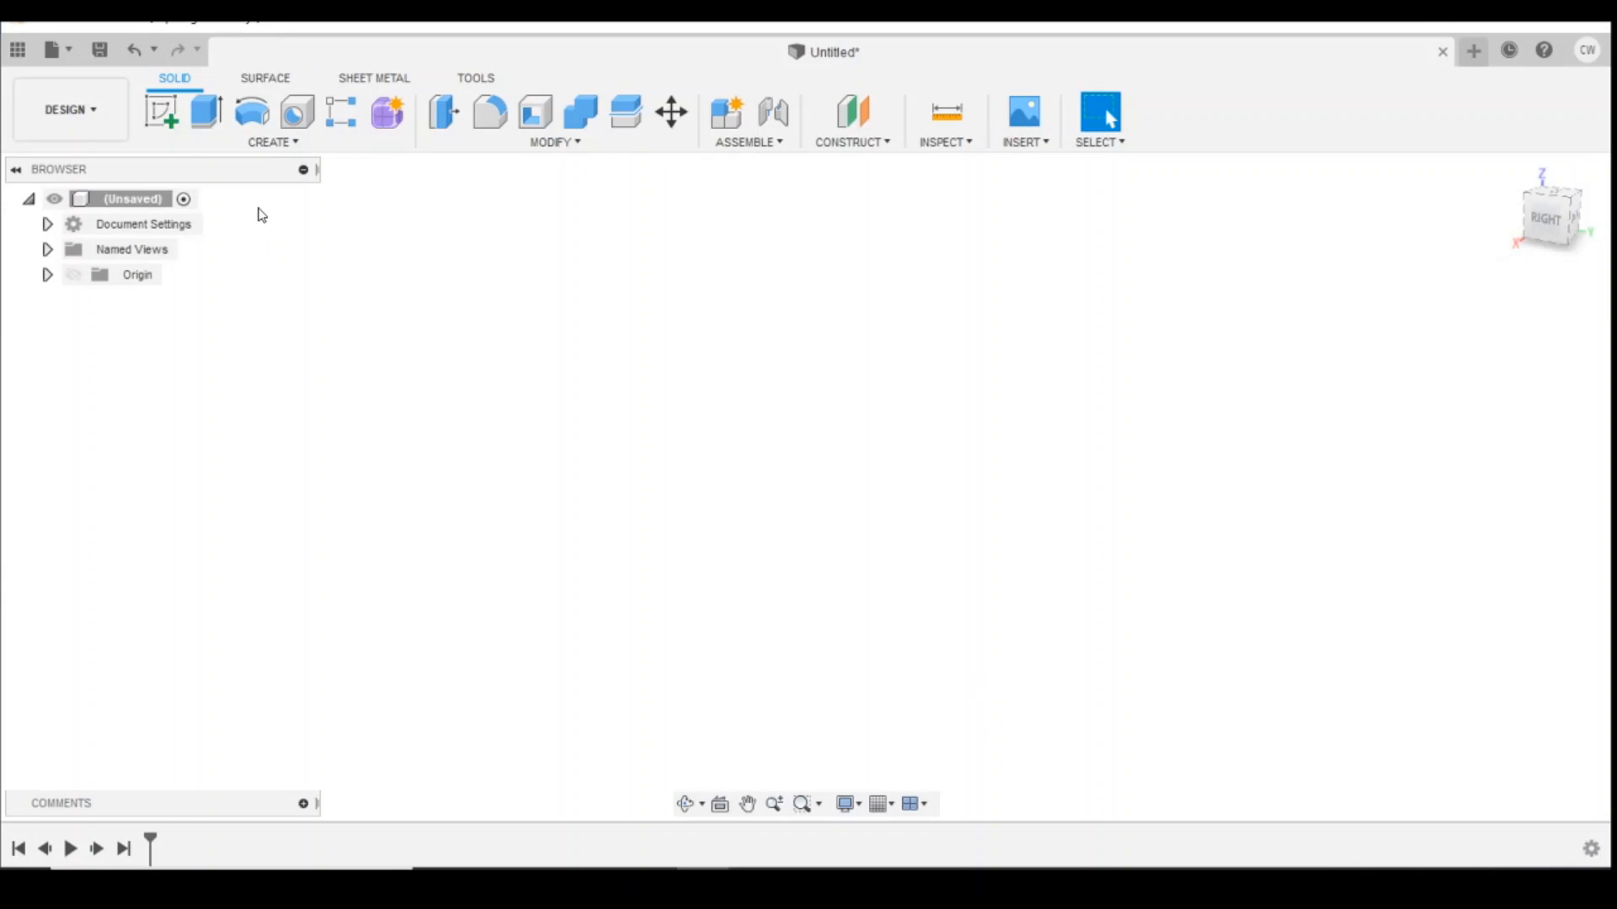
# Step: Start a sketch on the side plane and draw connected 3.60, 0.60 and 3.05 outline lines
pyautogui.click(175, 111)
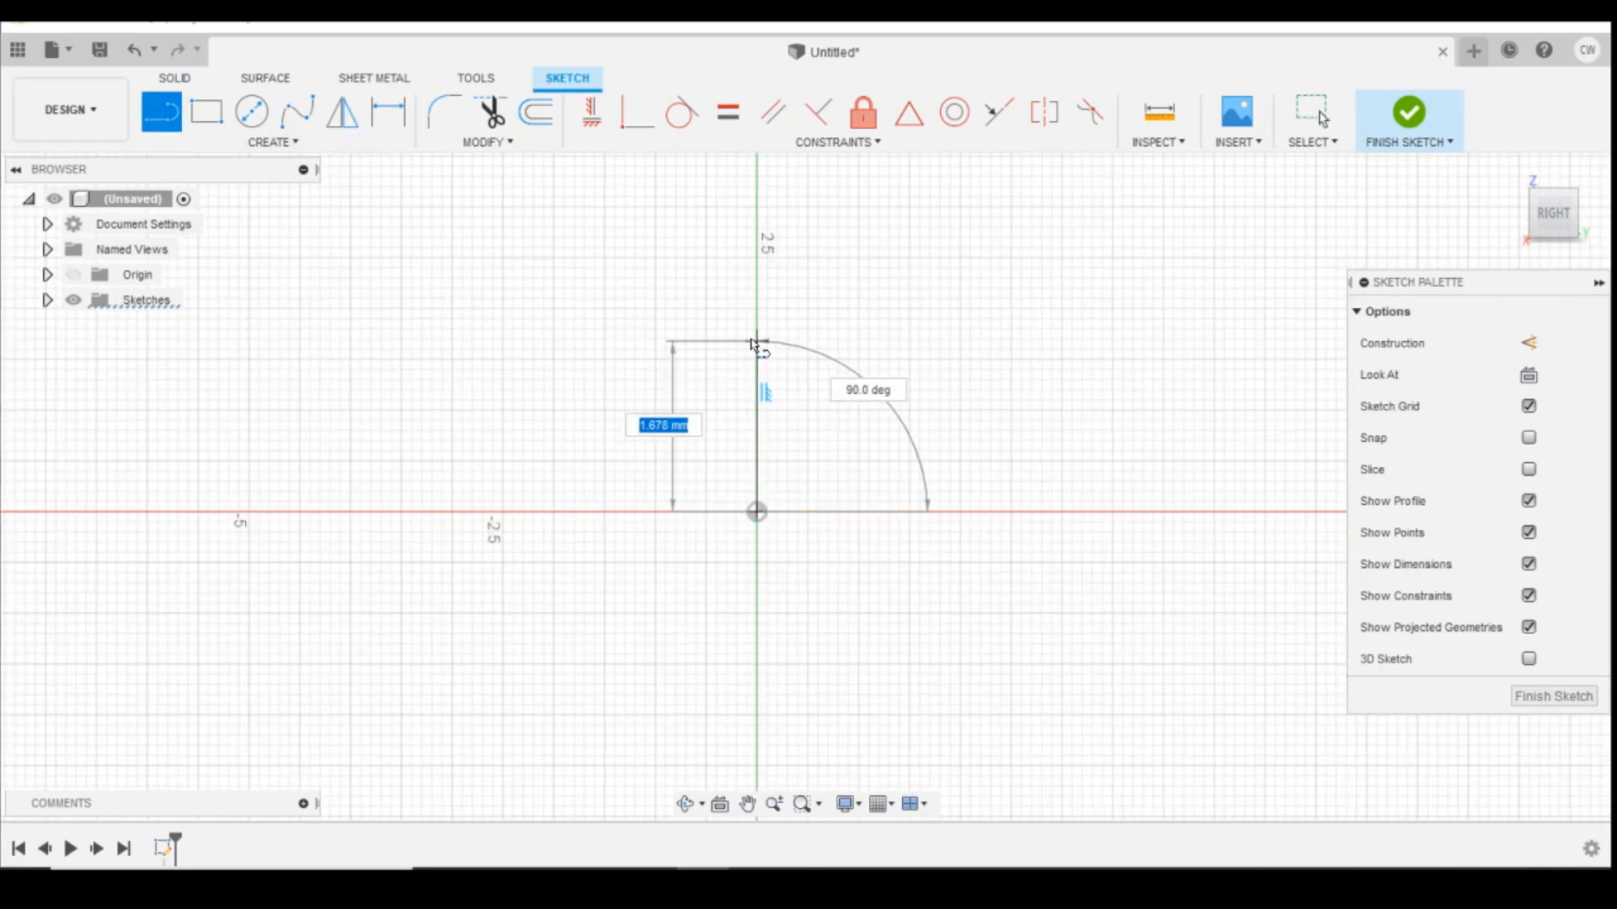
pyautogui.write('3.60')
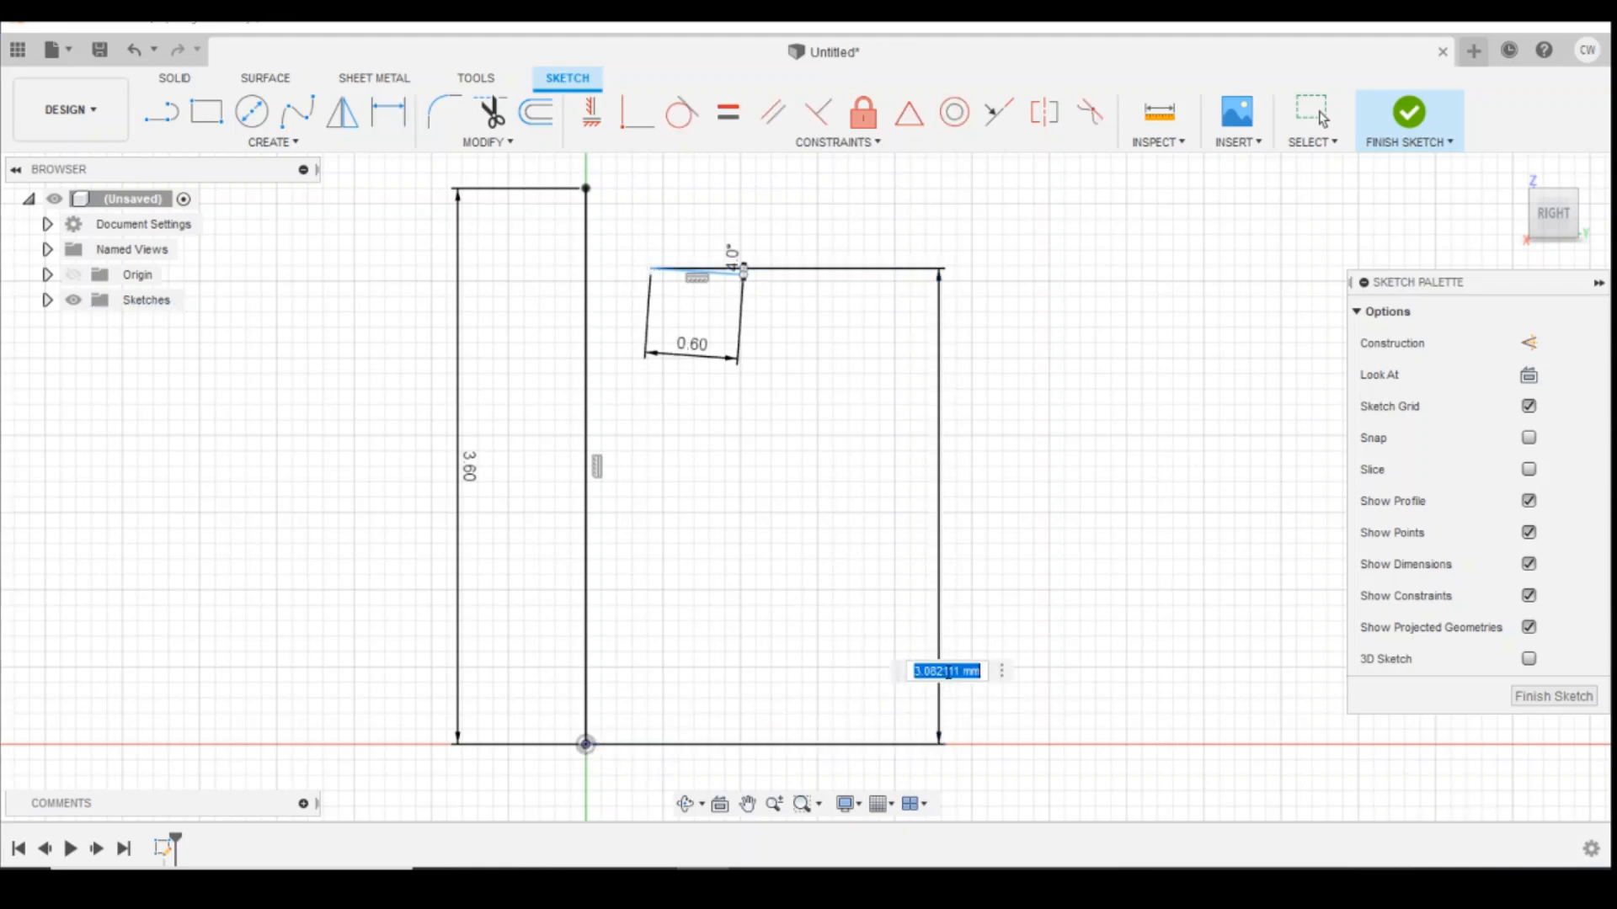
pyautogui.write('3')
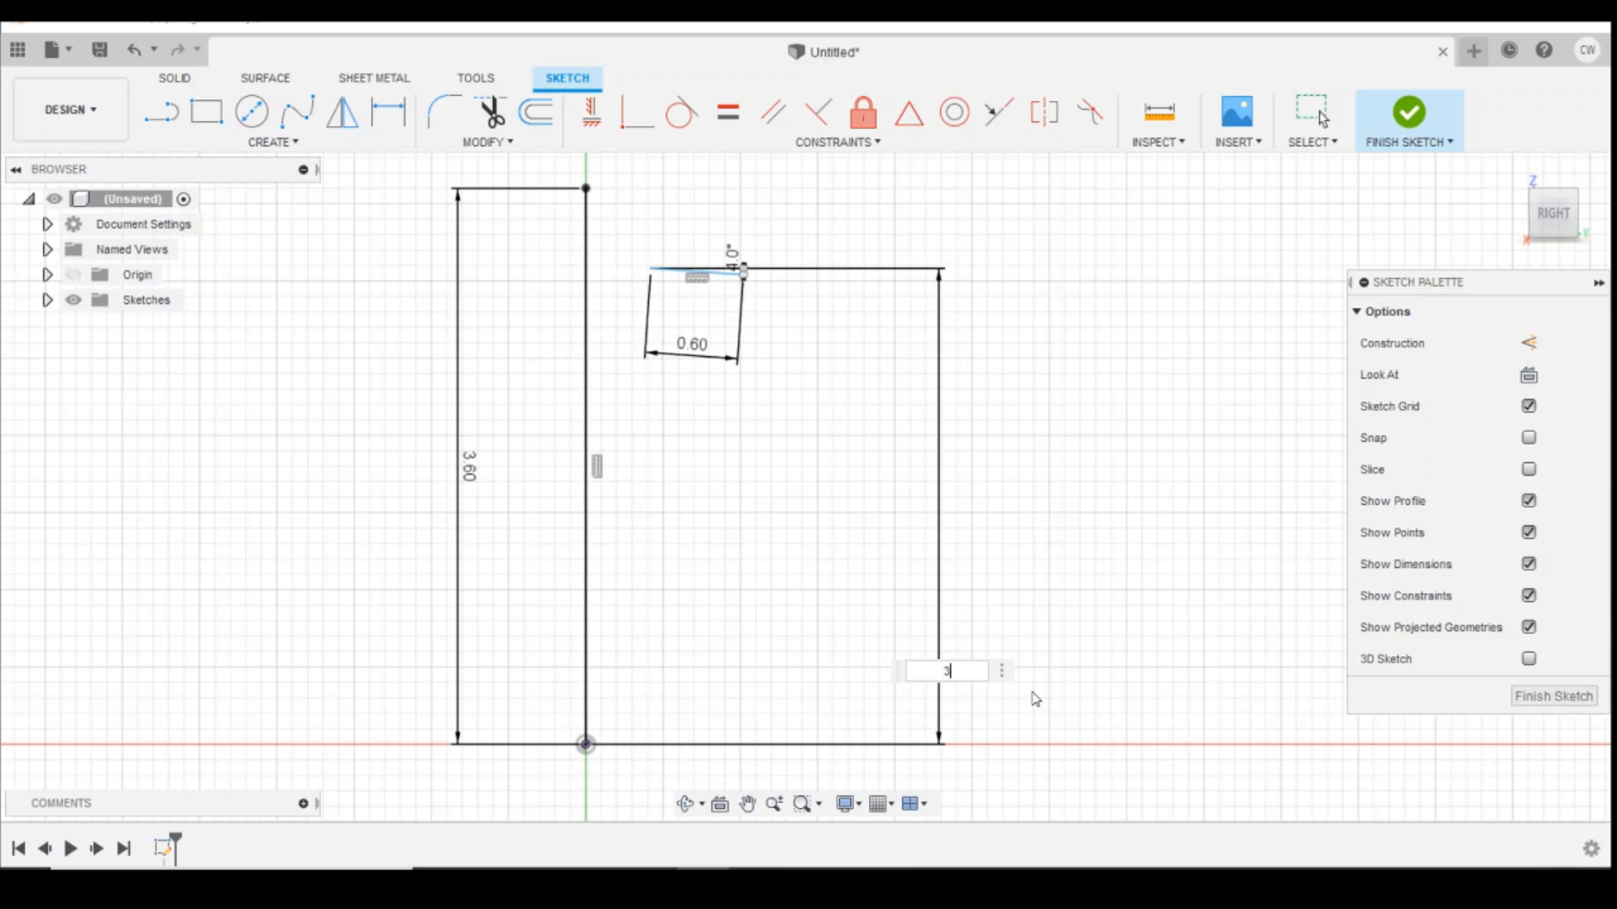
pyautogui.write('.05')
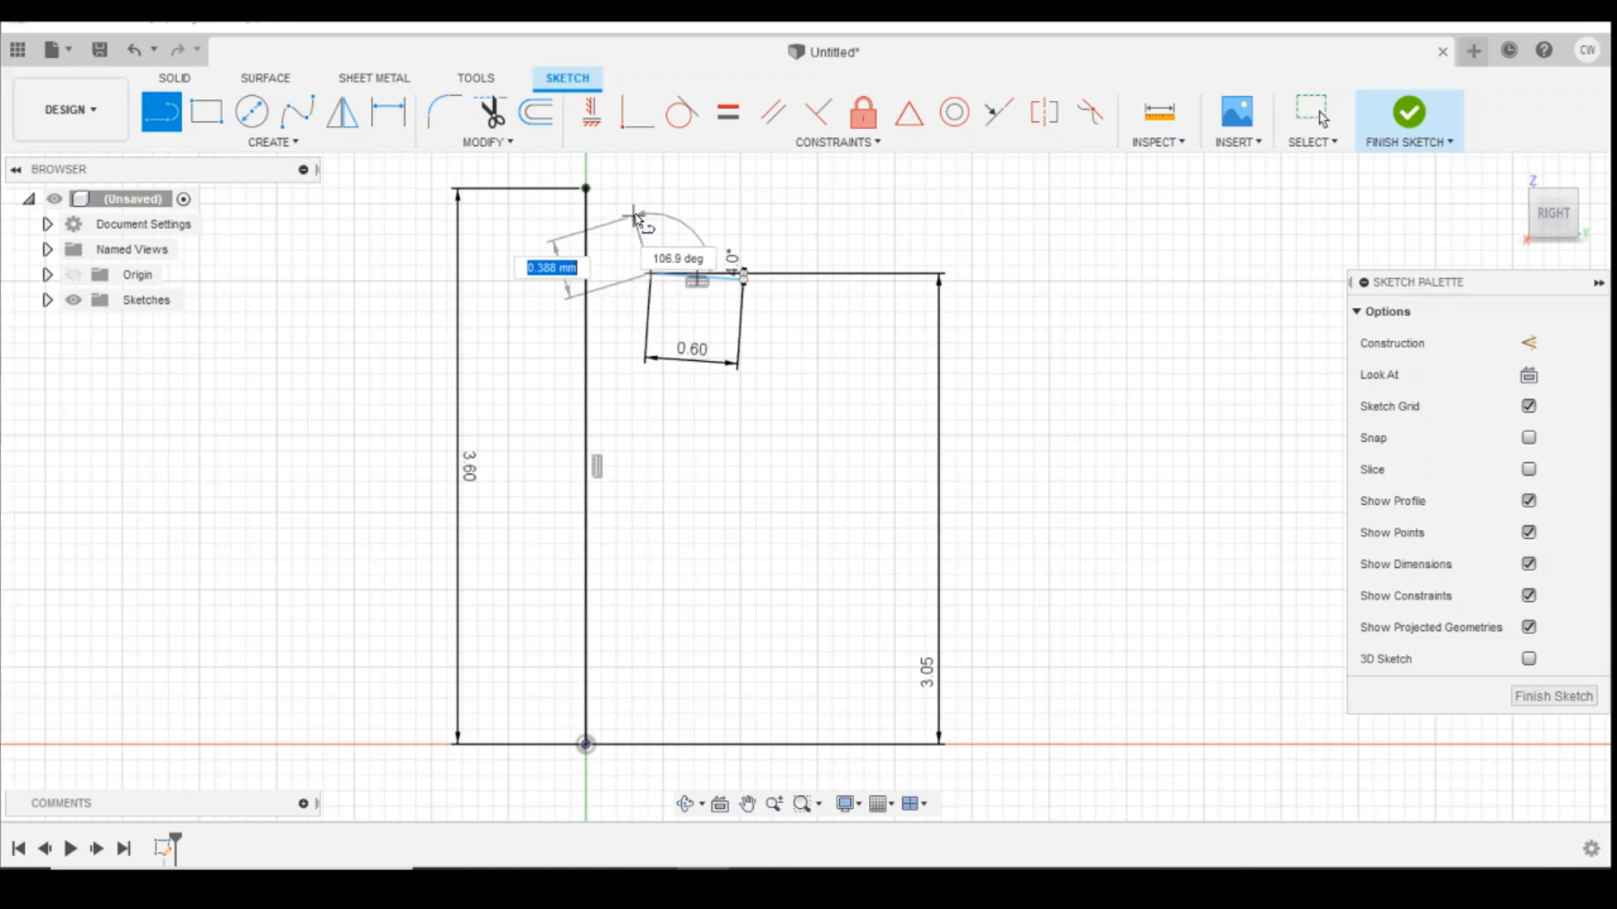
pyautogui.moveTo(634, 217); pyautogui.dragTo(588, 191)
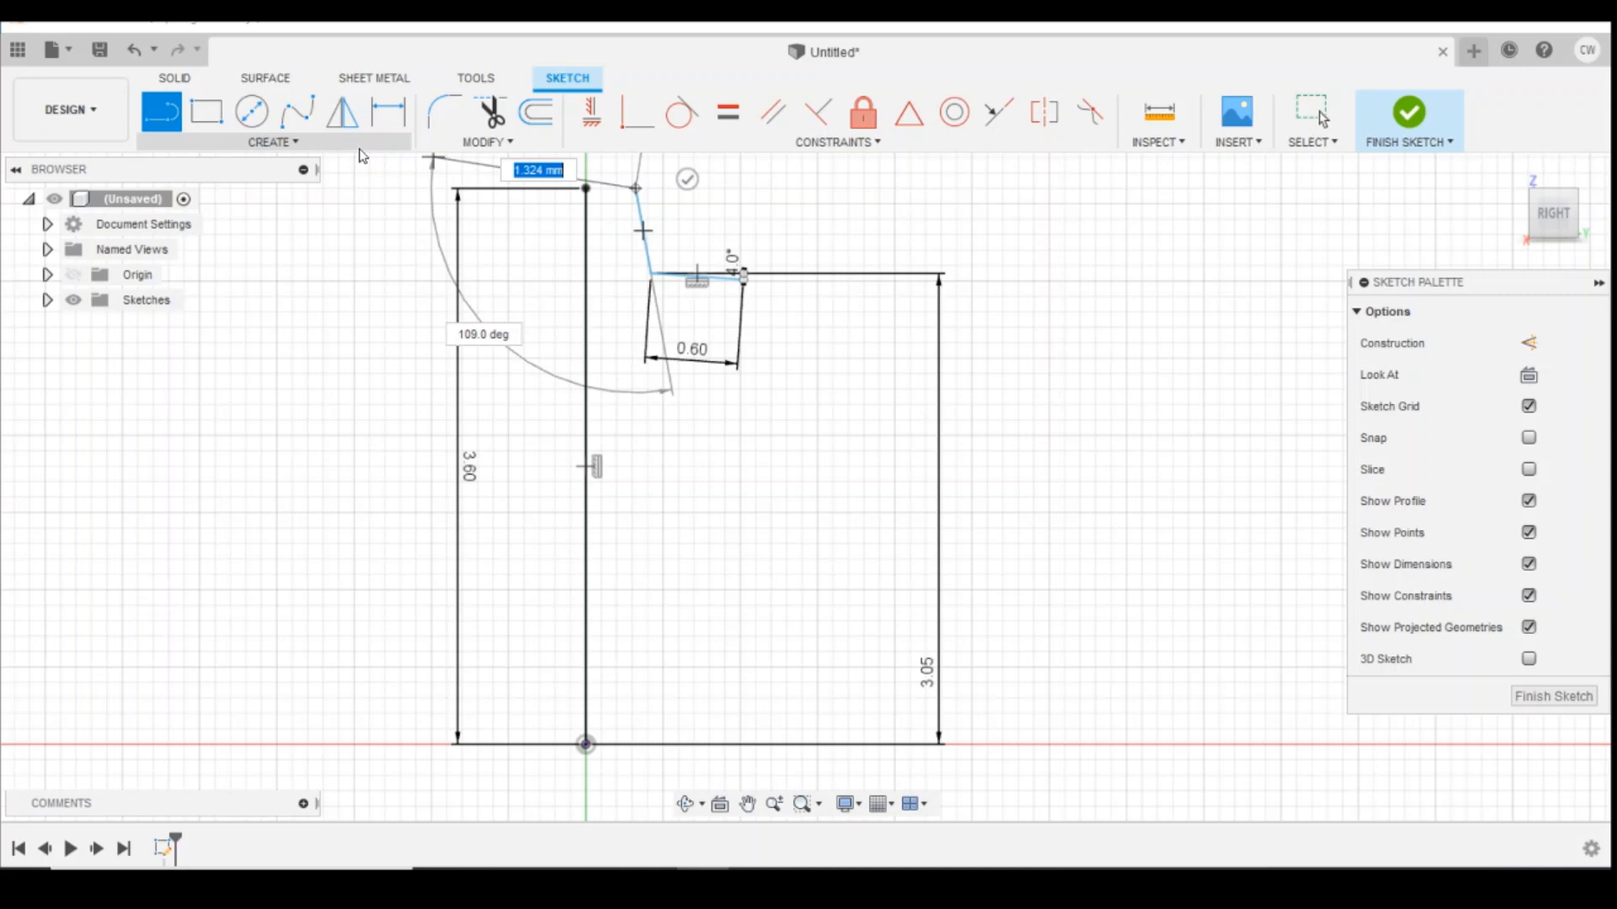
# Step: Add a 0.30 flange edge to the 0.60 step and a 0.50 horizontal line from the origin
pyautogui.click(271, 142)
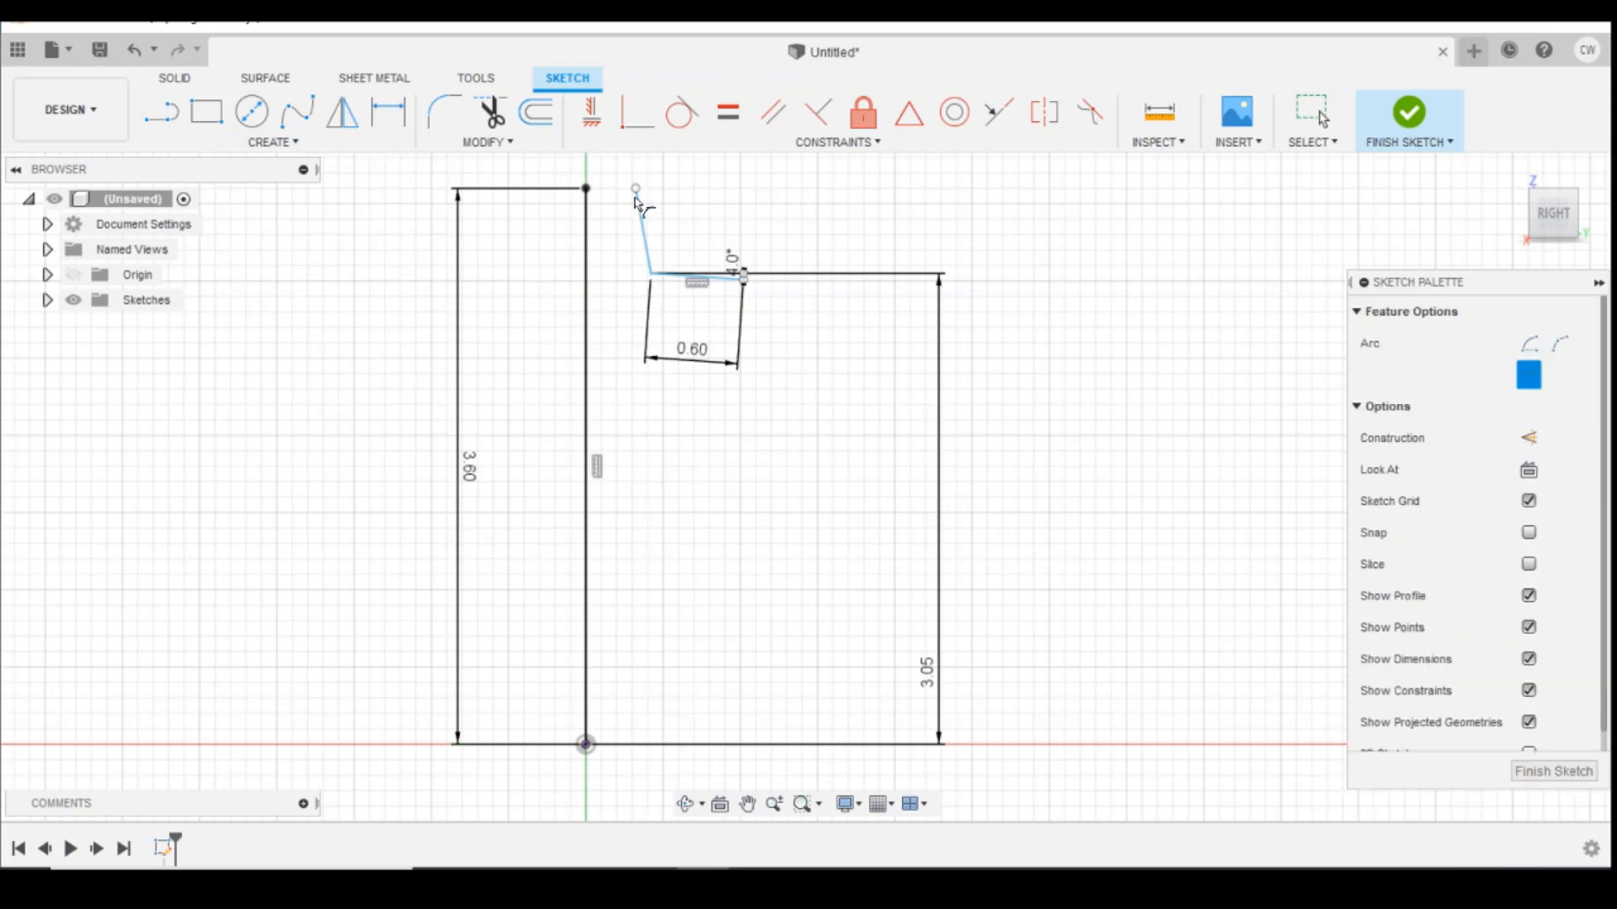
pyautogui.click(585, 187)
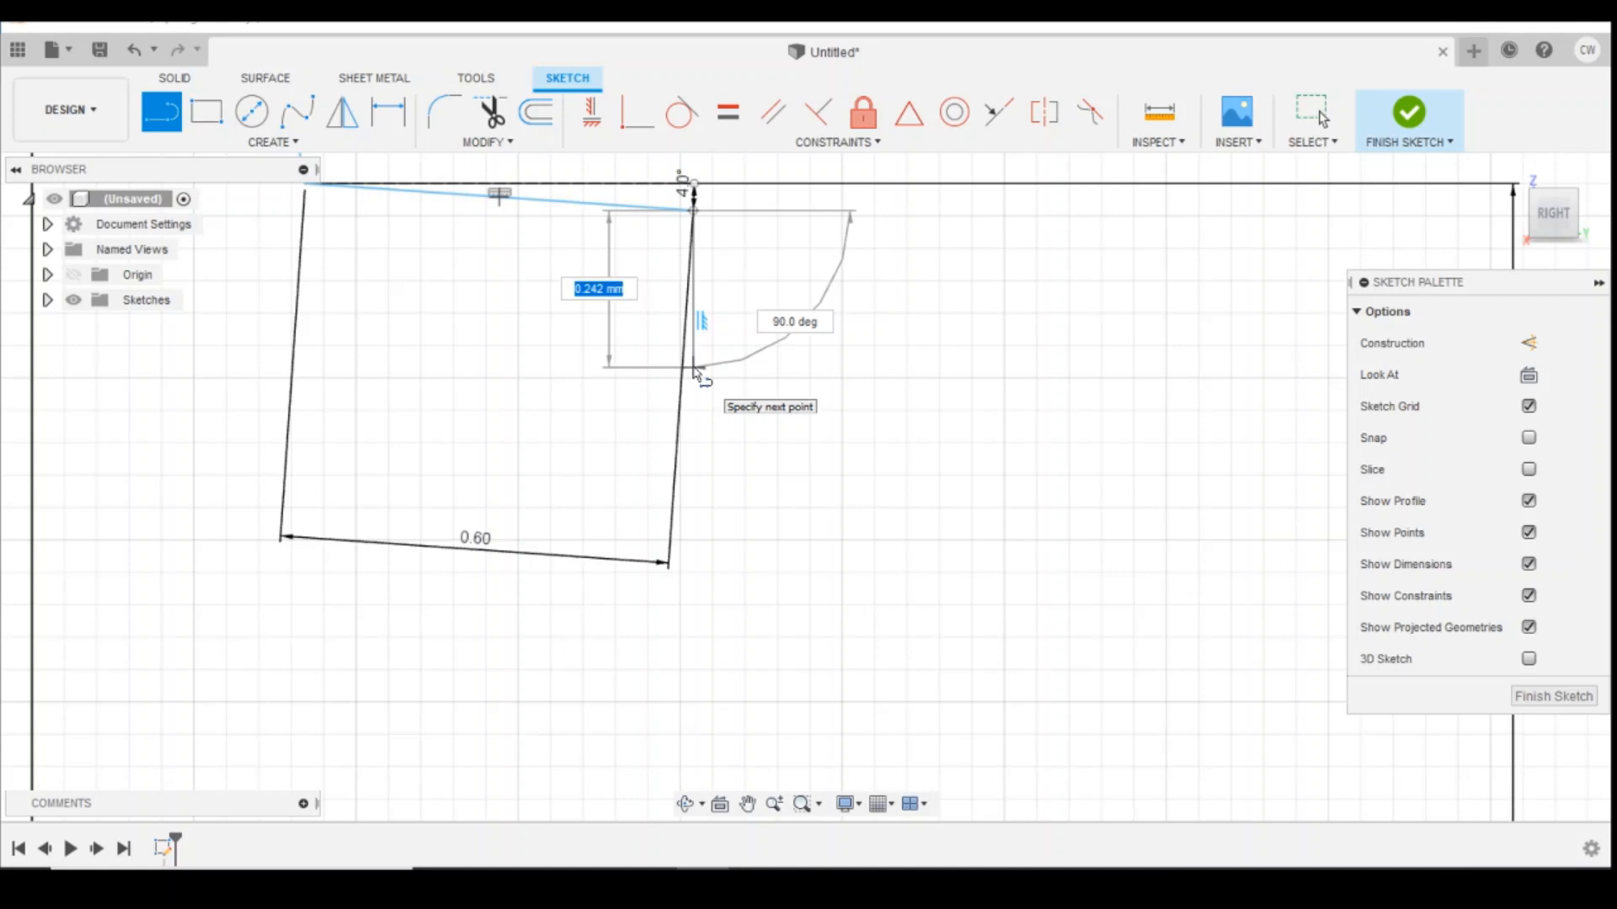
pyautogui.write('0')
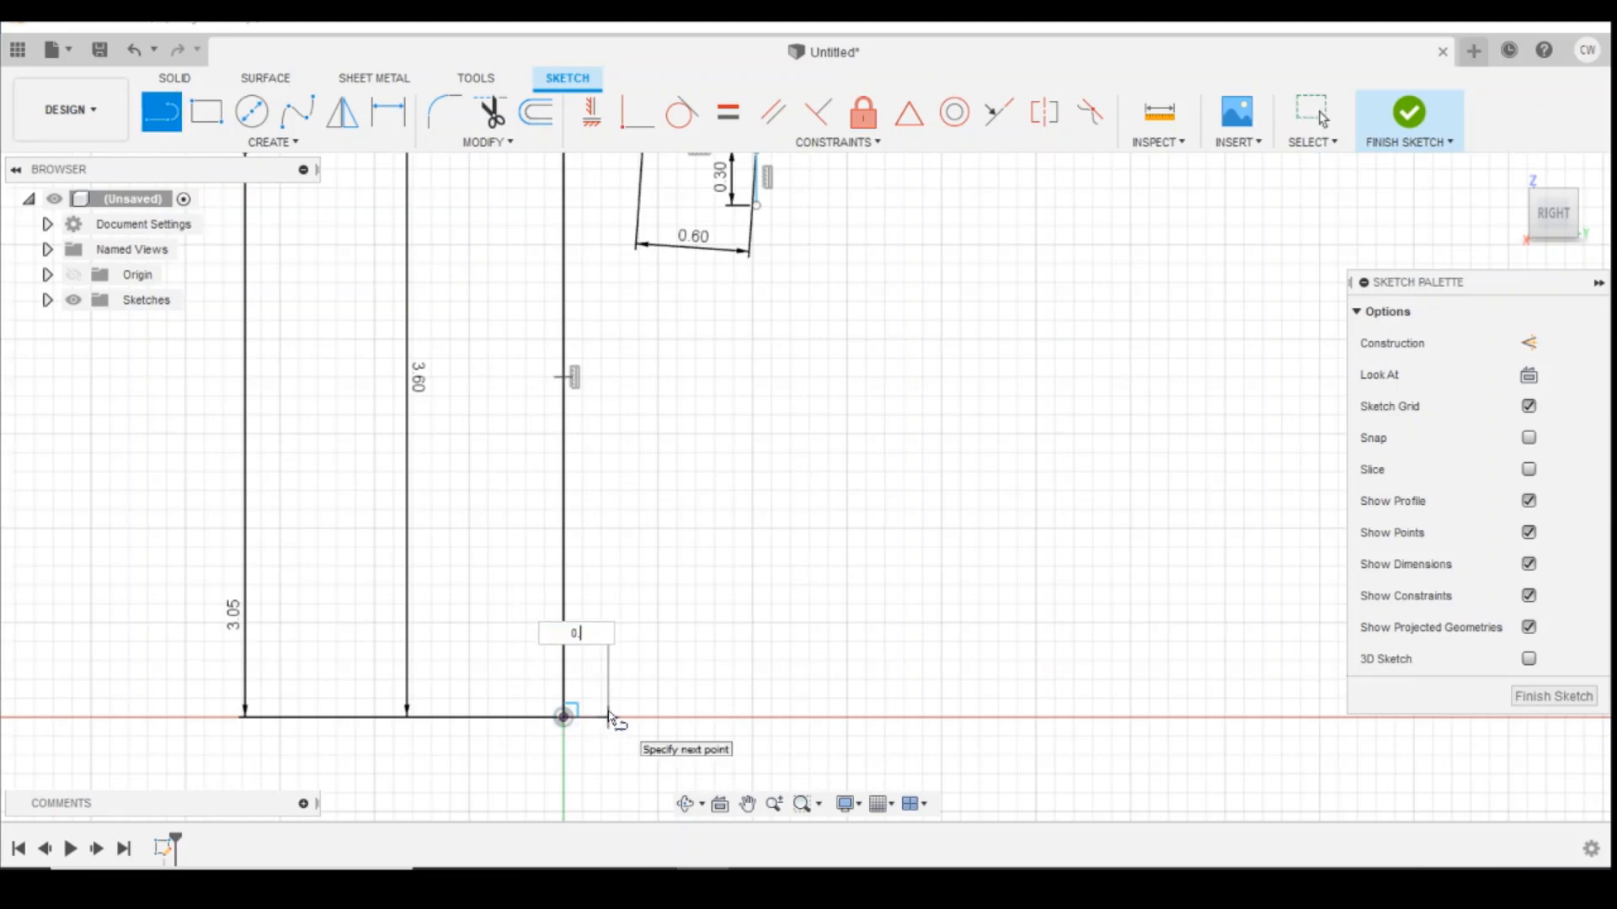
pyautogui.write('0.5')
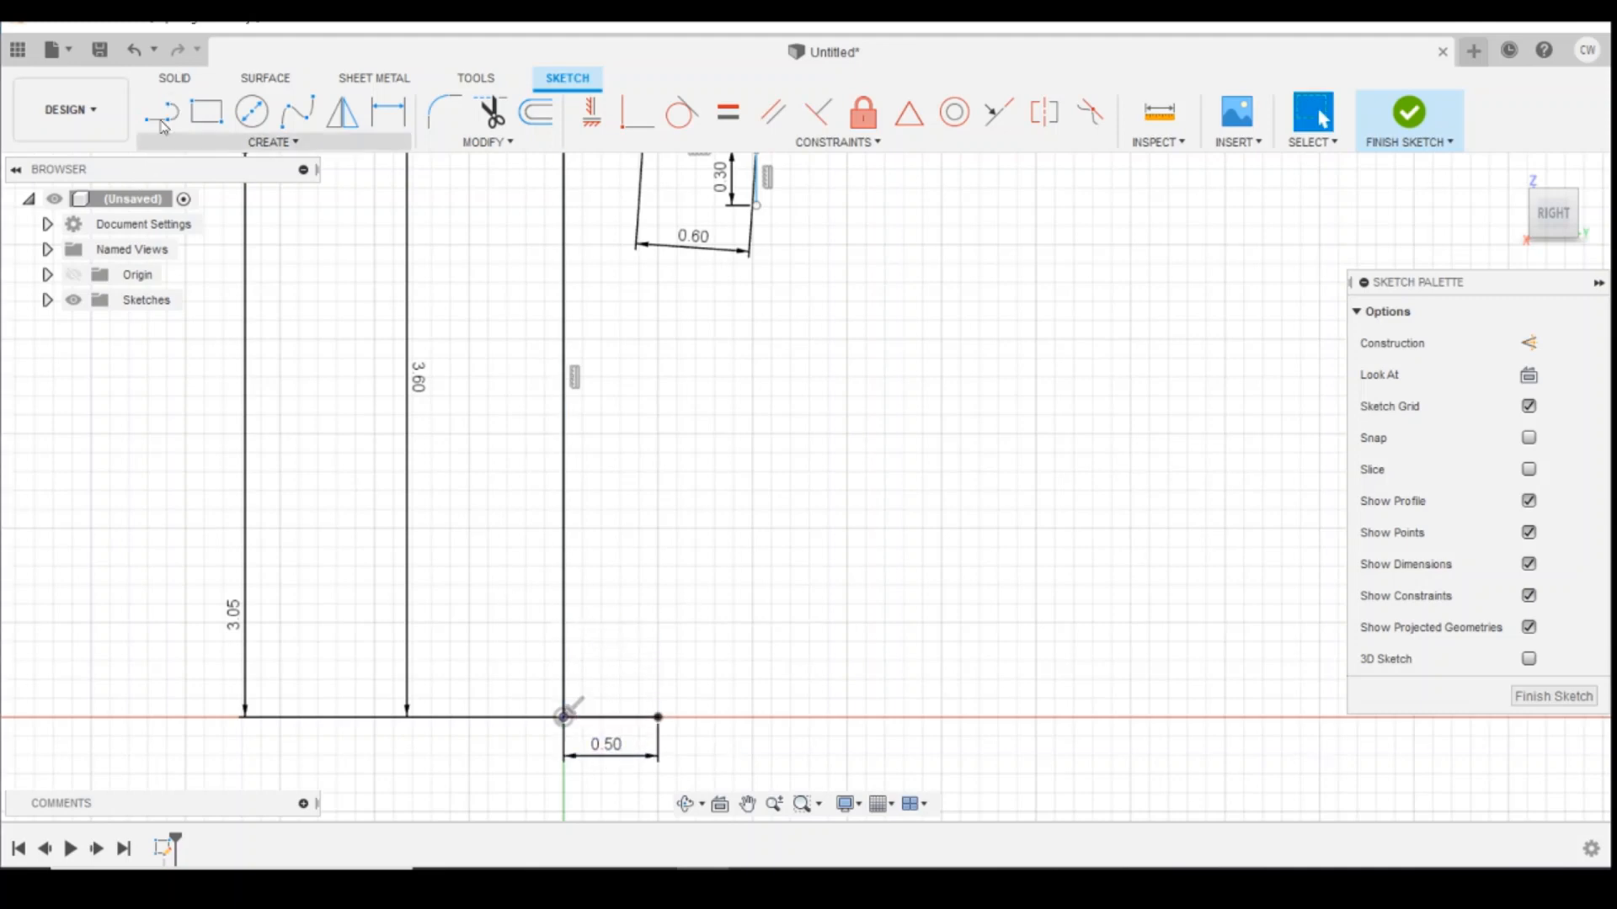
# Step: Draw a fit point spline from the flange down to the end of the 0.50 line
pyautogui.click(271, 142)
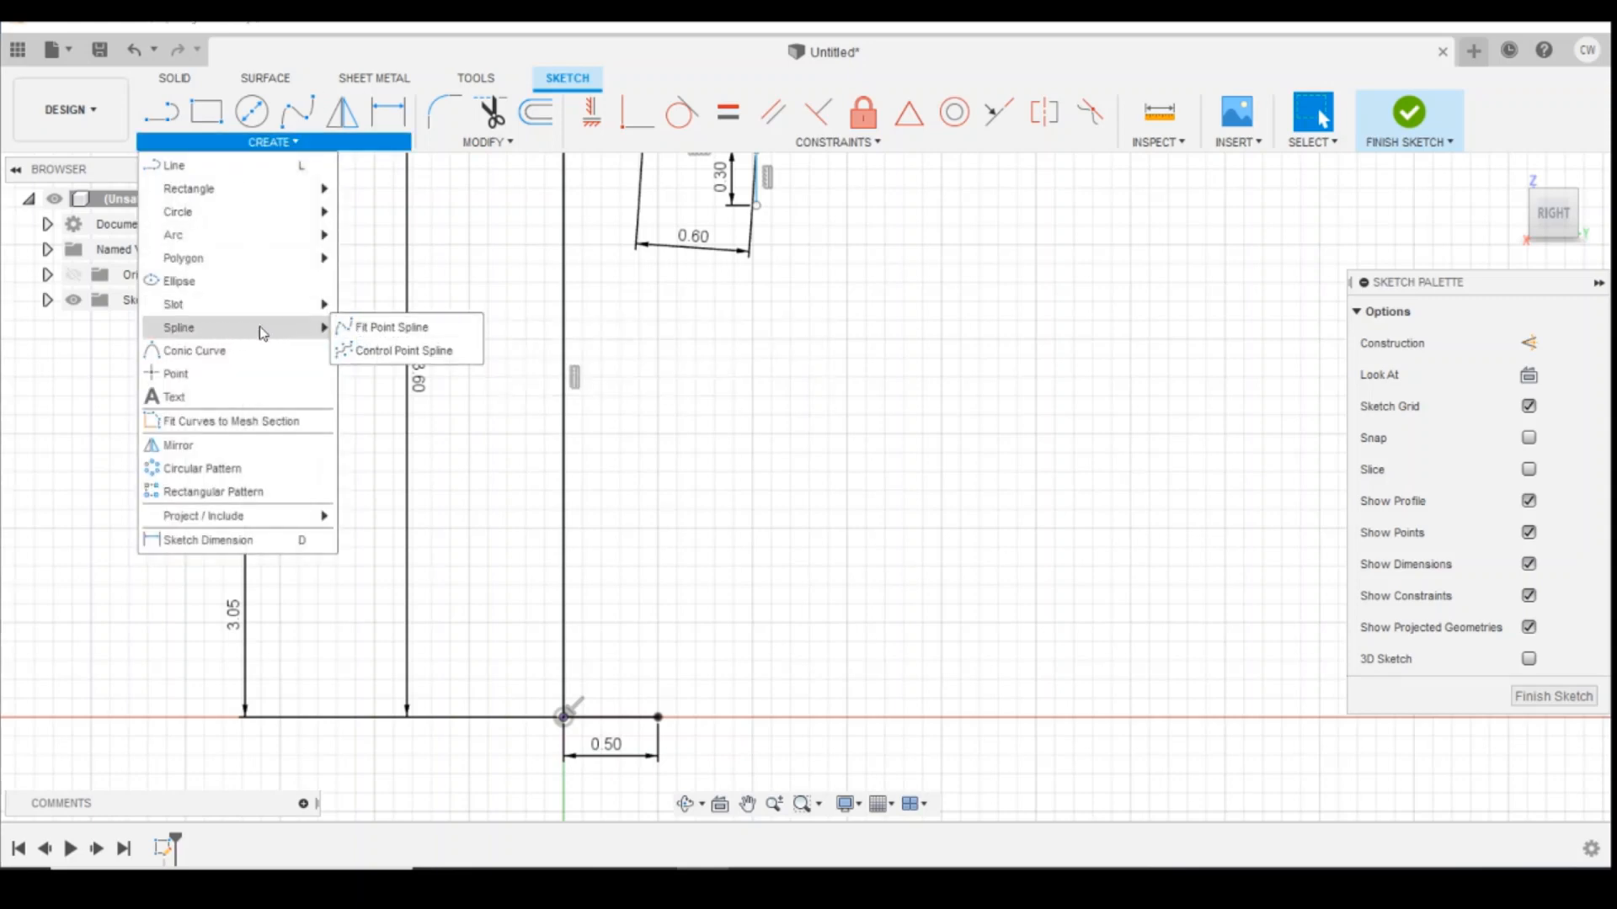
pyautogui.moveTo(323, 330)
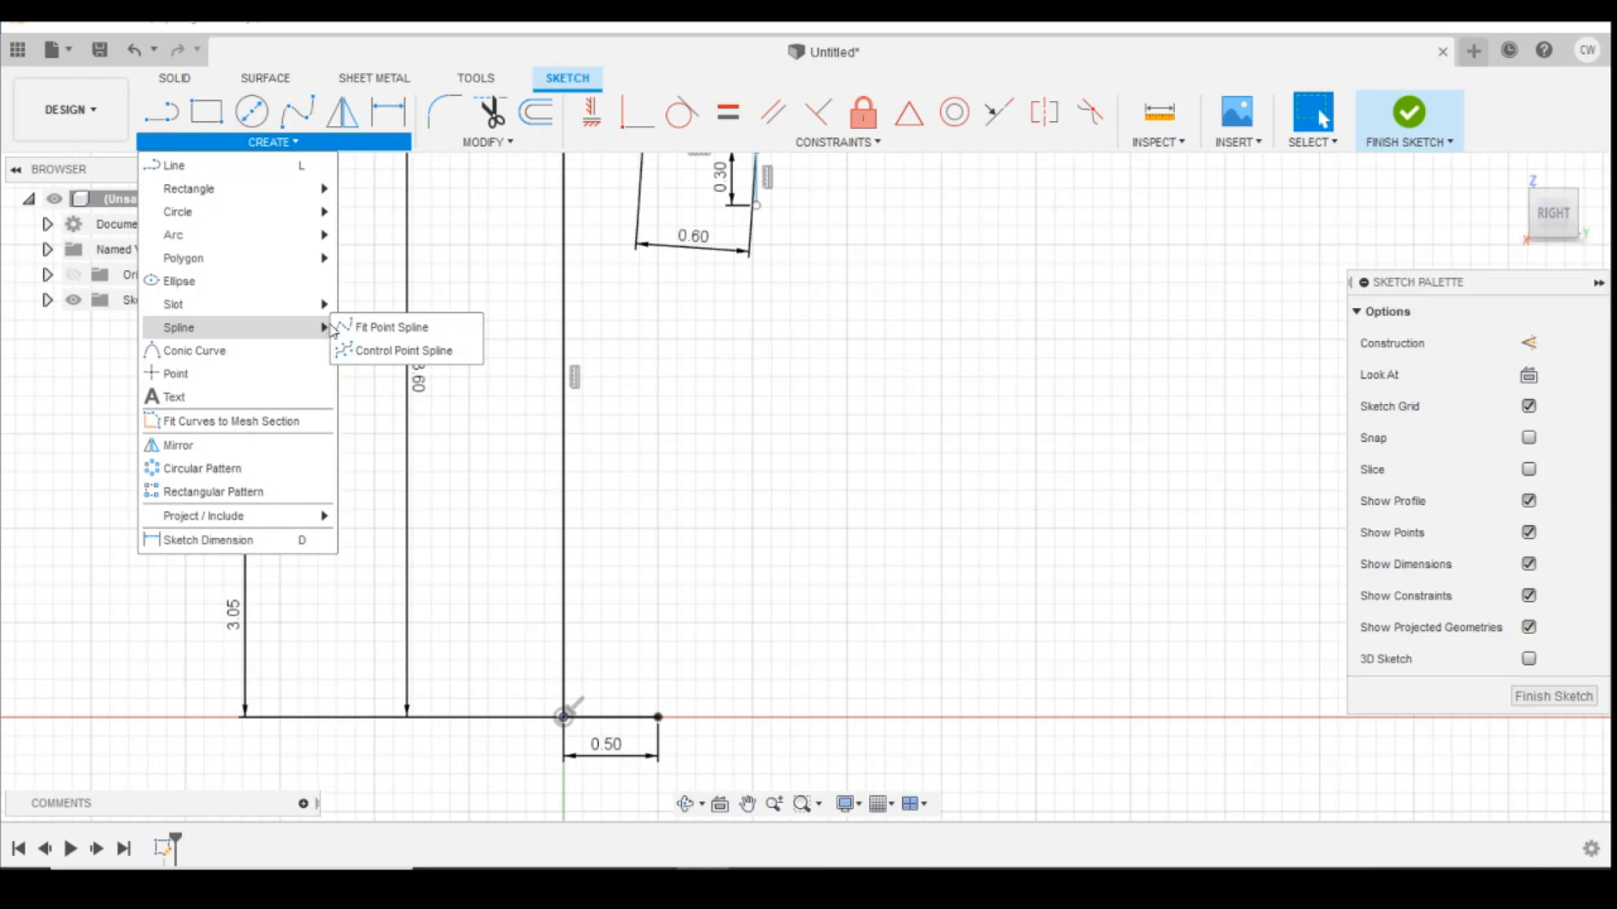
pyautogui.click(378, 327)
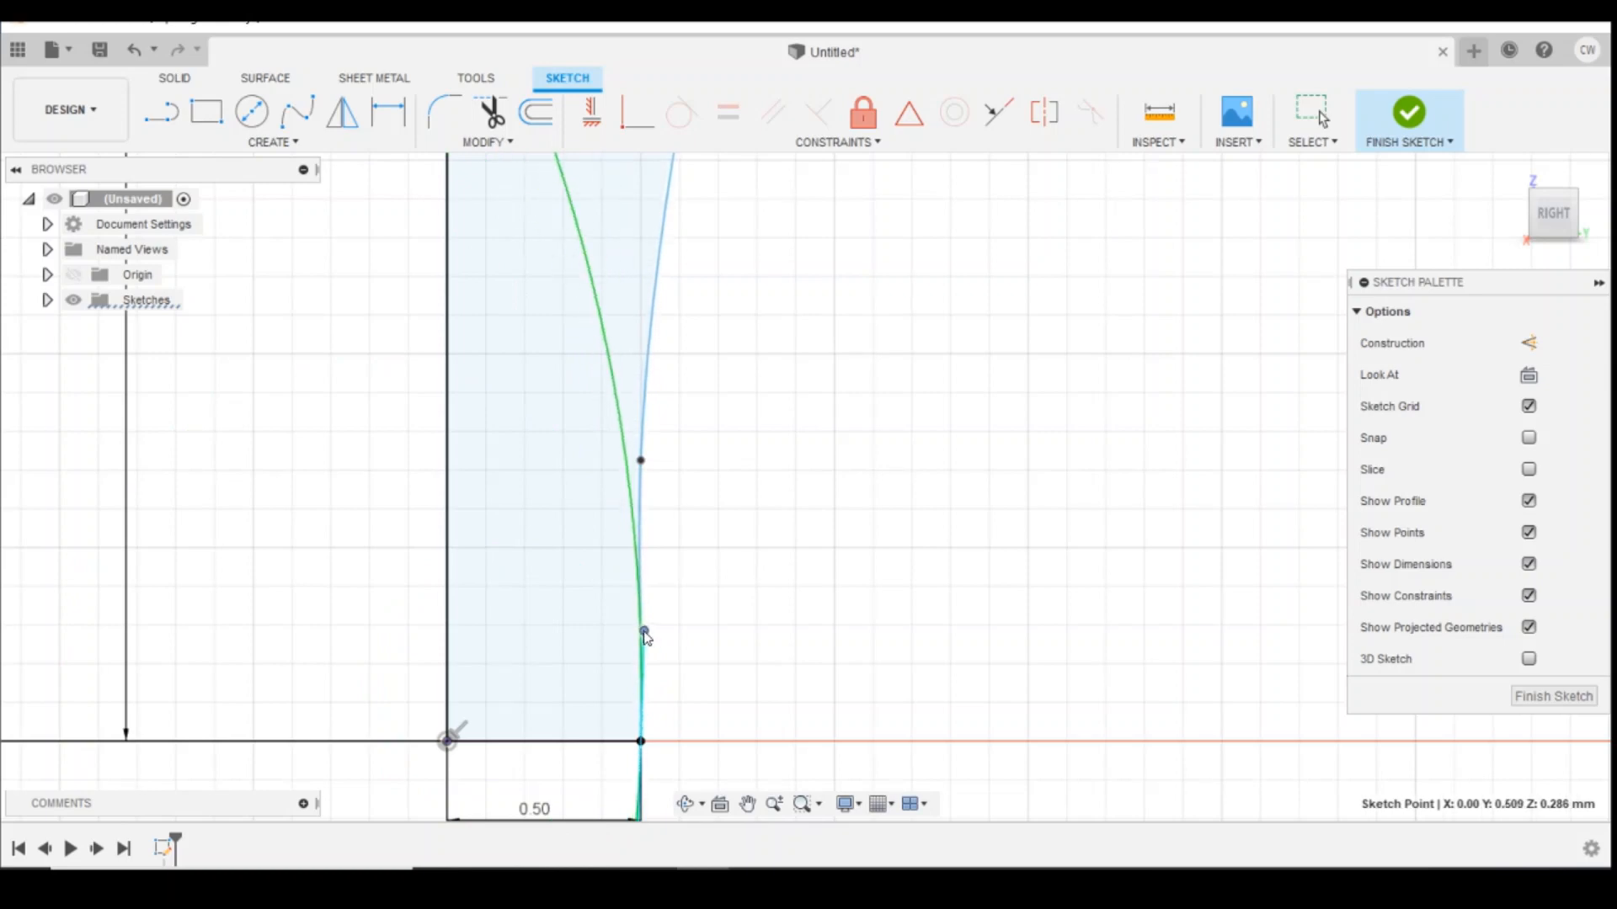
# Step: Snap the spline's lower point onto the edge and constrain it to close the profile
pyautogui.moveTo(642, 633); pyautogui.dragTo(634, 634)
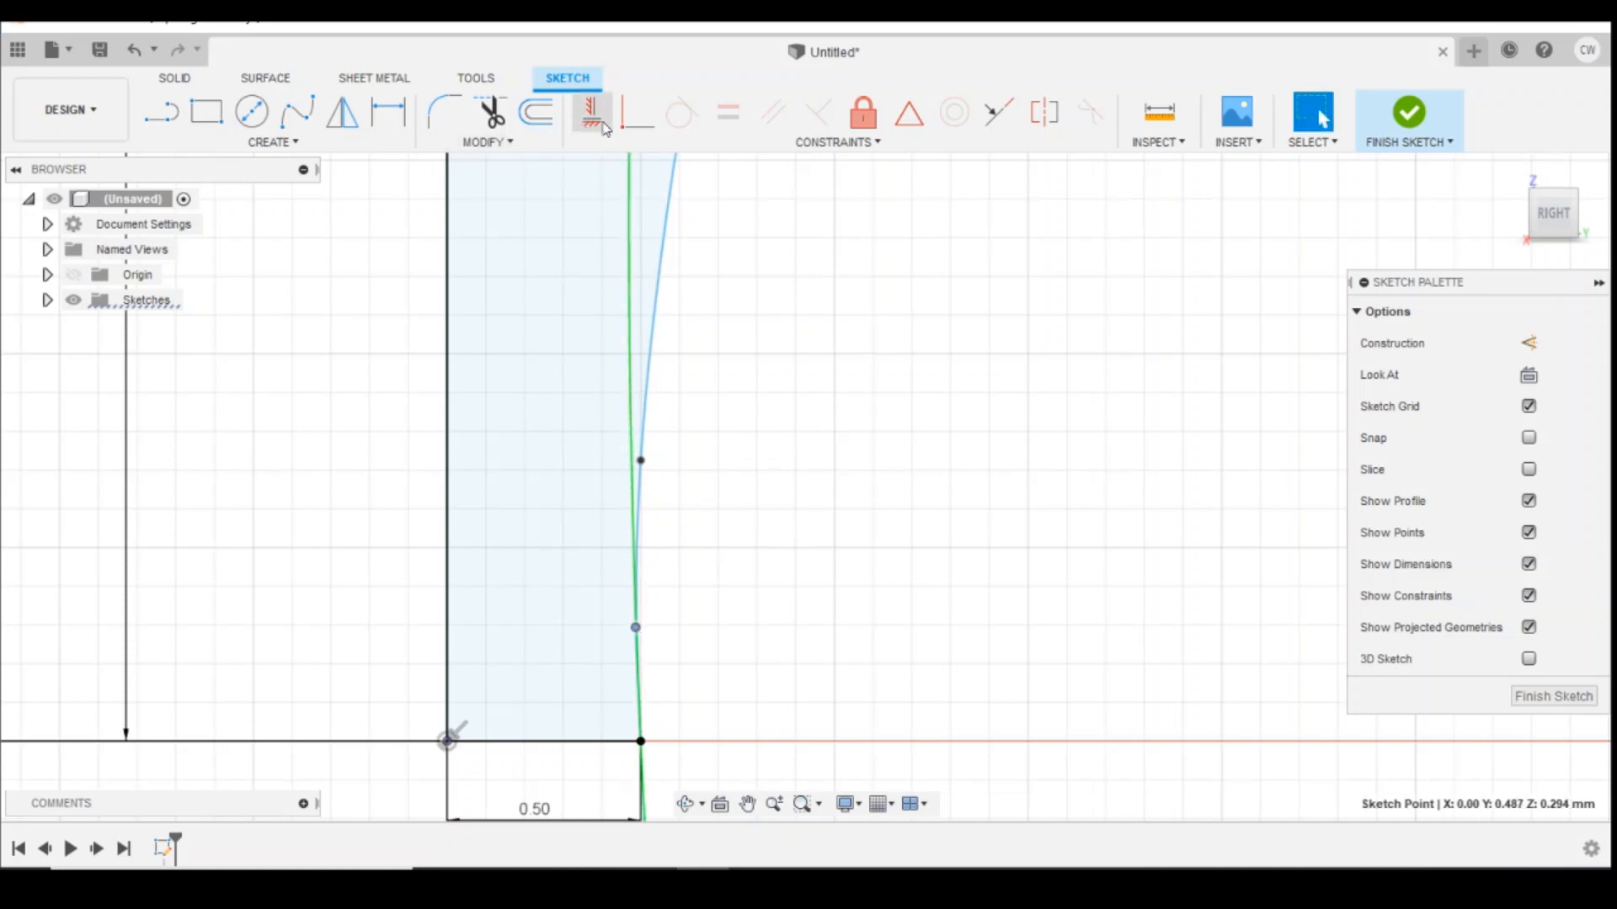
pyautogui.click(592, 113)
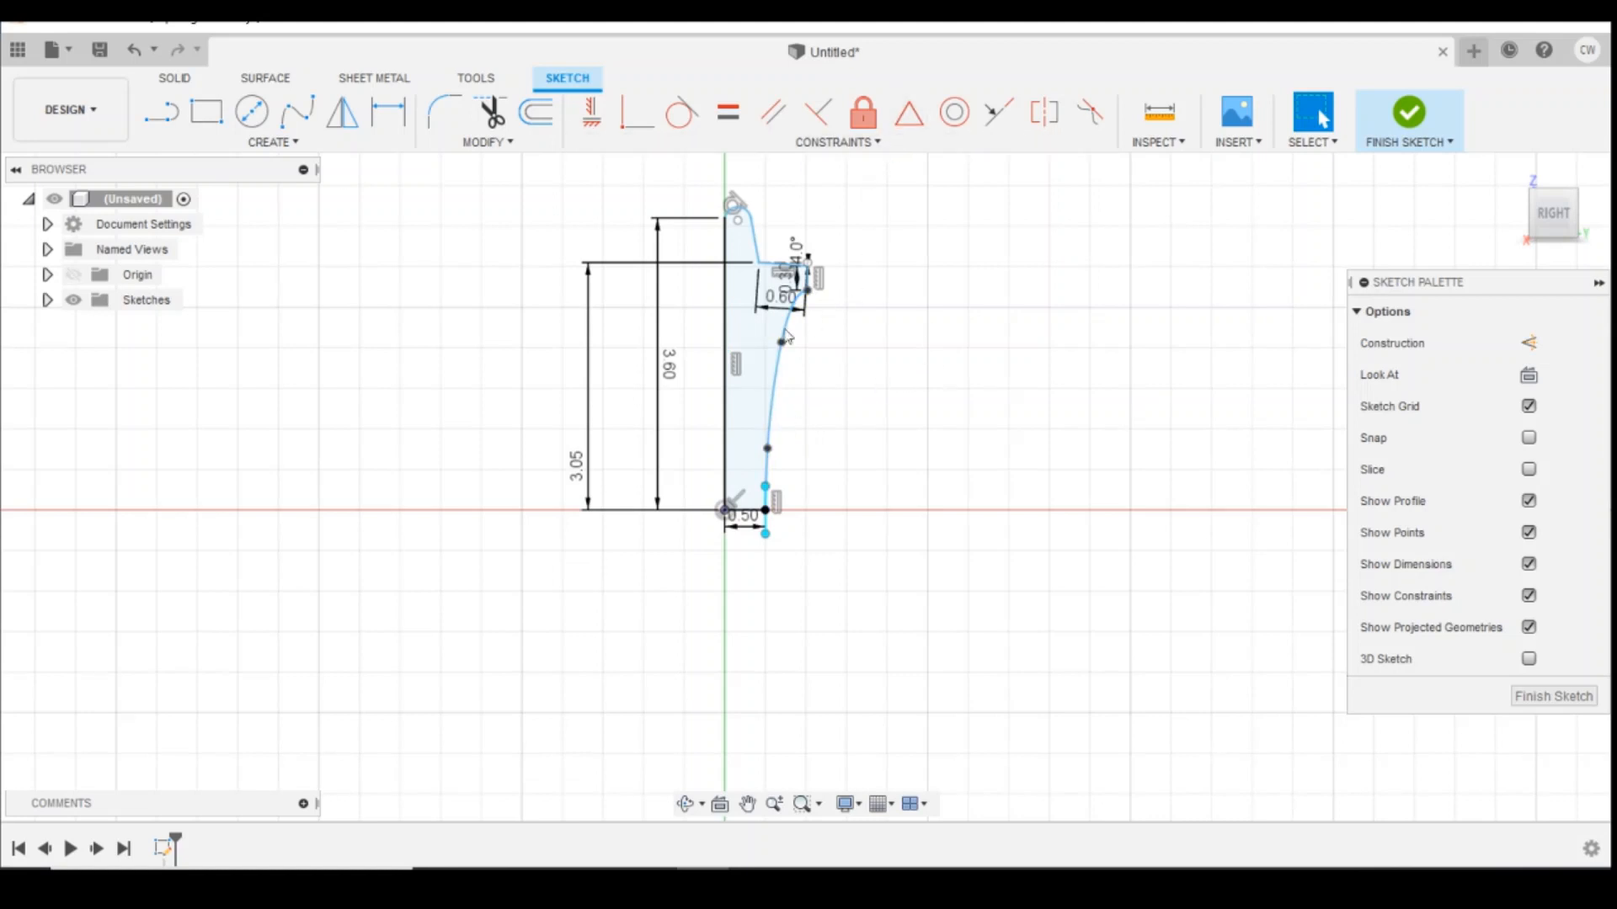
# Step: Fix the spline with the Fix/Unfix constraint and finish the wheel profile sketch
pyautogui.click(768, 412)
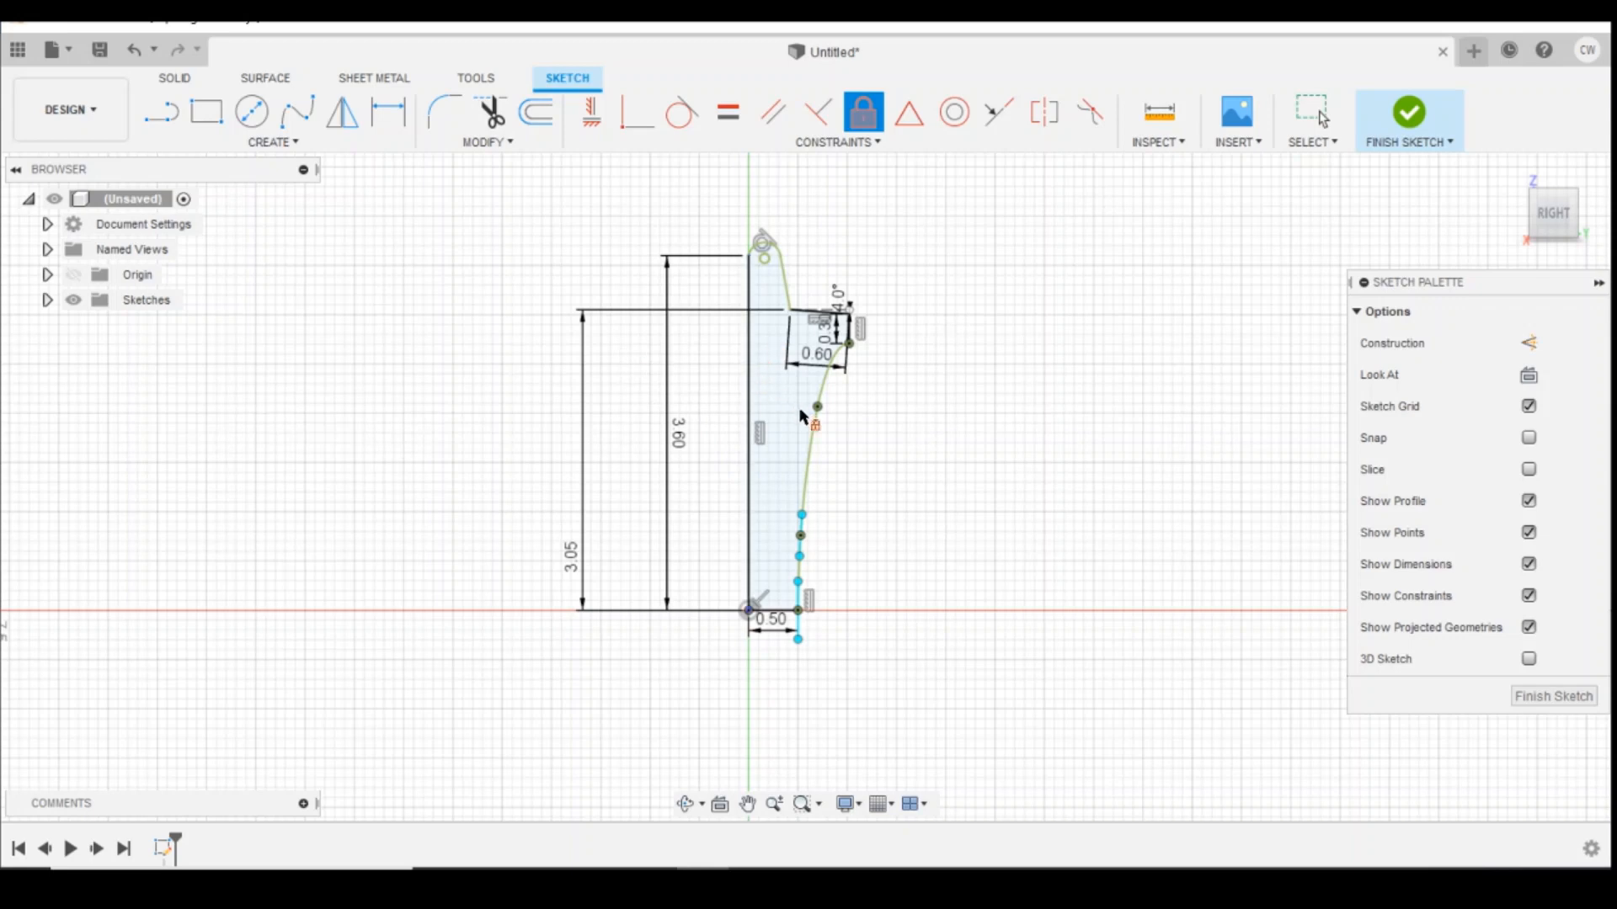
pyautogui.click(749, 444)
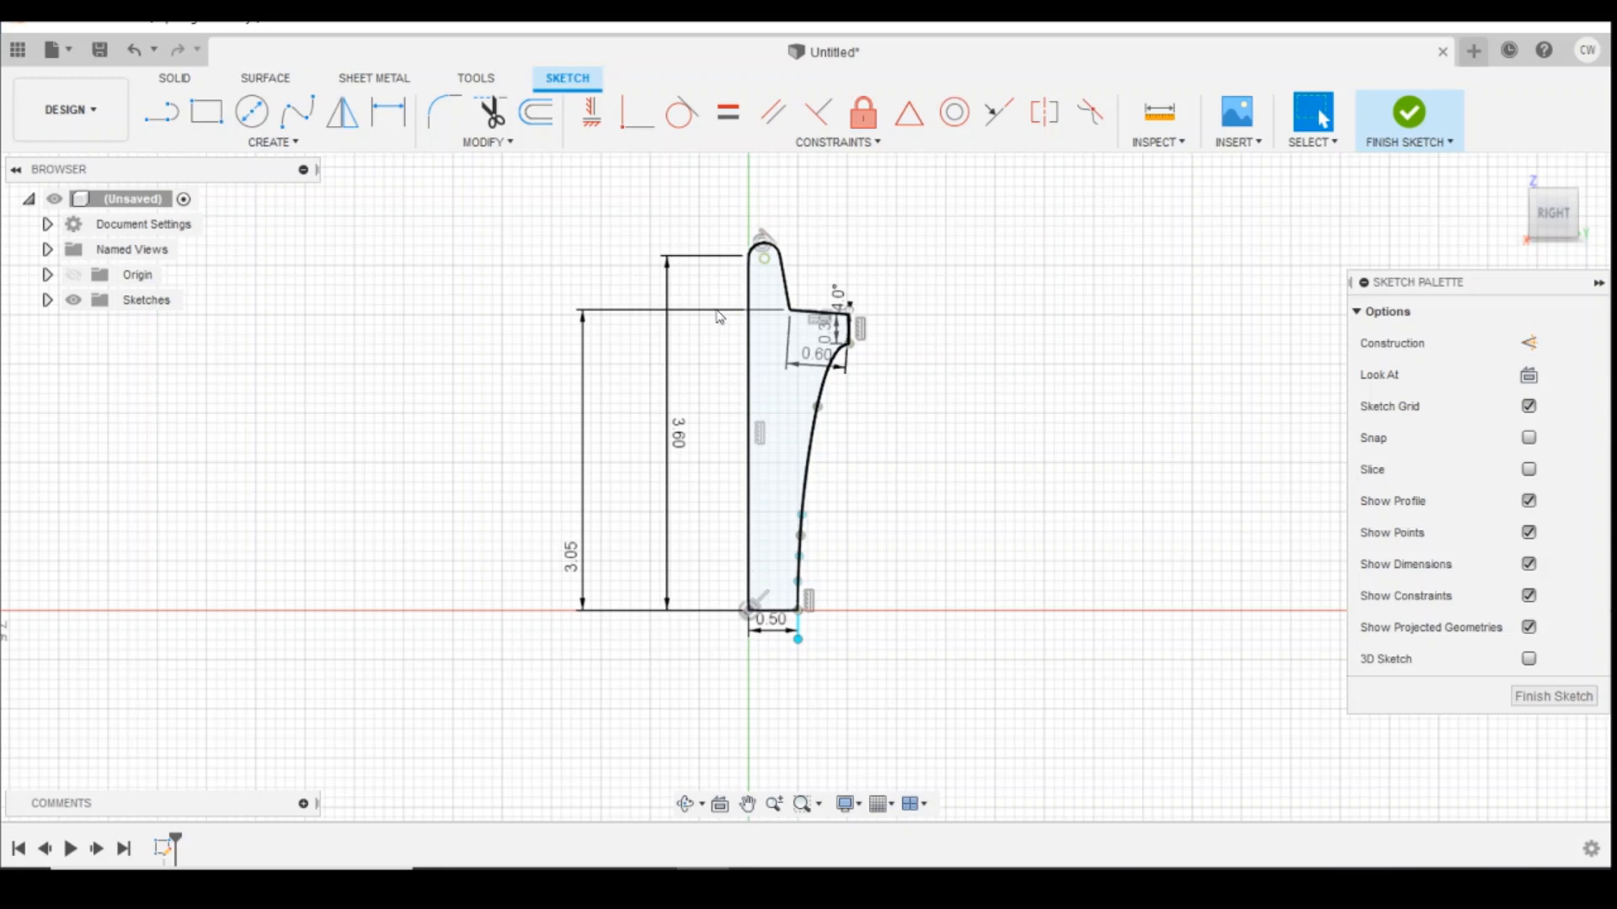
pyautogui.click(1408, 111)
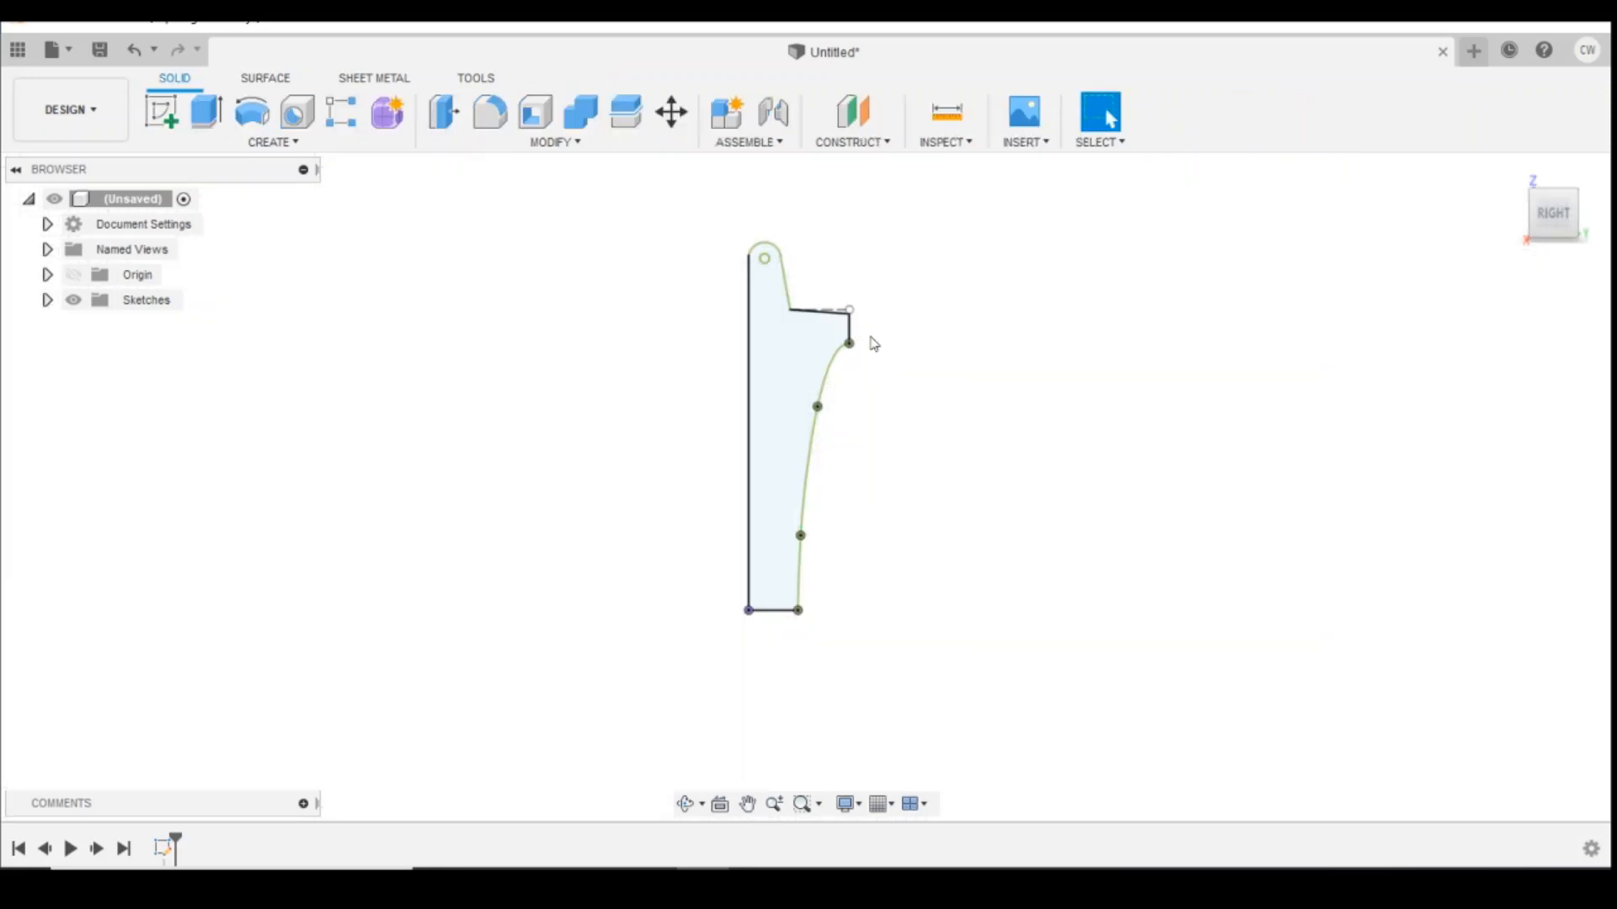
pyautogui.moveTo(925, 220)
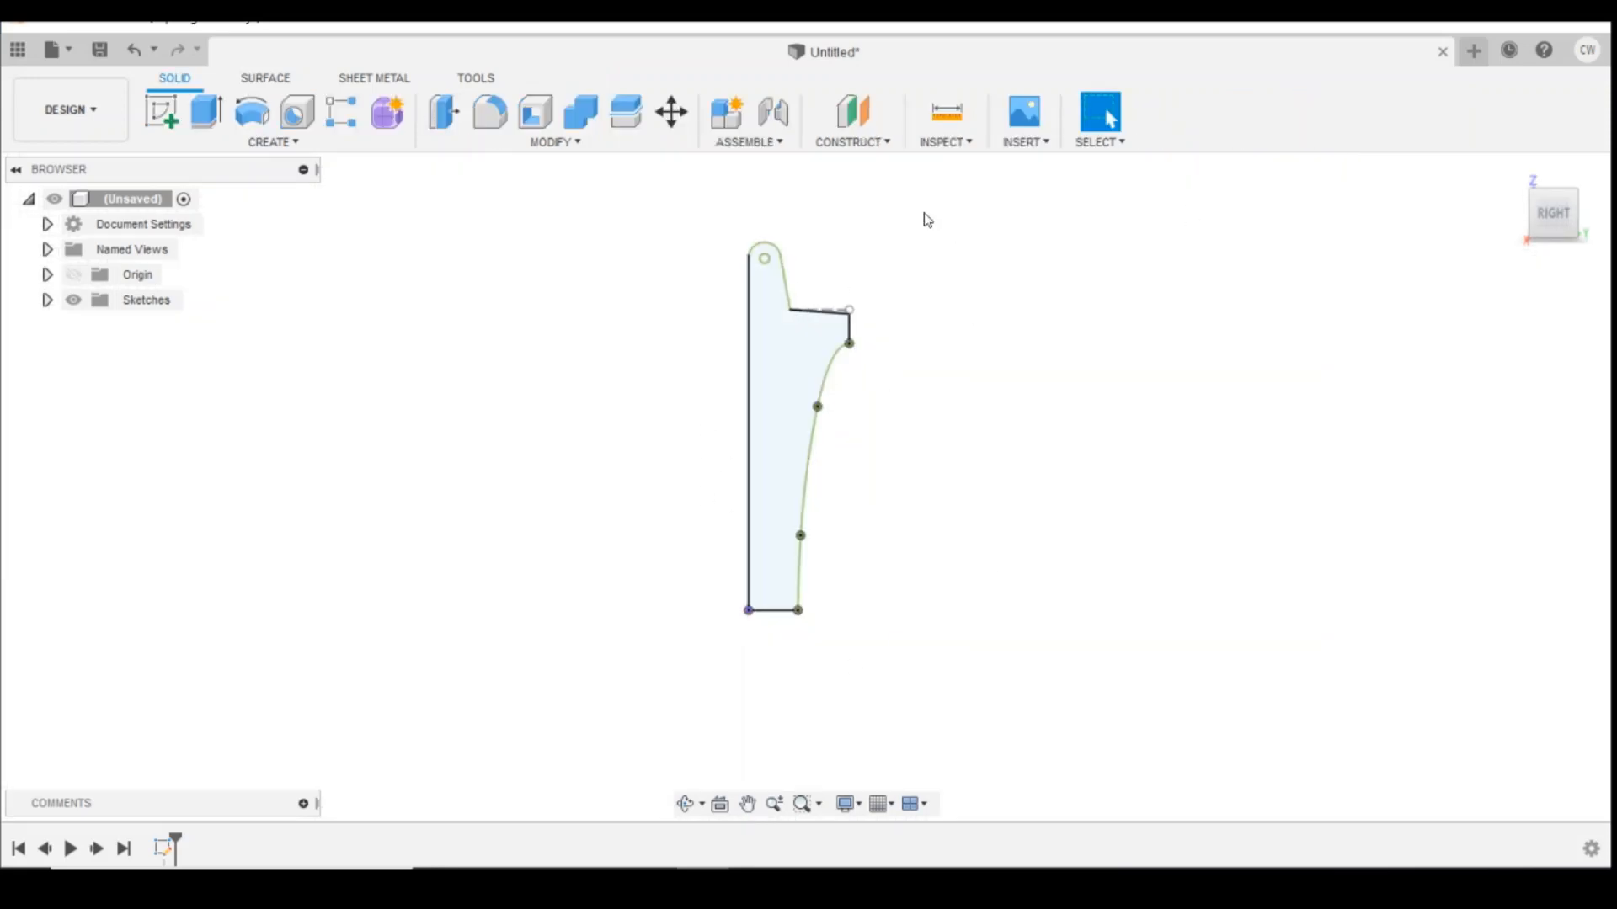
# Step: Revolve the wheel profile a full 360° about the bottom sketch line into a solid
pyautogui.click(271, 141)
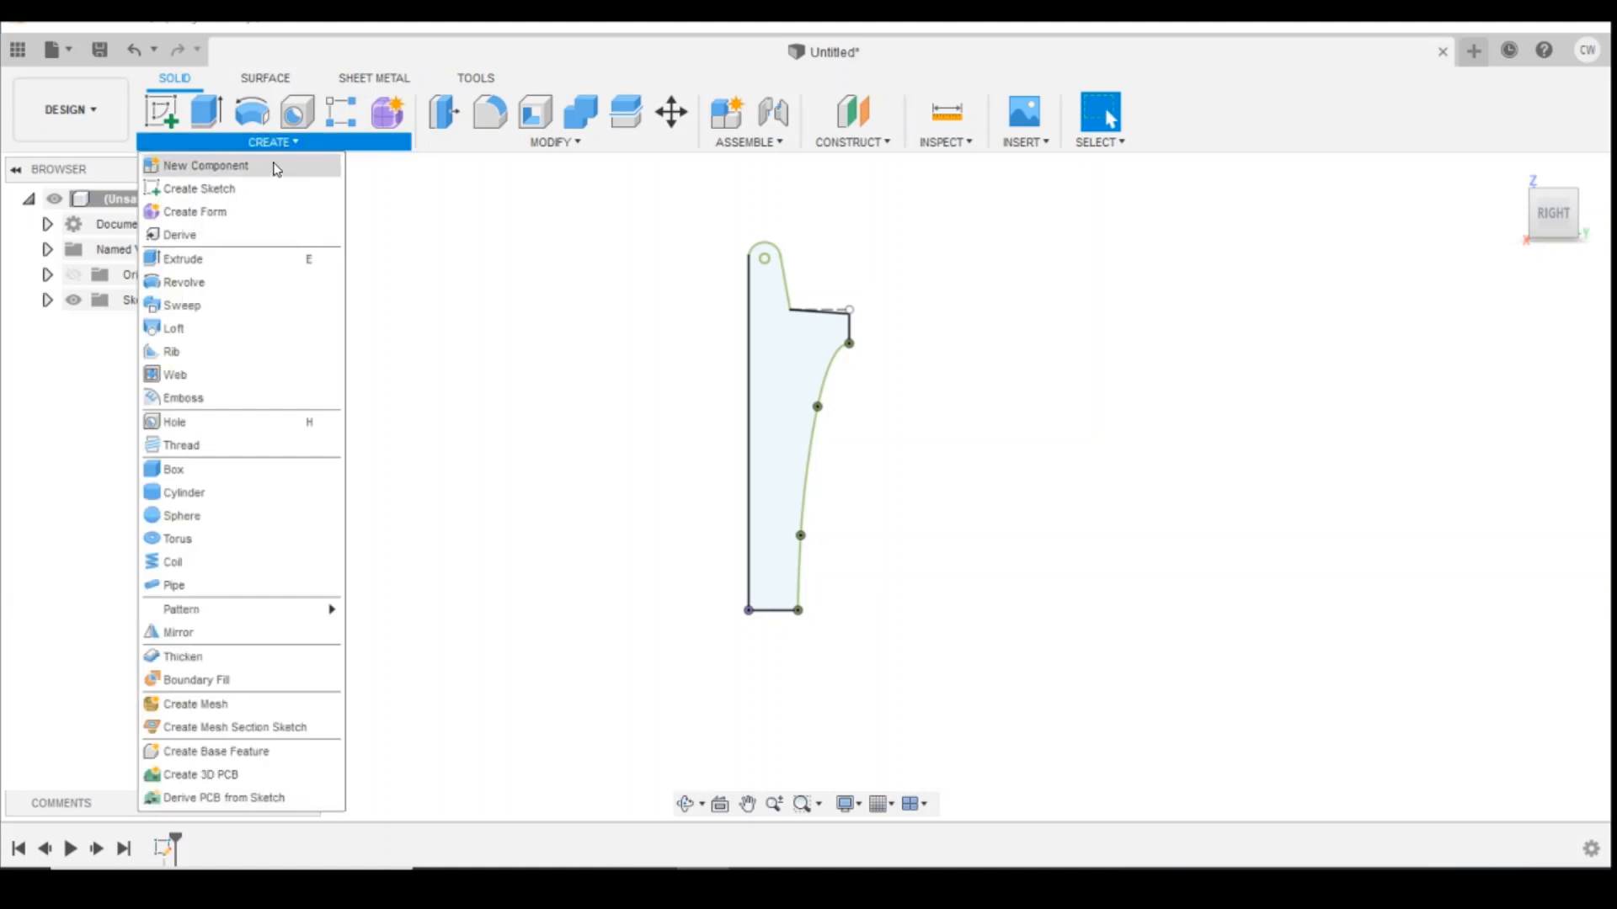
pyautogui.moveTo(217, 413)
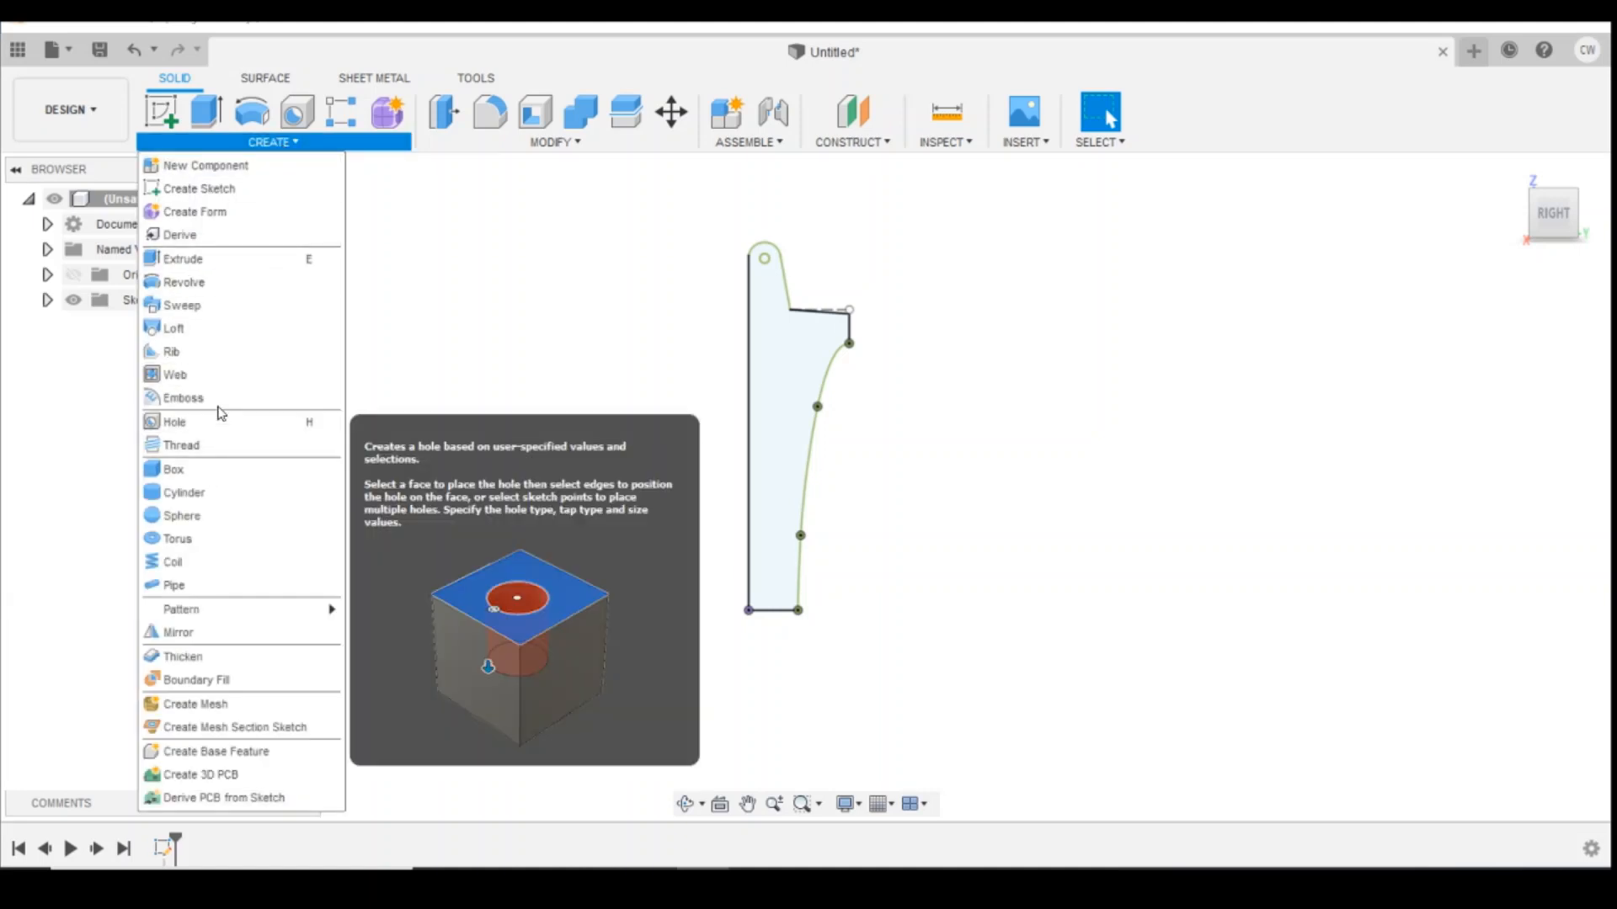
pyautogui.click(183, 282)
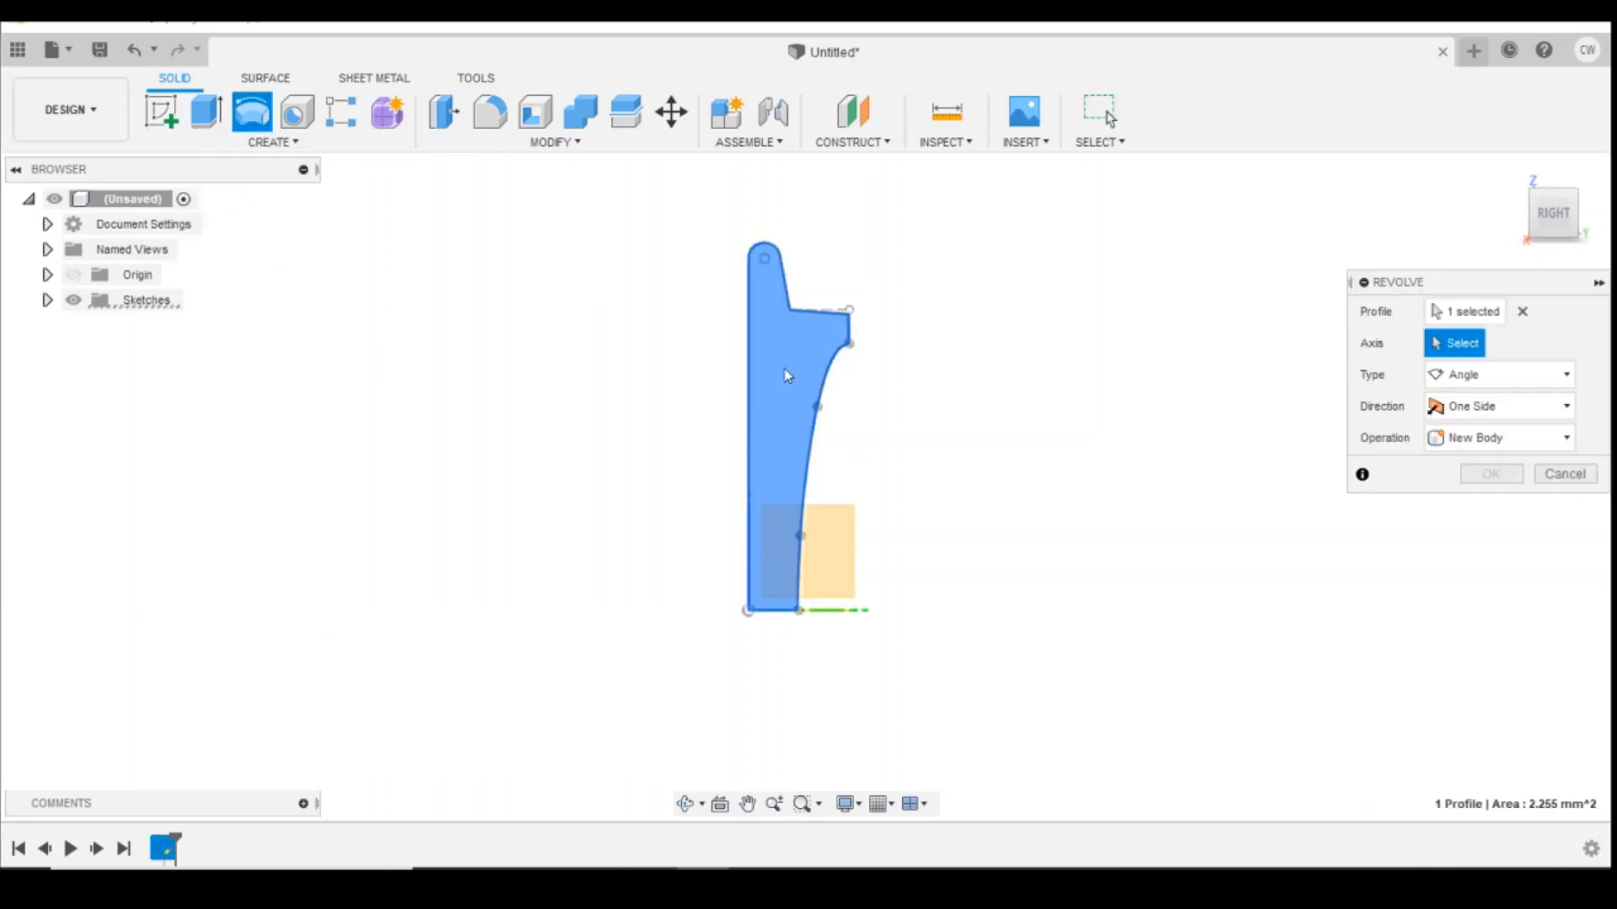
pyautogui.click(1460, 343)
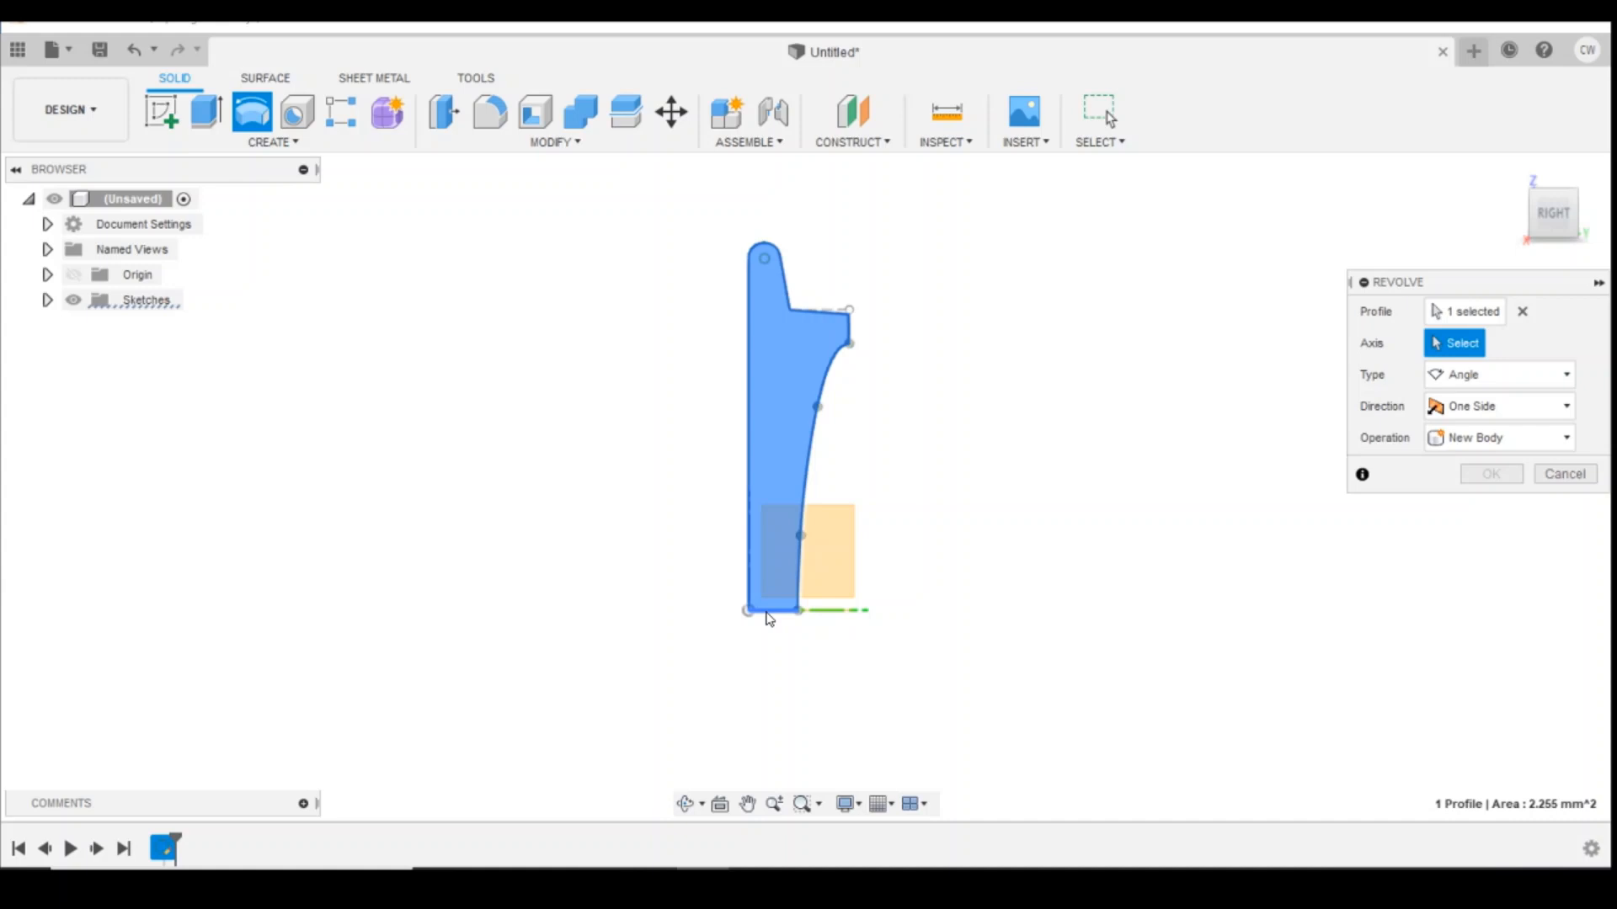
pyautogui.click(819, 611)
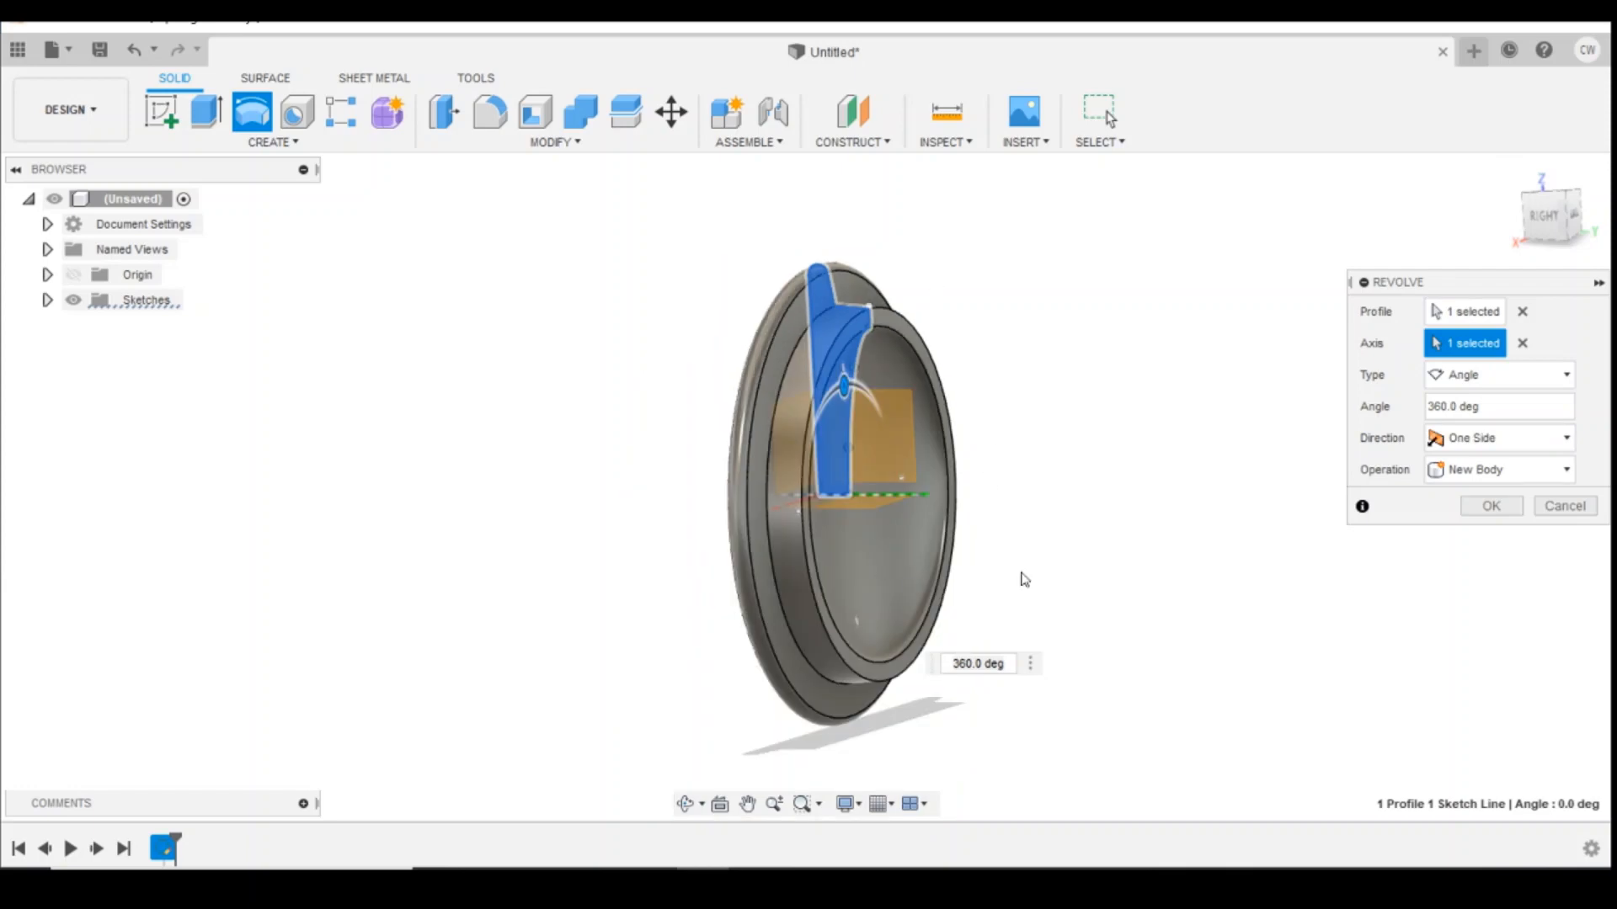
pyautogui.moveTo(1487, 504)
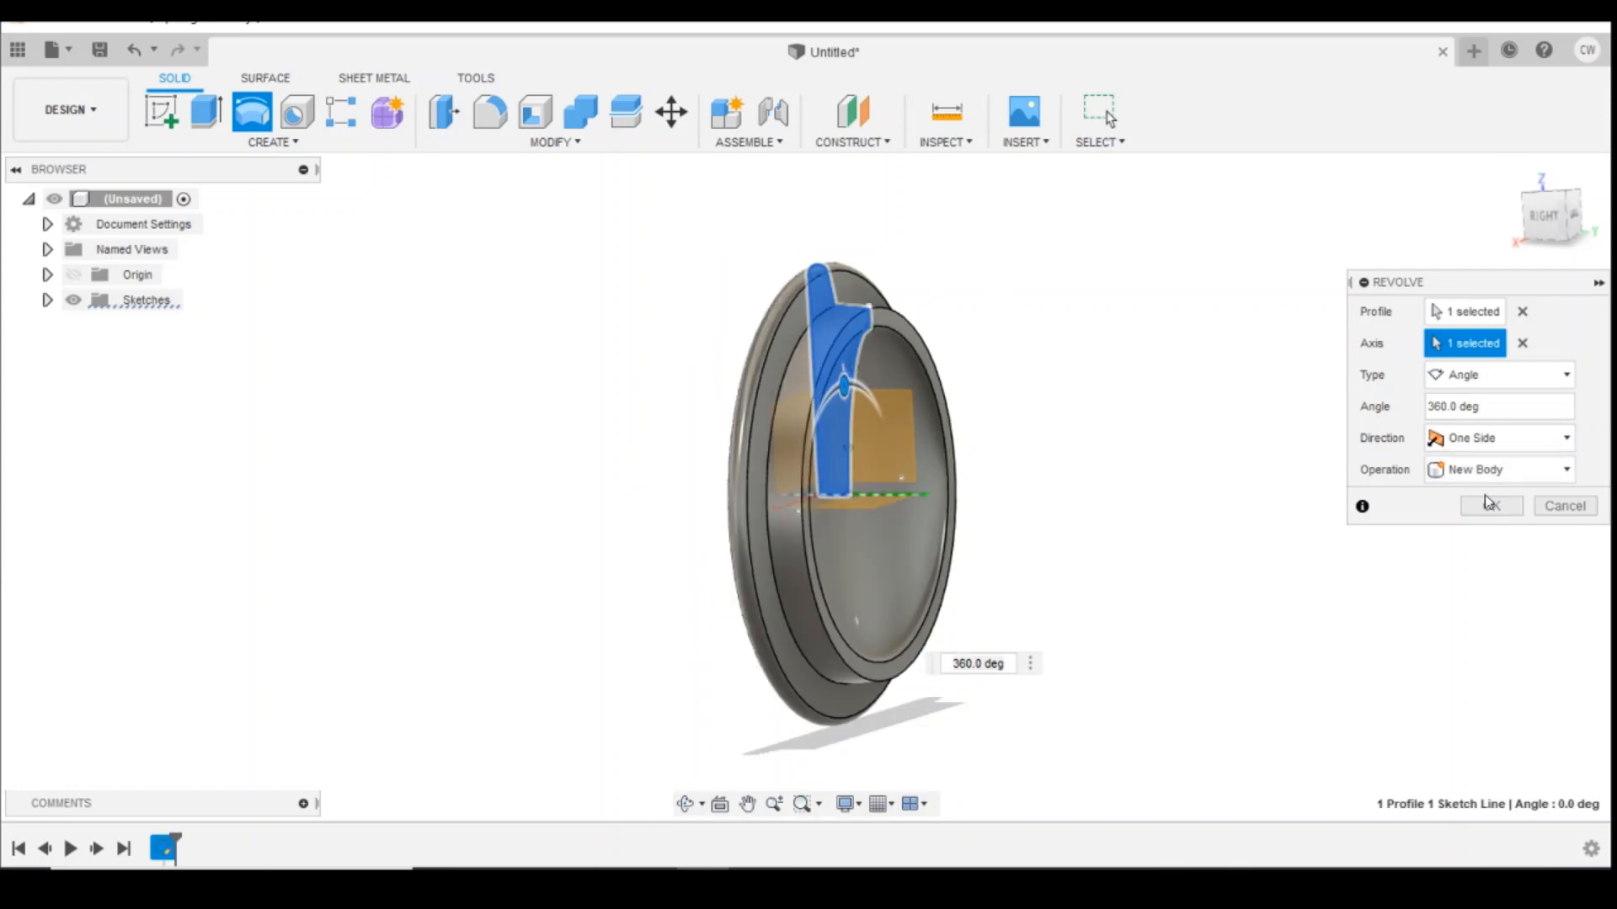
pyautogui.click(1492, 506)
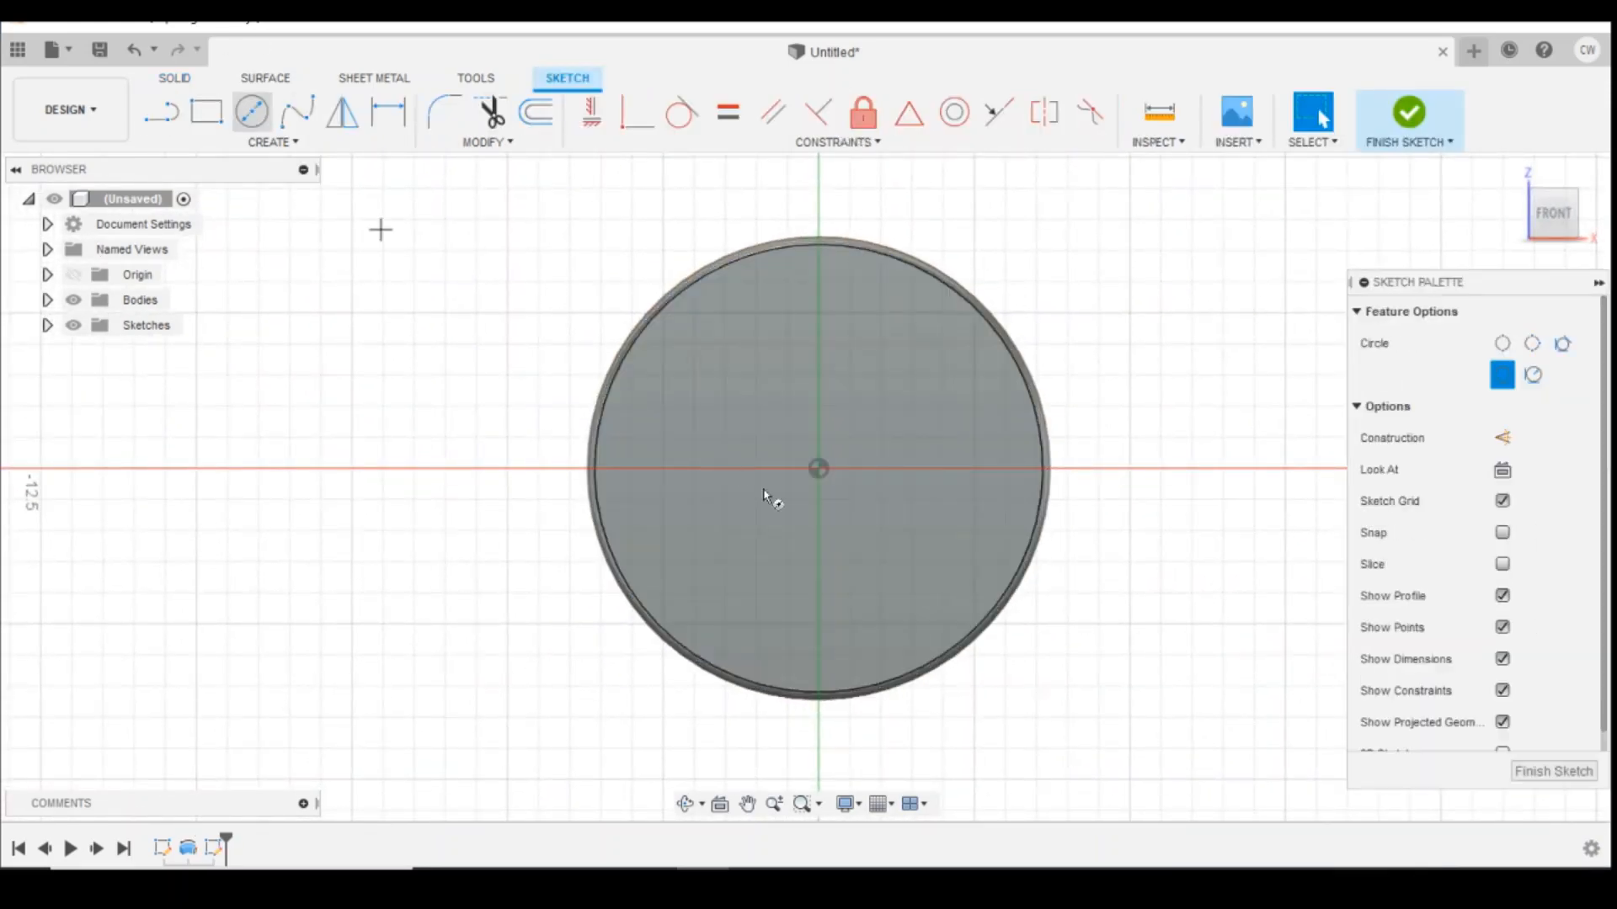
# Step: Draw a 1.5 mm center-diameter circle at the wheel face's center for the axle
pyautogui.moveTo(818, 469); pyautogui.dragTo(856, 525)
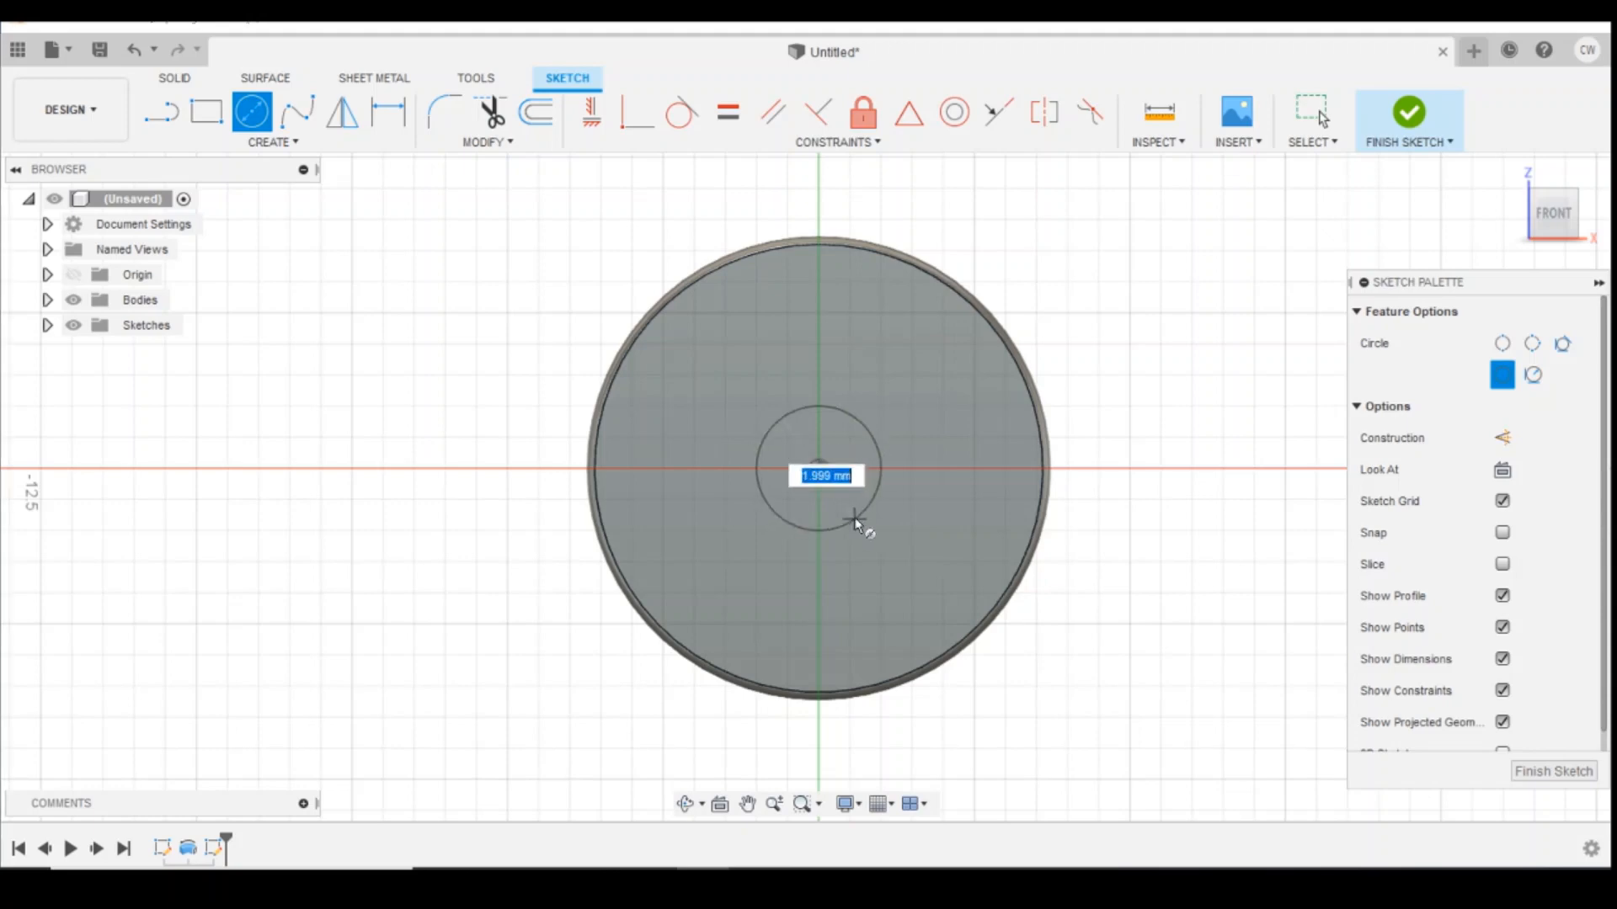
pyautogui.write('1.5')
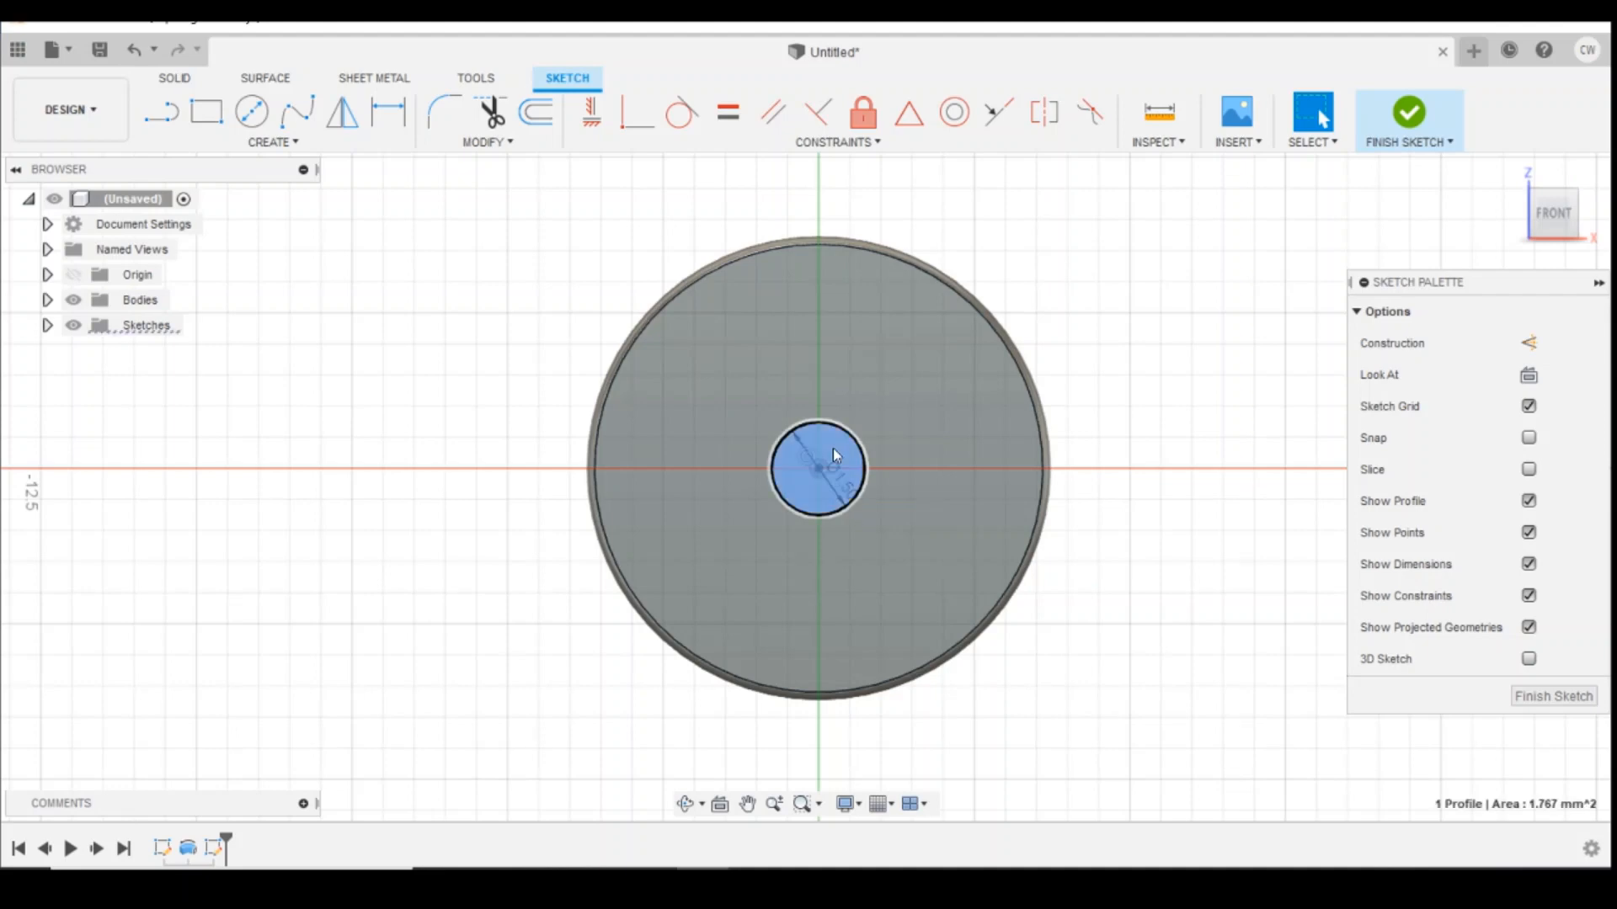
pyautogui.rightClick(818, 469)
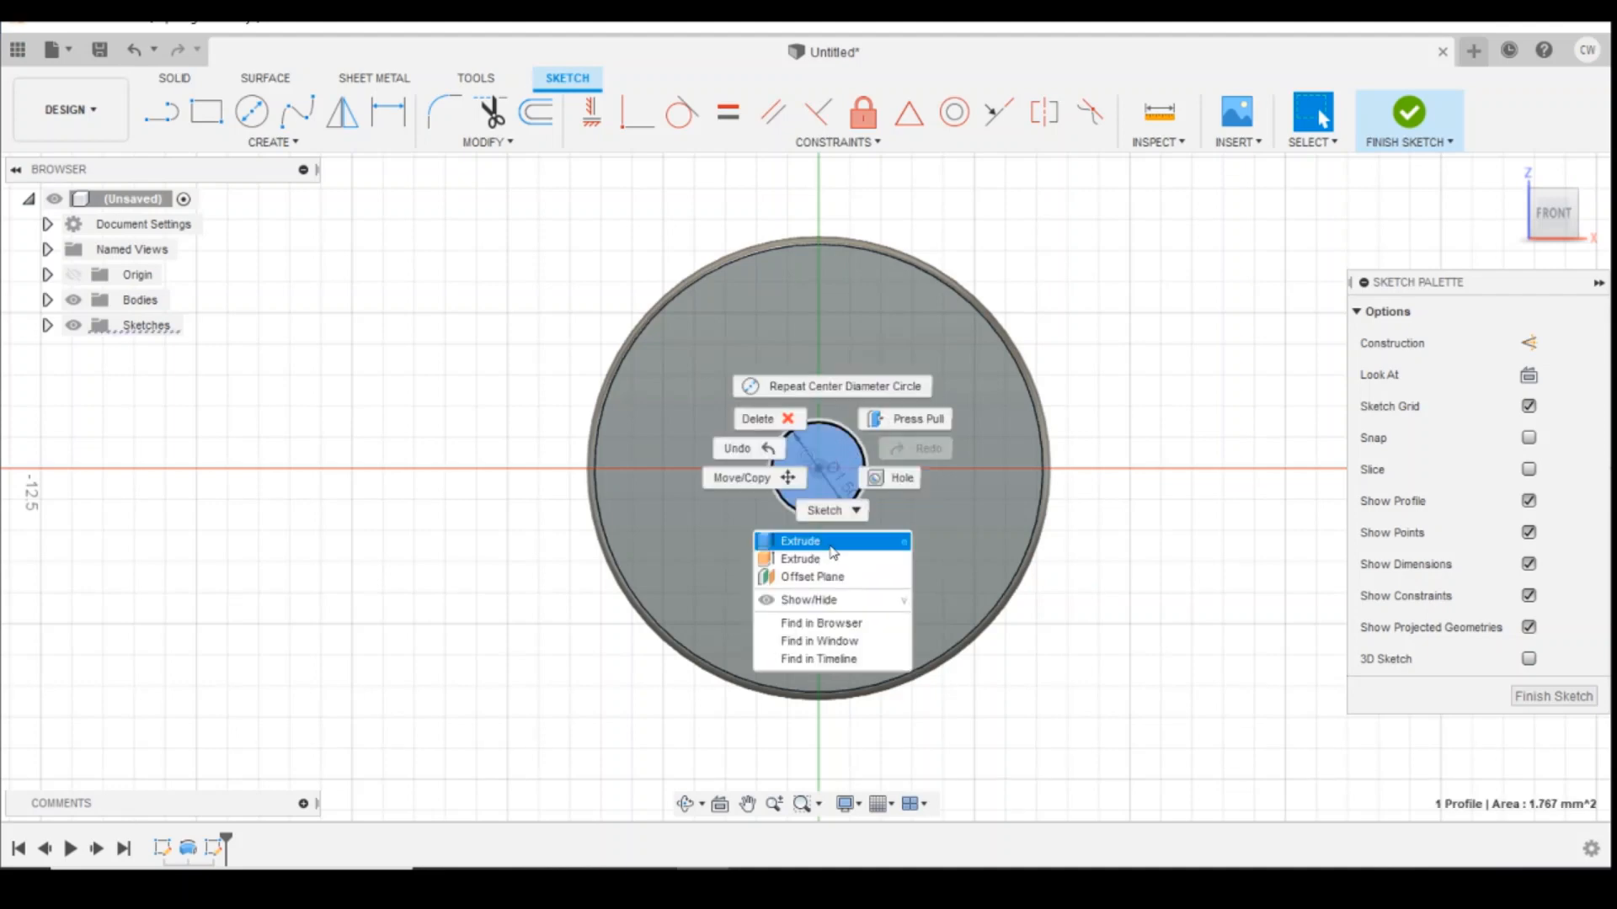
# Step: Extrude the axle circle on two sides, 4 mm and 2 mm, joined to the wheel
pyautogui.click(799, 541)
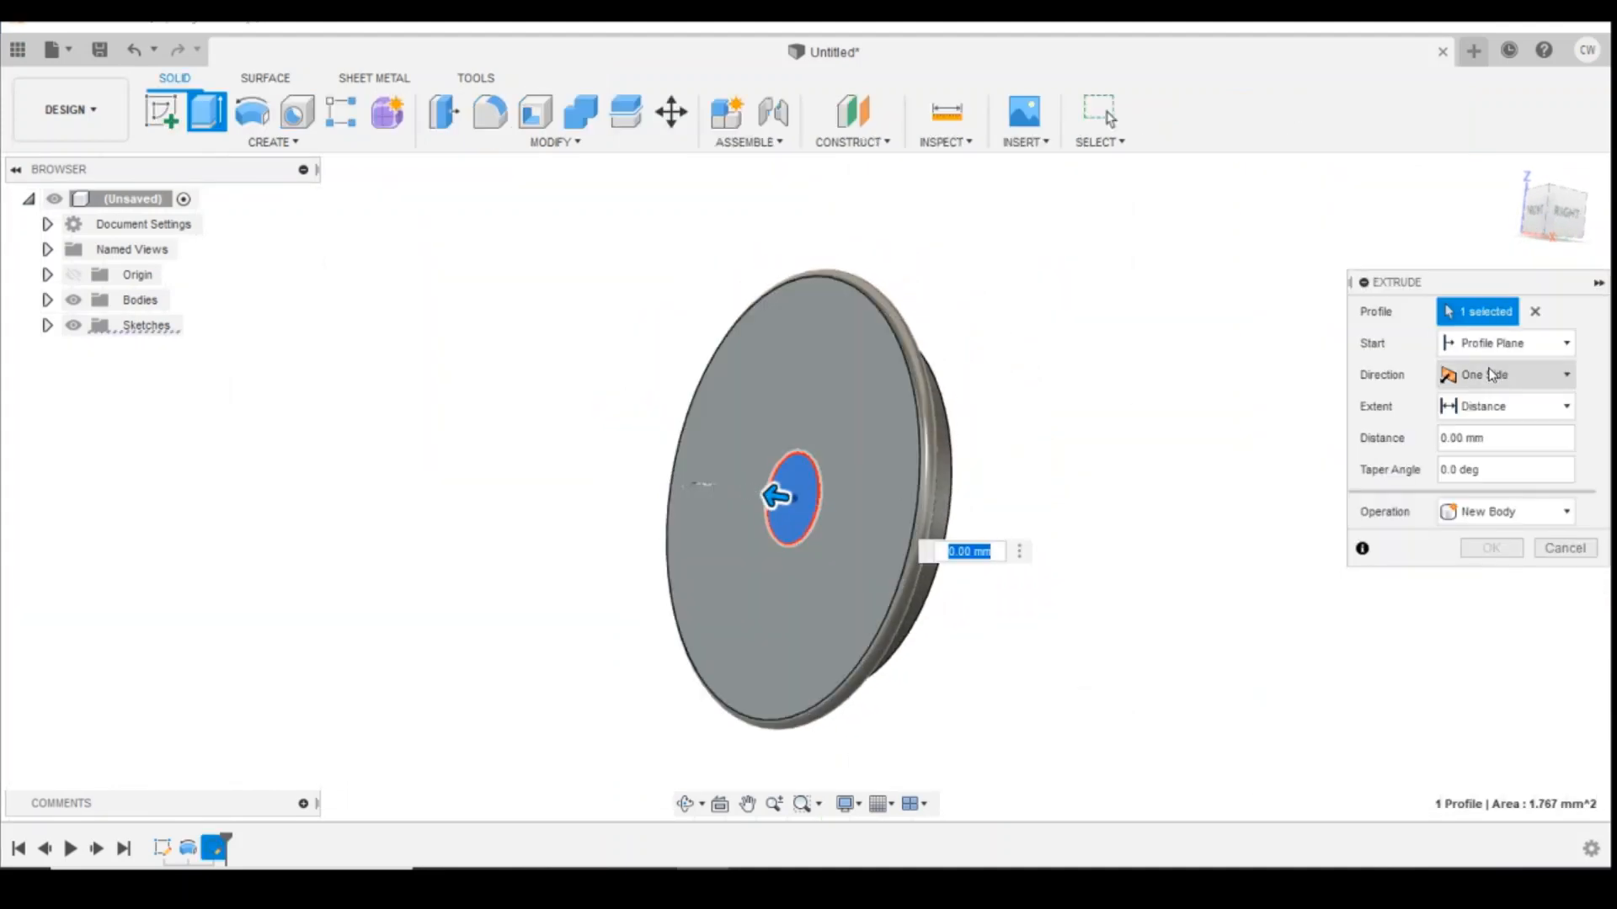
pyautogui.click(1505, 375)
pyautogui.write('4')
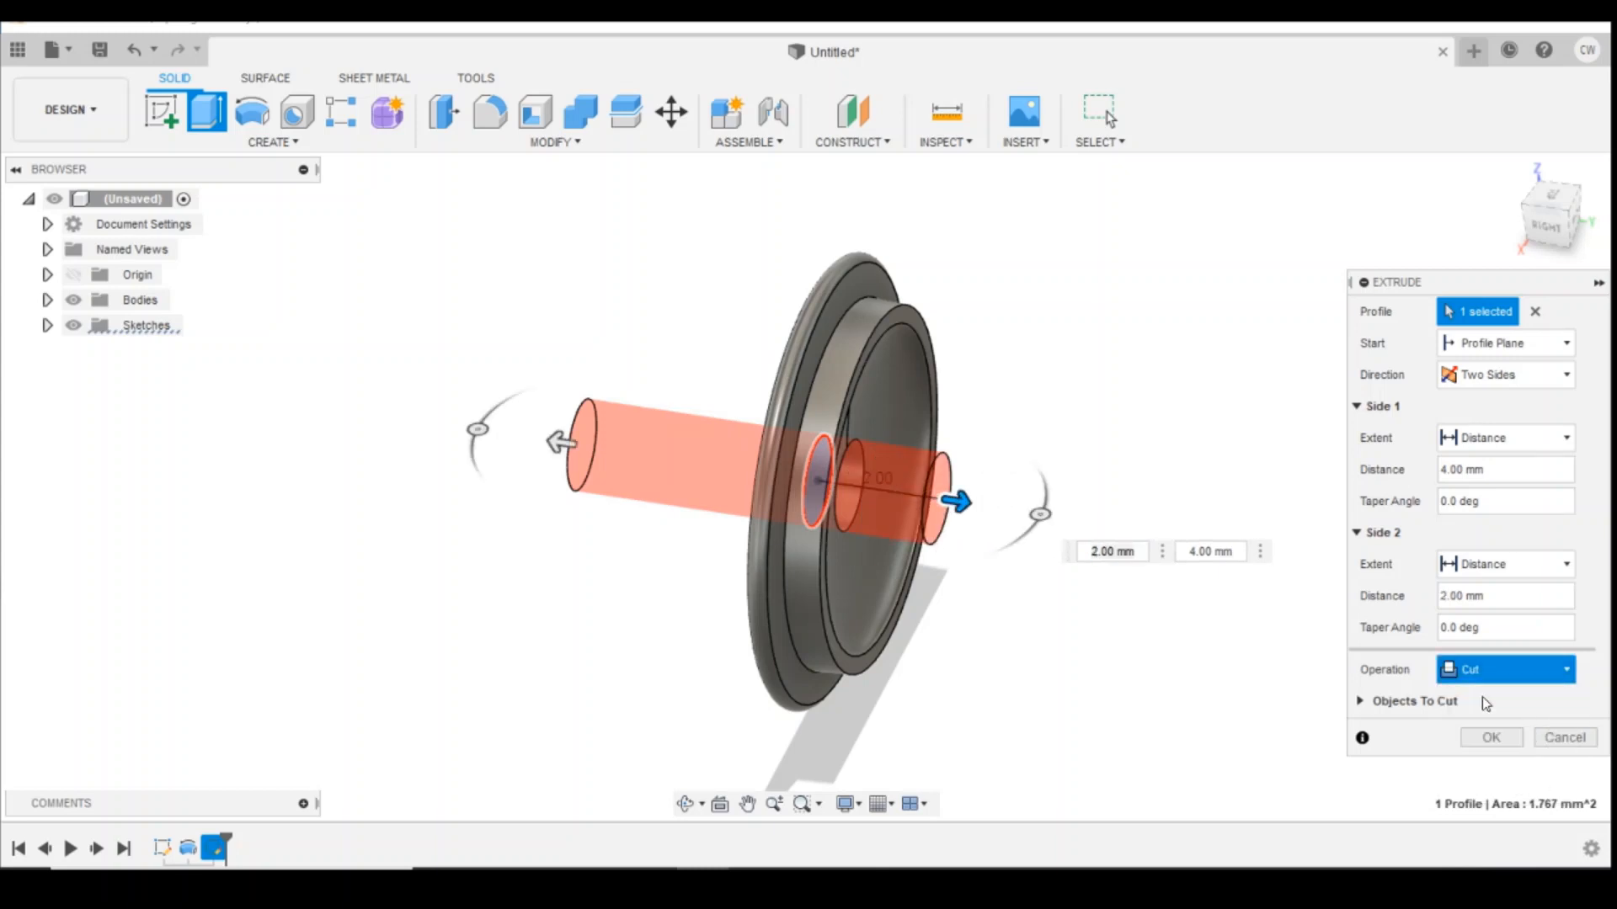
pyautogui.click(1505, 670)
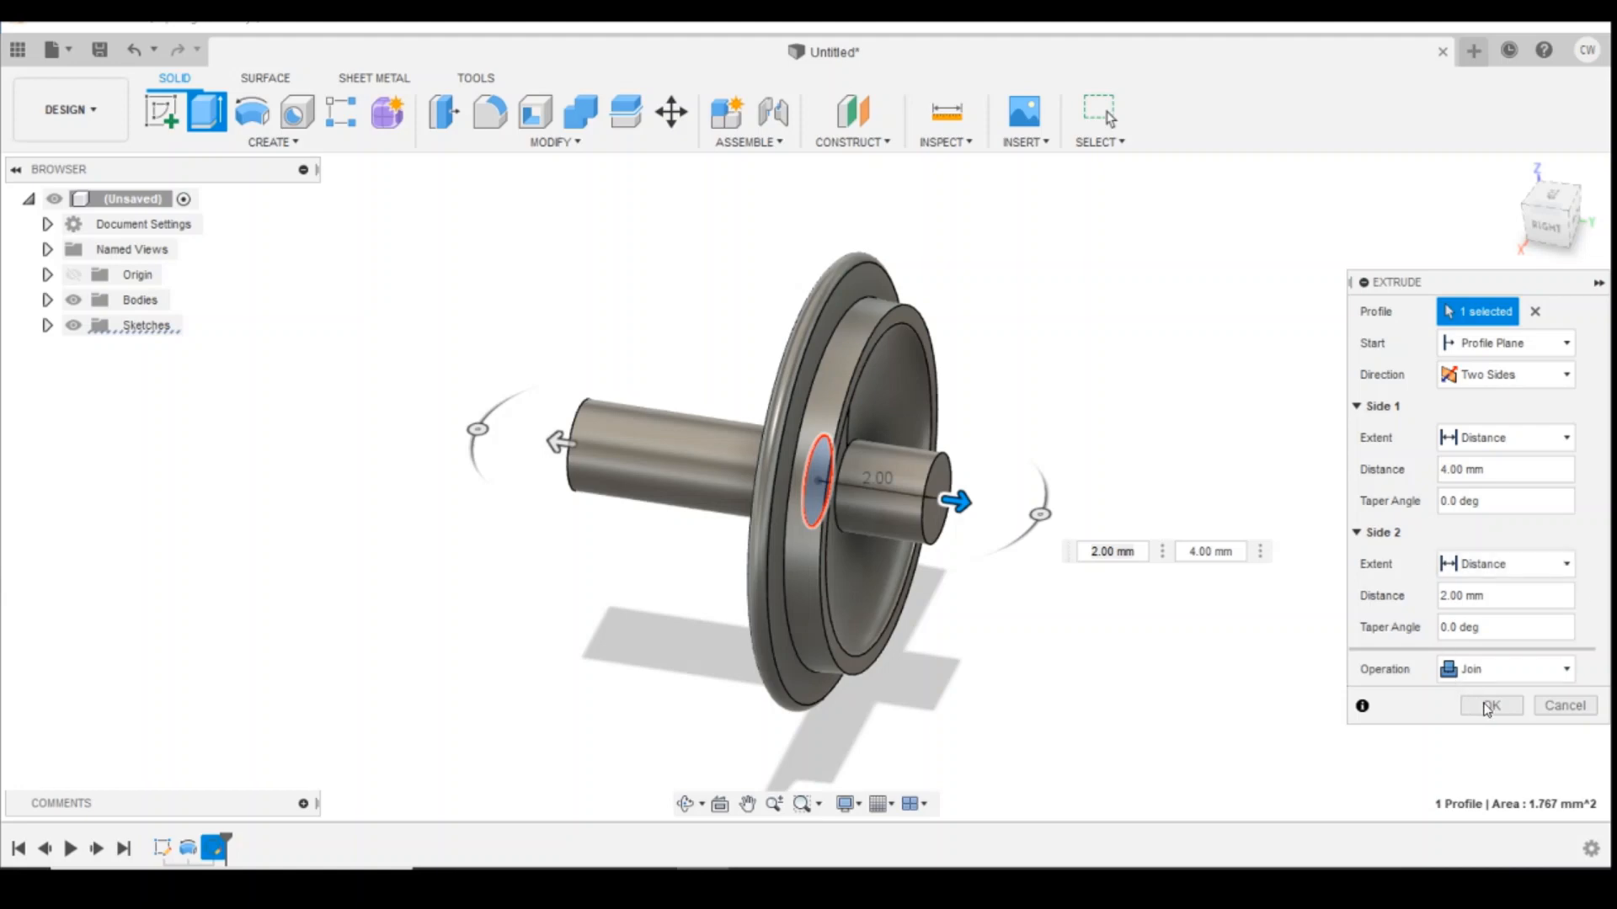
pyautogui.click(1493, 705)
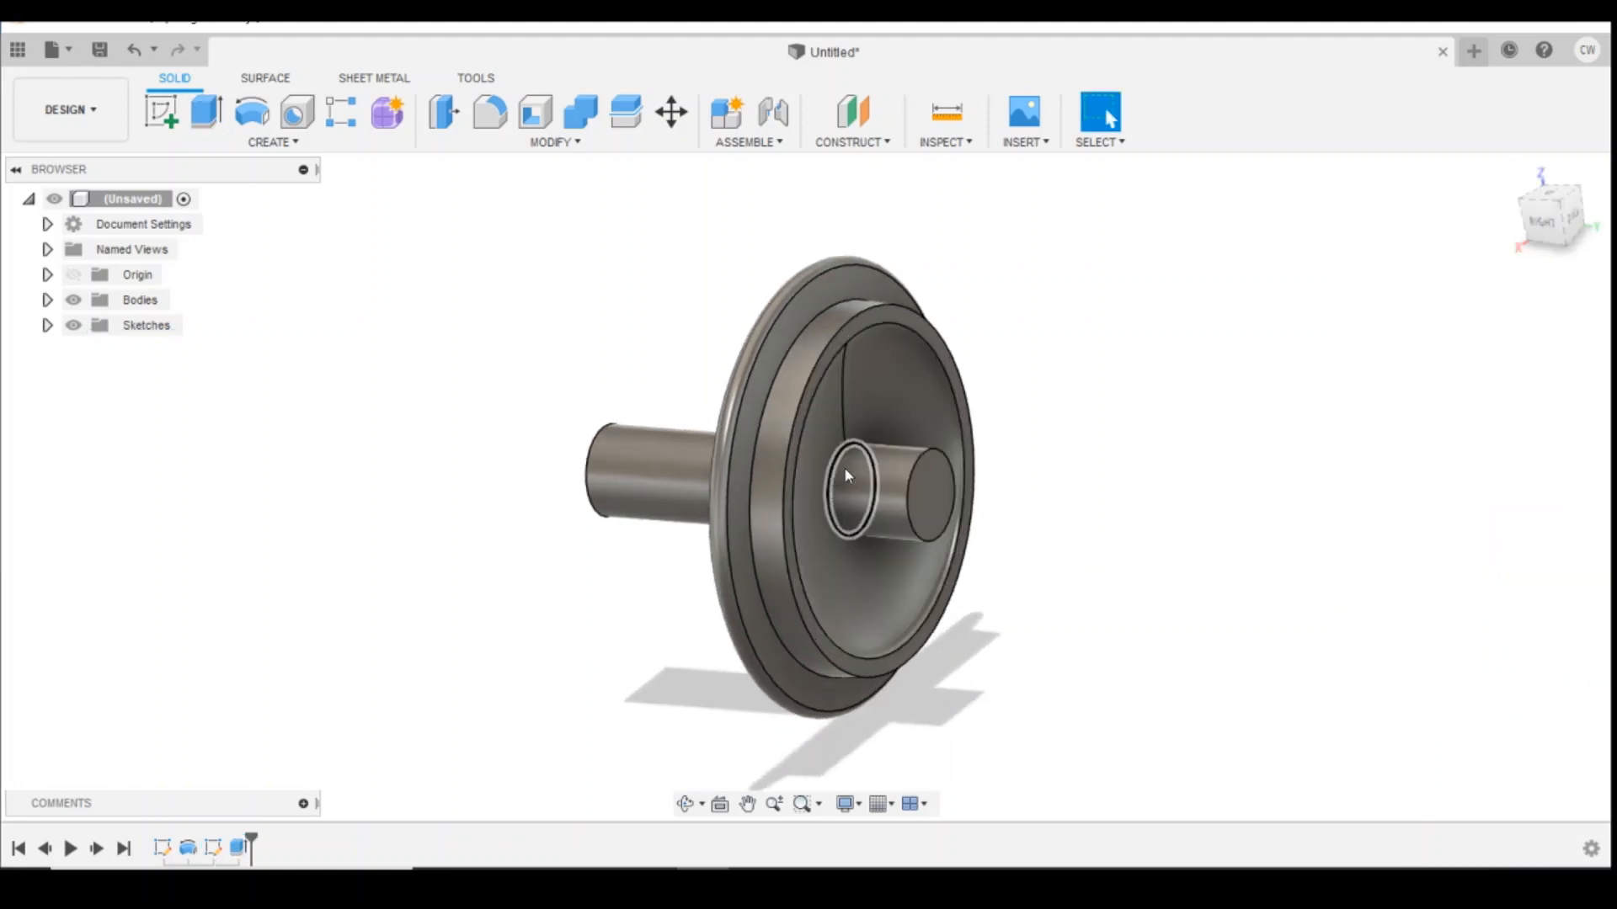
# Step: Fillet the edge where the axle meets the hub with a 0.5 mm radius
pyautogui.click(848, 496)
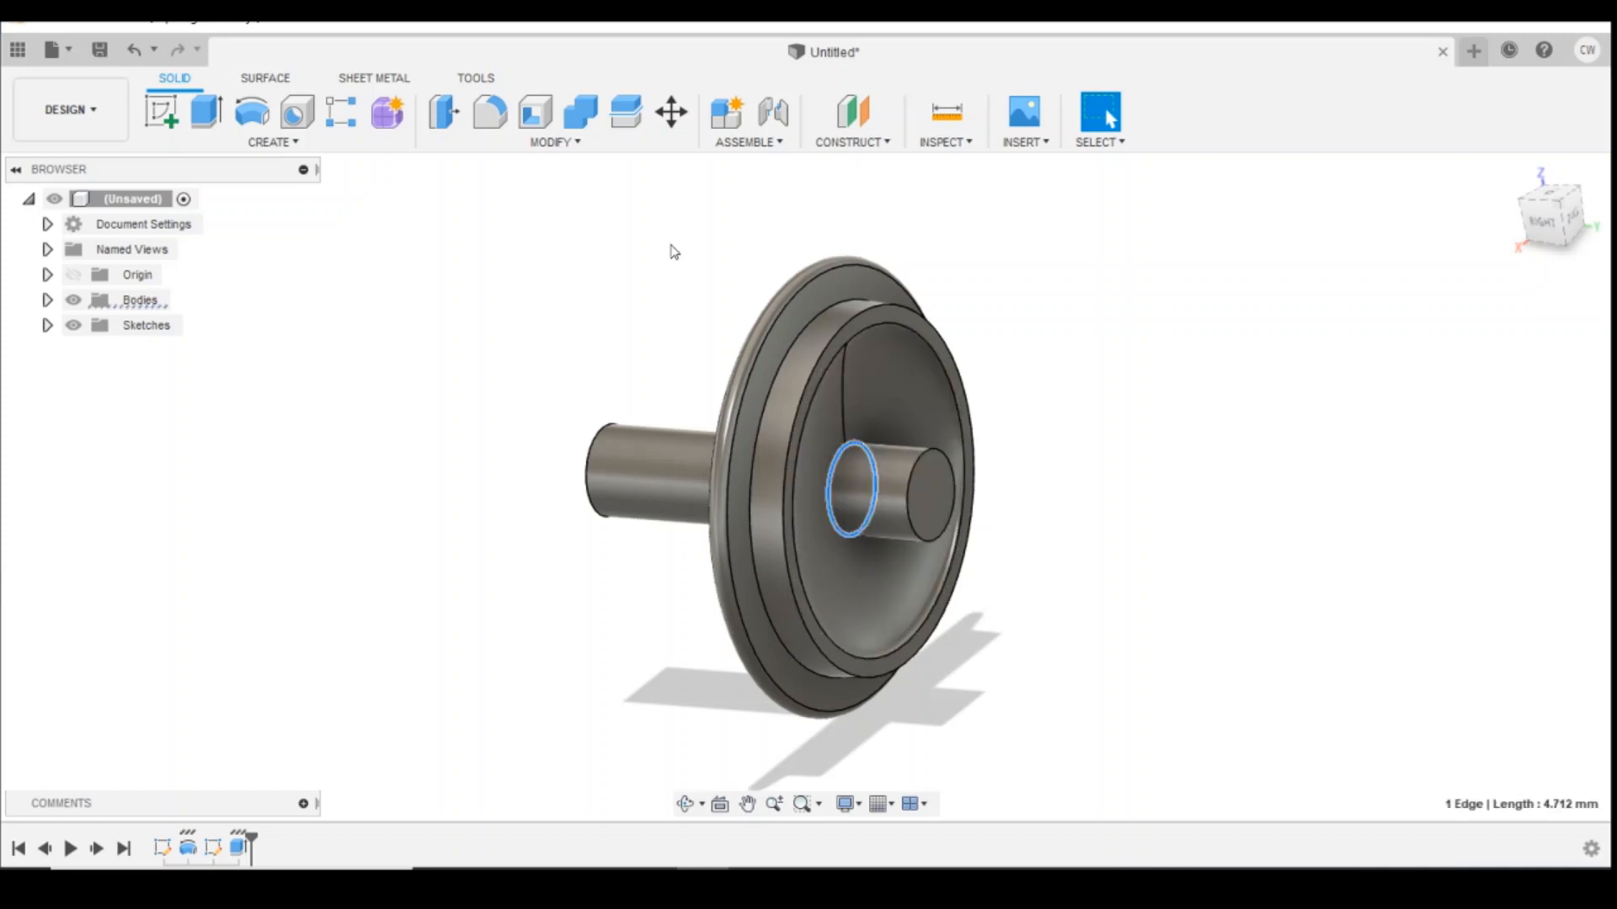
pyautogui.click(486, 112)
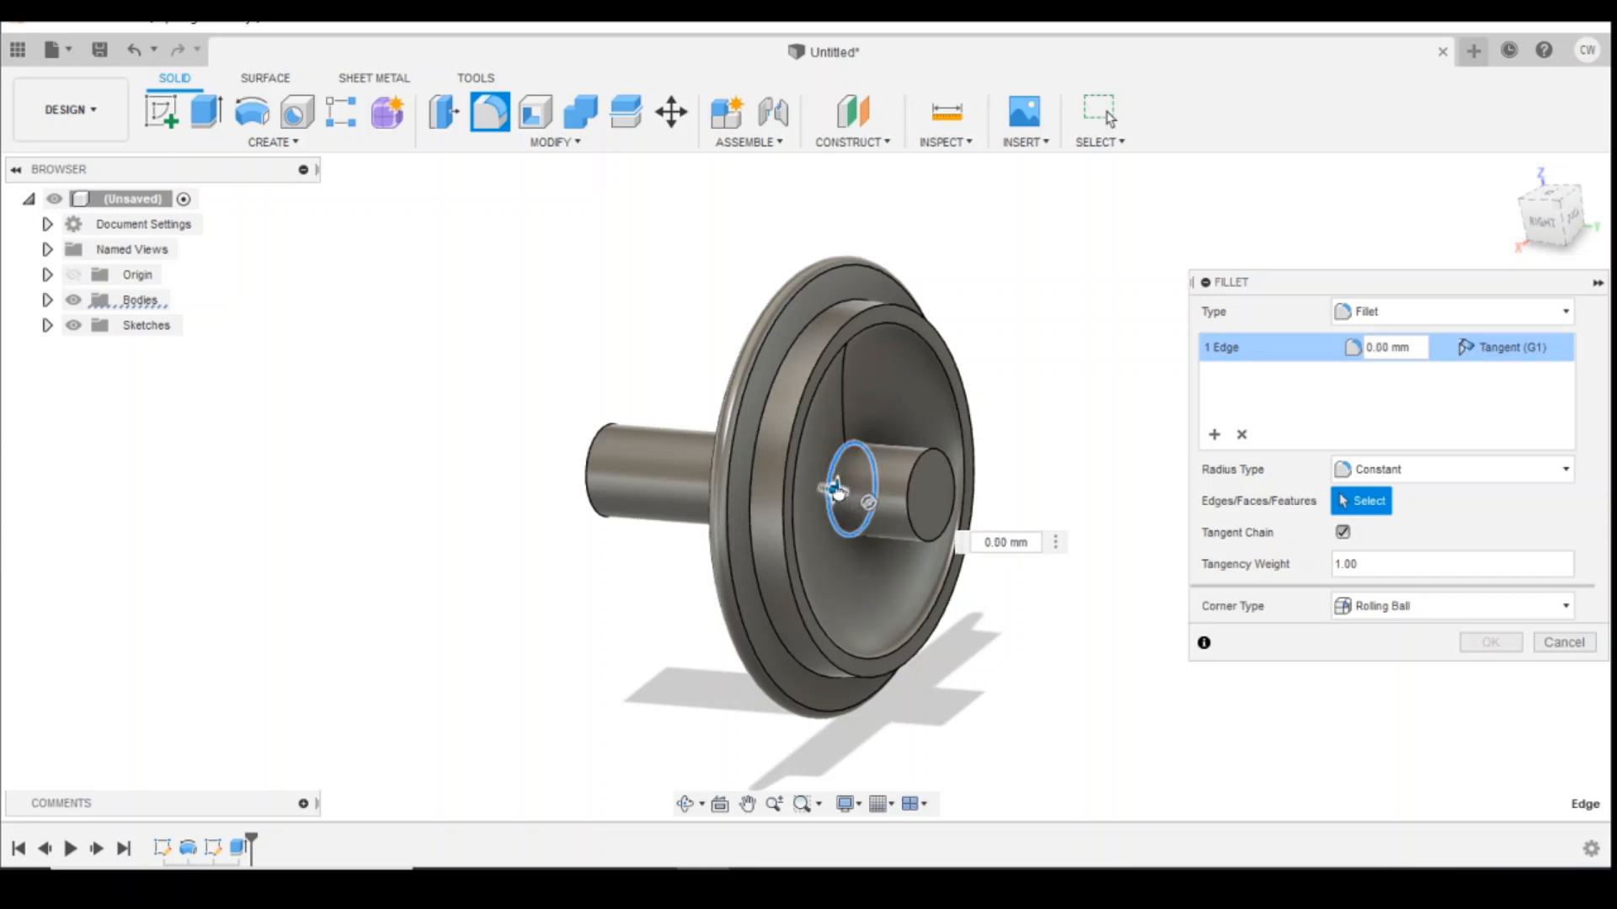
pyautogui.write('0.25')
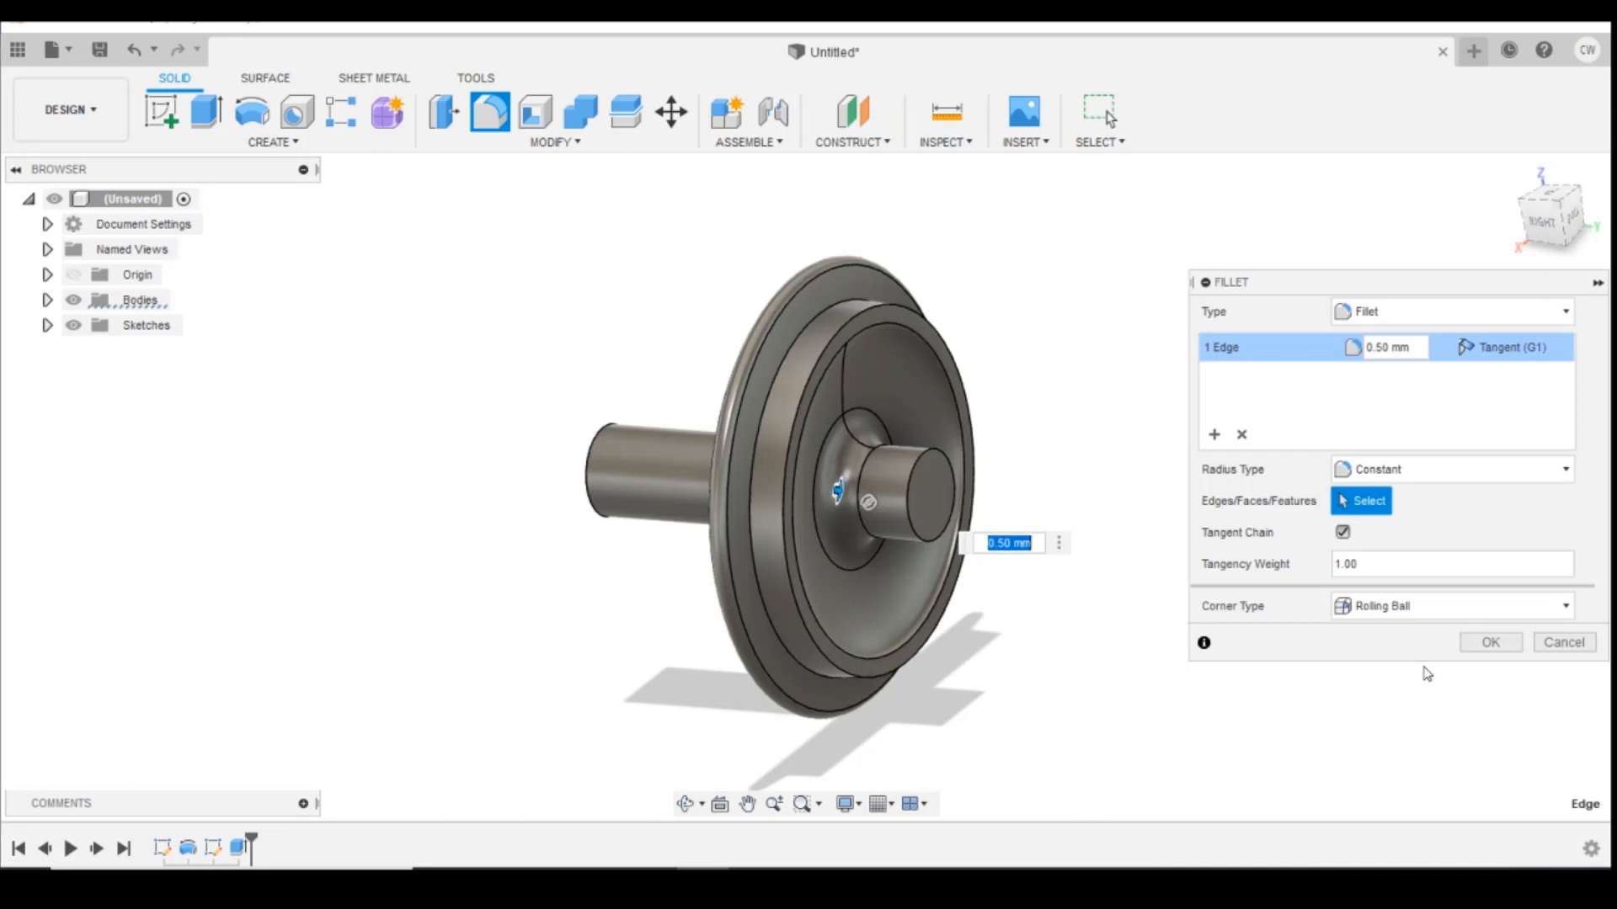
pyautogui.click(1491, 643)
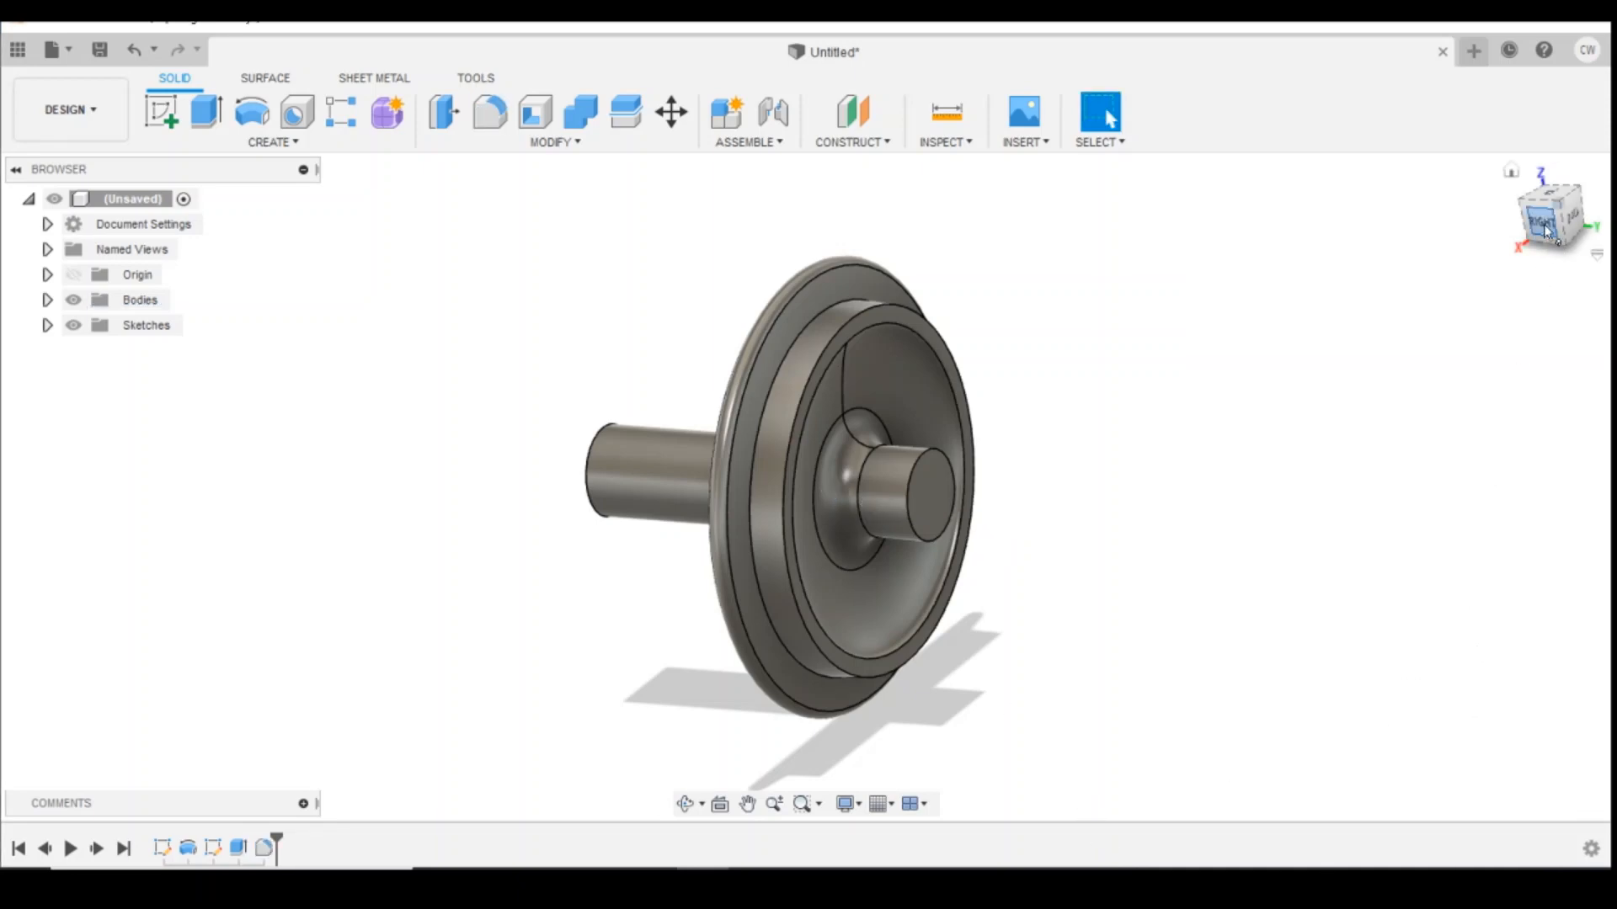
pyautogui.moveTo(1552, 211); pyautogui.dragTo(1547, 206)
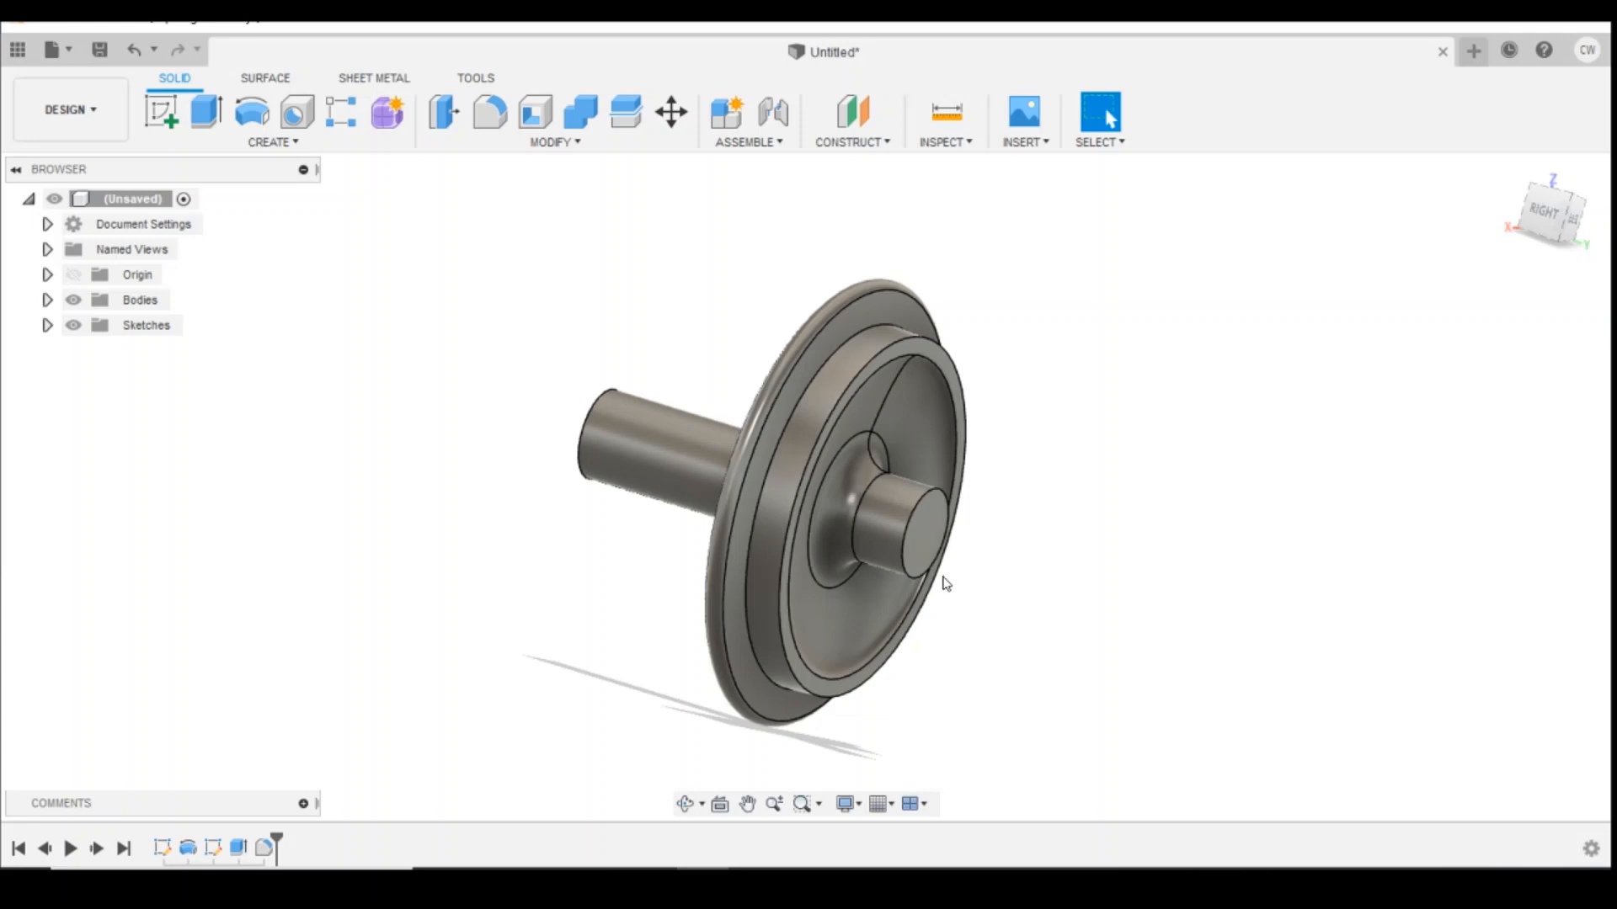
pyautogui.moveTo(938, 601)
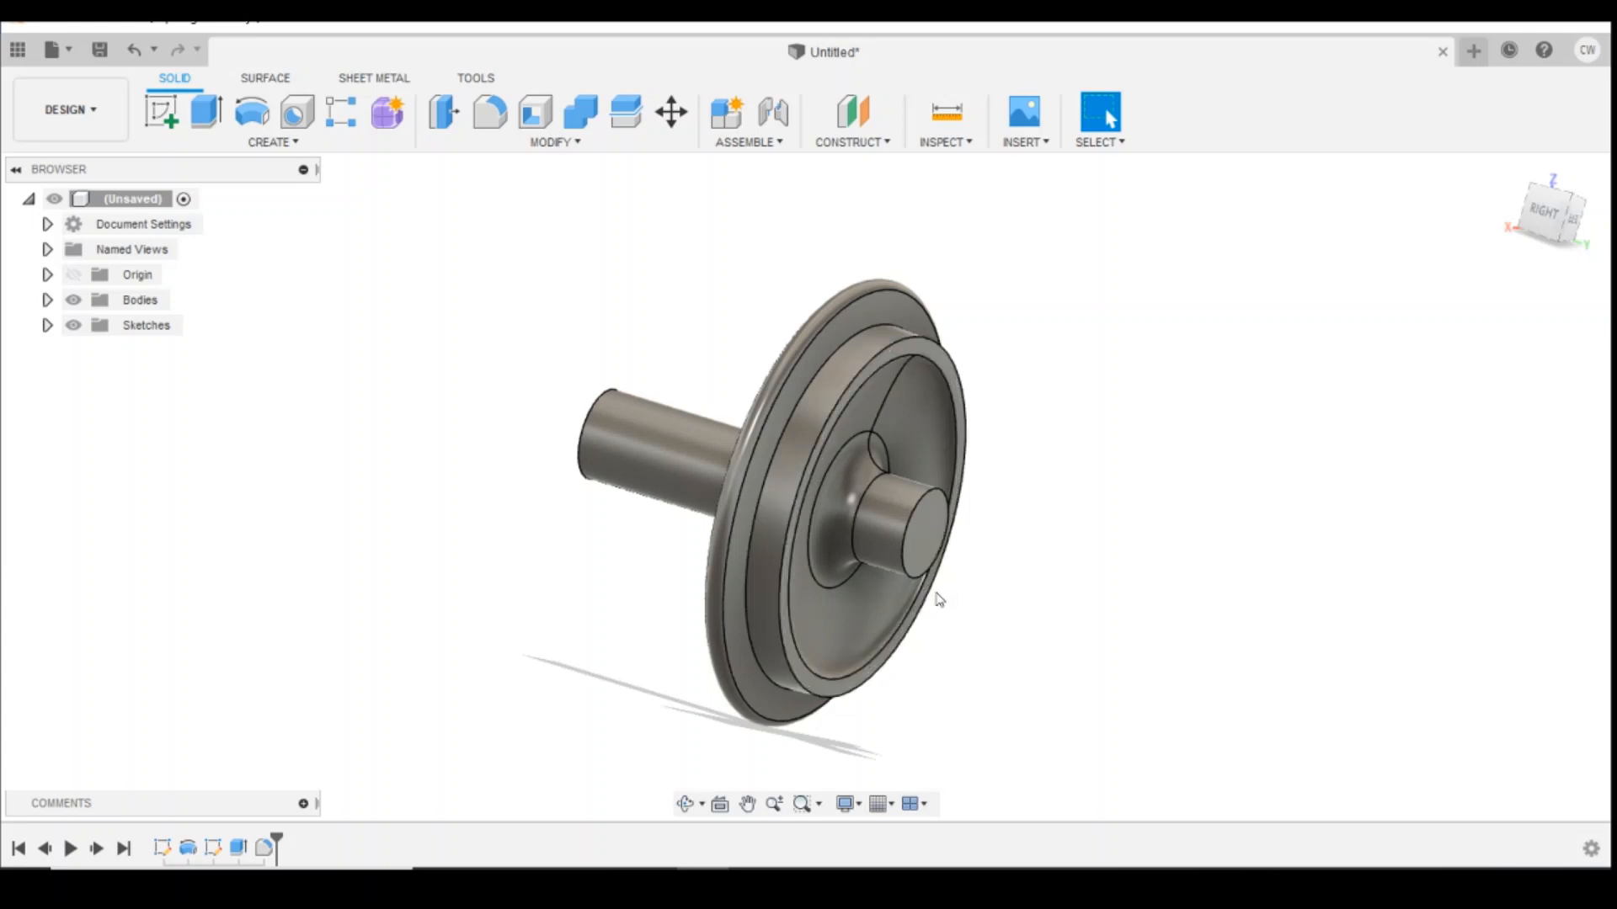
pyautogui.moveTo(1558, 218)
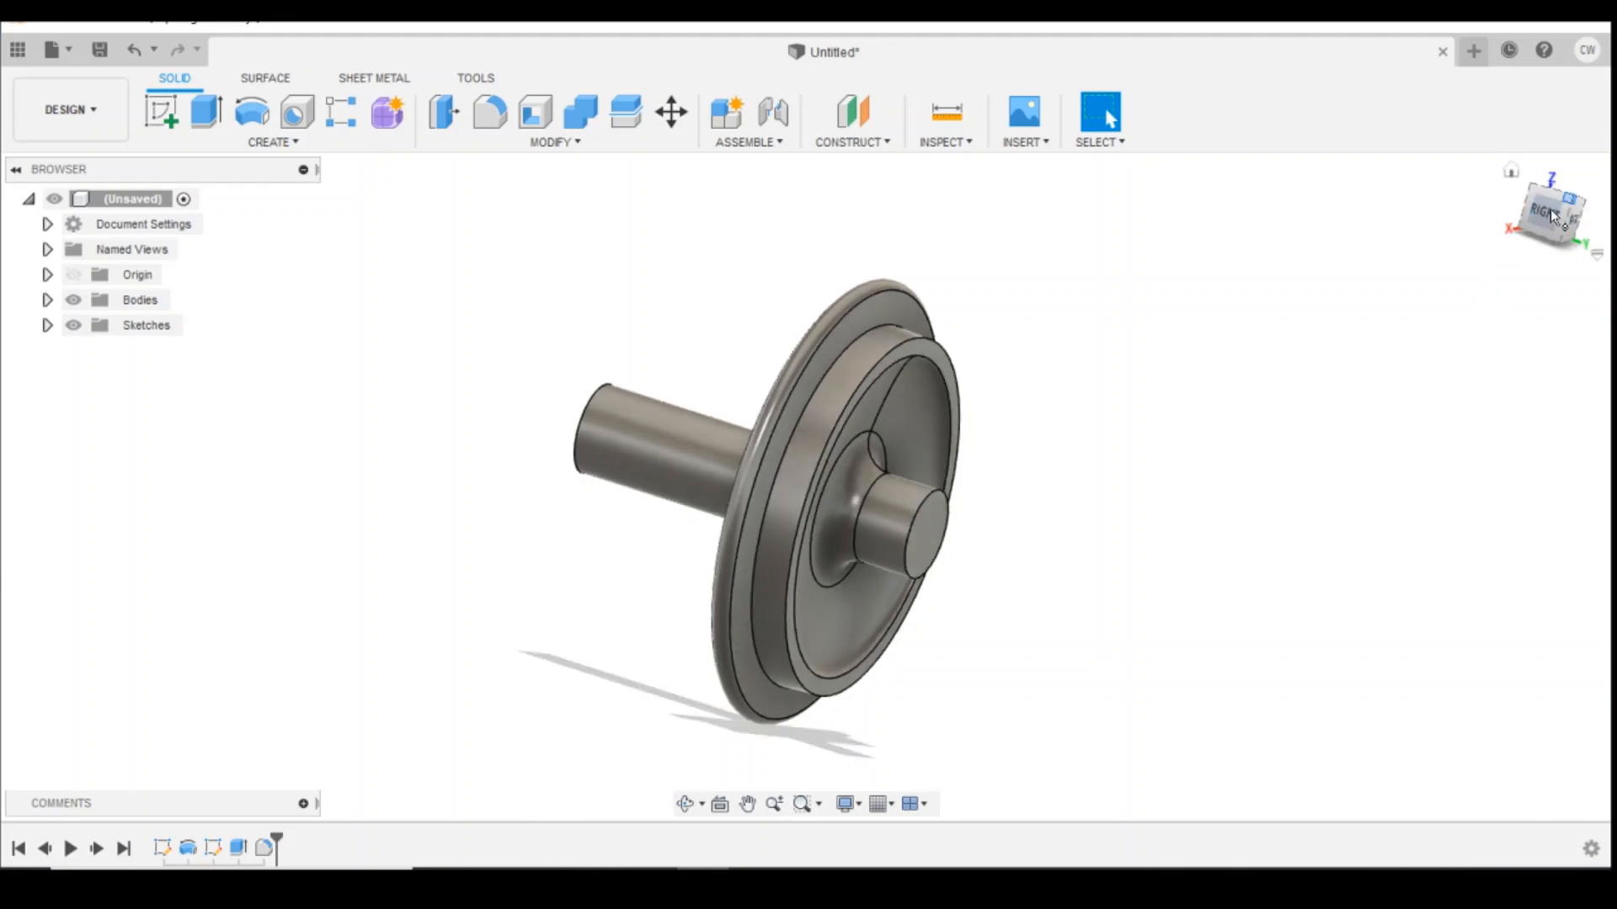
pyautogui.moveTo(724, 387)
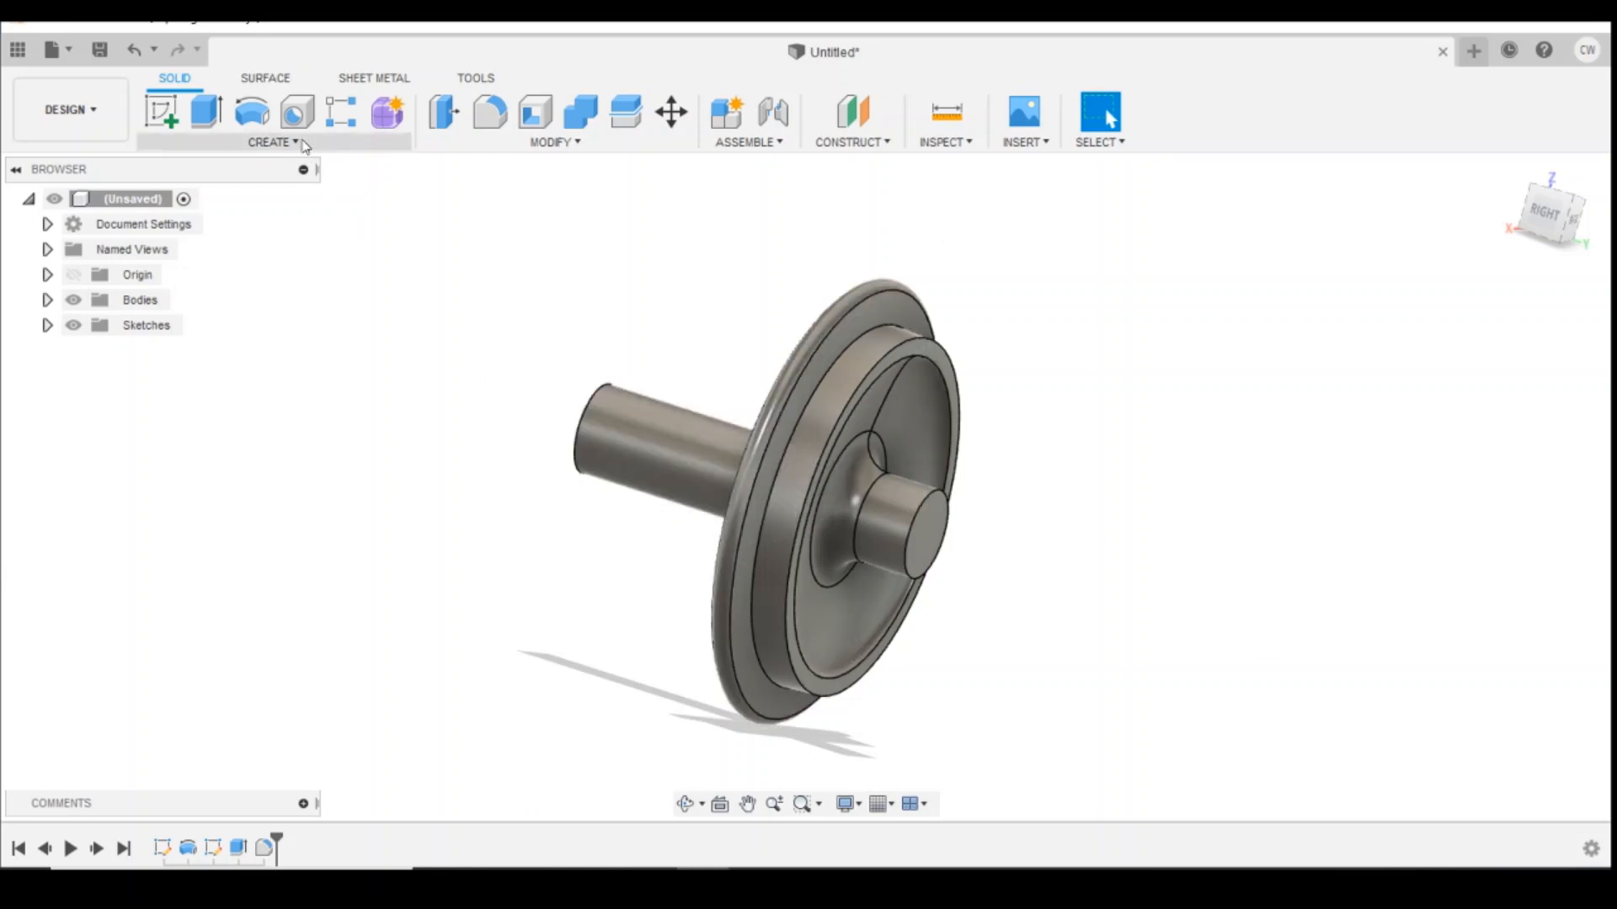
# Step: Start a Mirror of the wheel body and choose the plane to mirror across
pyautogui.click(271, 142)
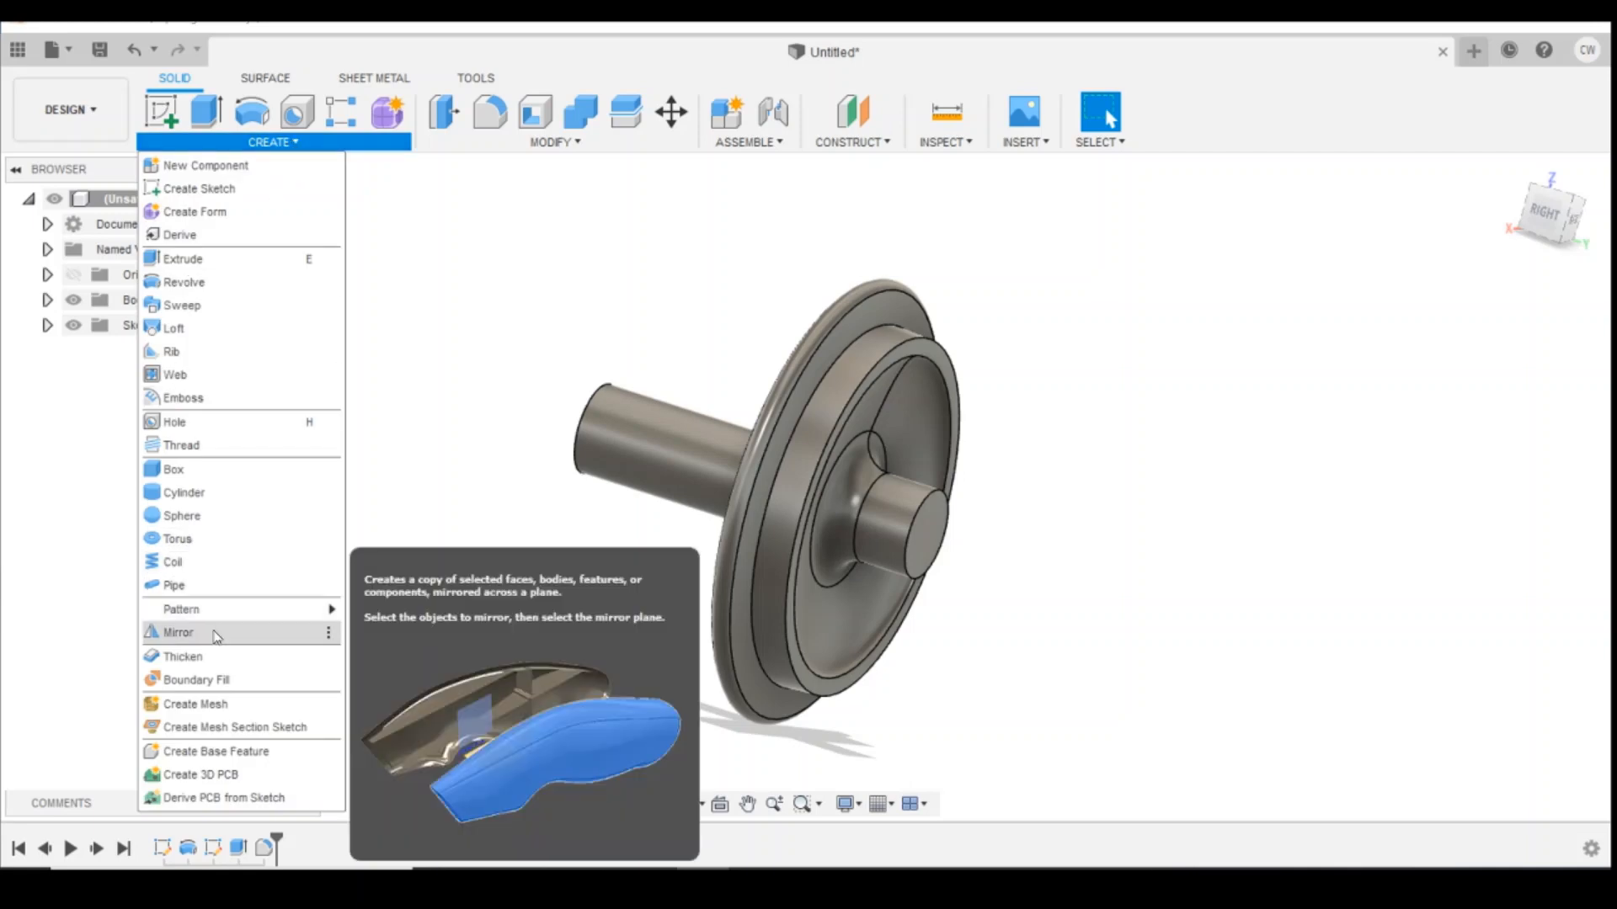
pyautogui.click(177, 632)
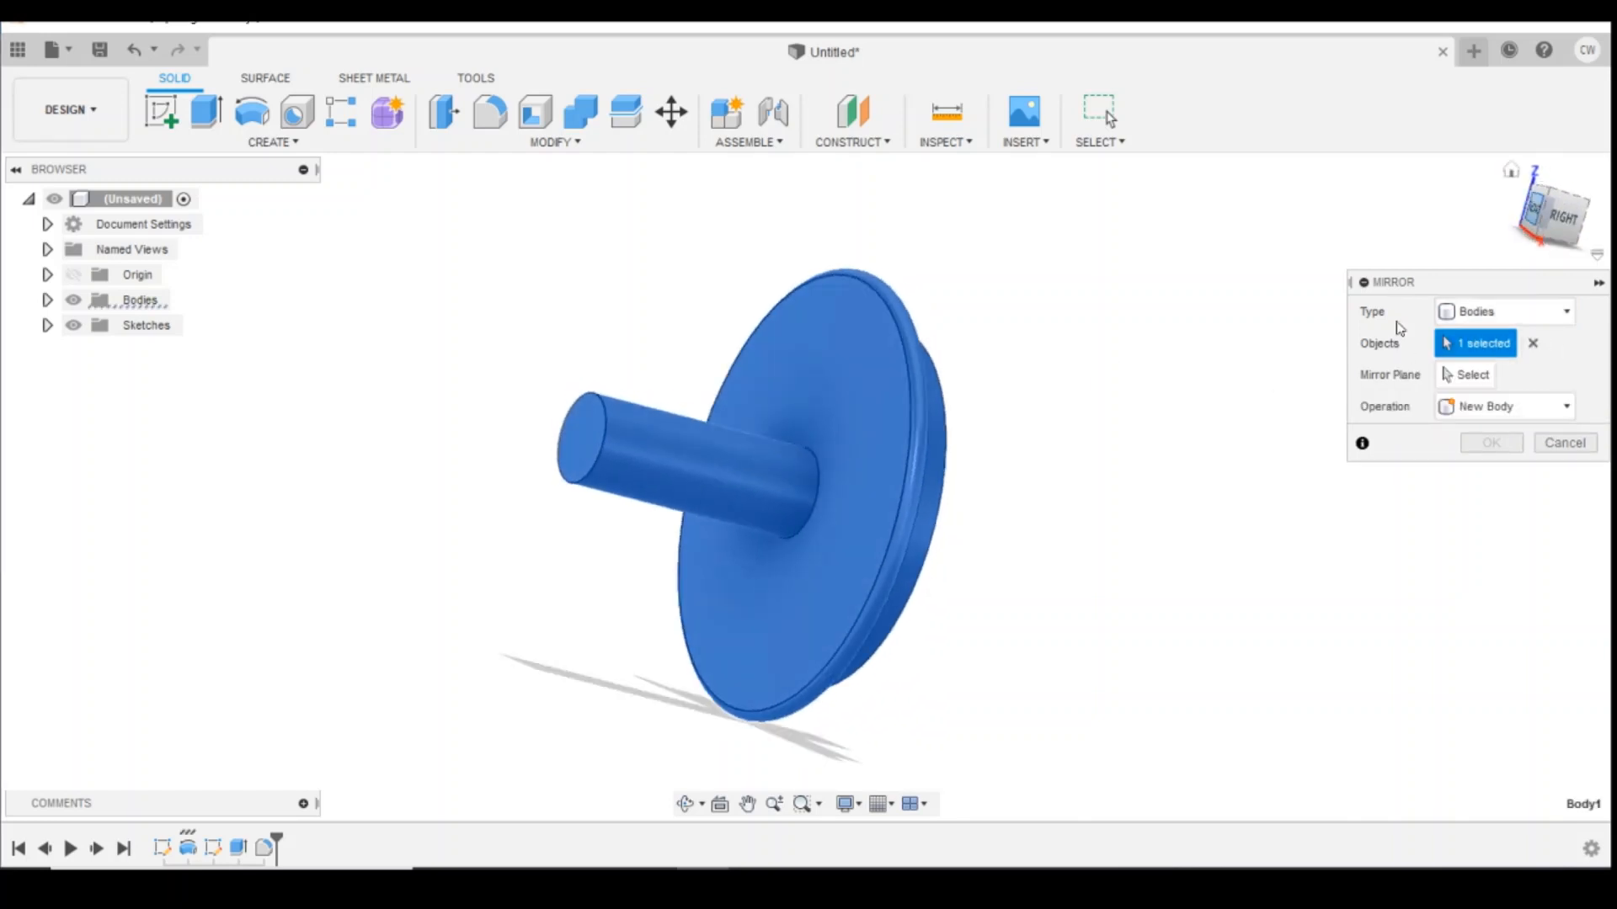
pyautogui.click(1472, 375)
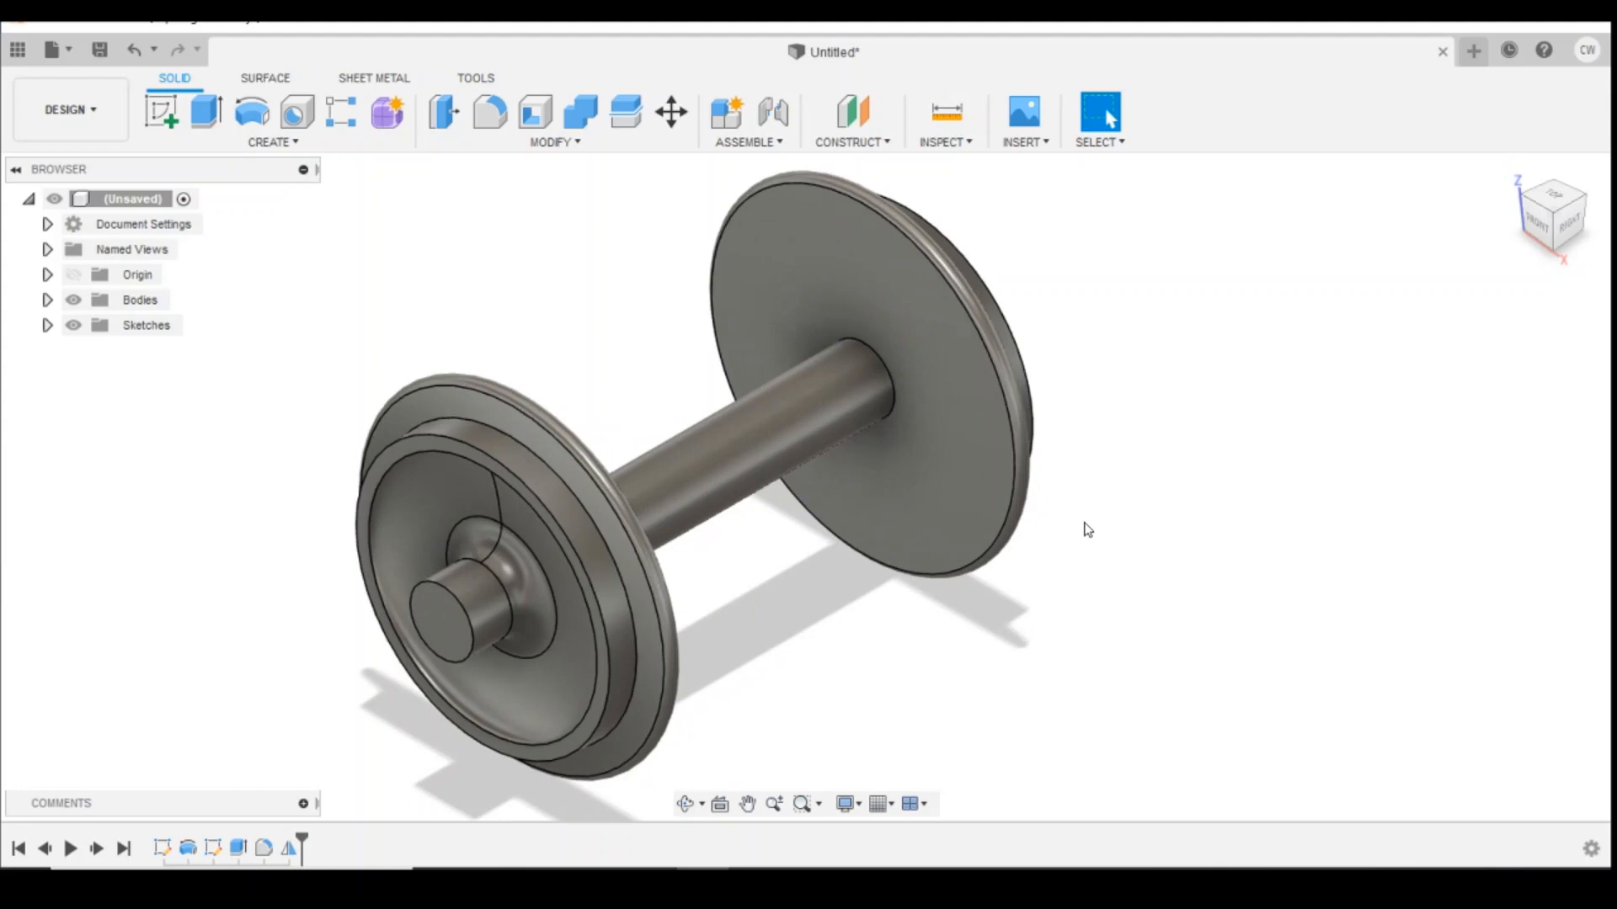
pyautogui.moveTo(1168, 530)
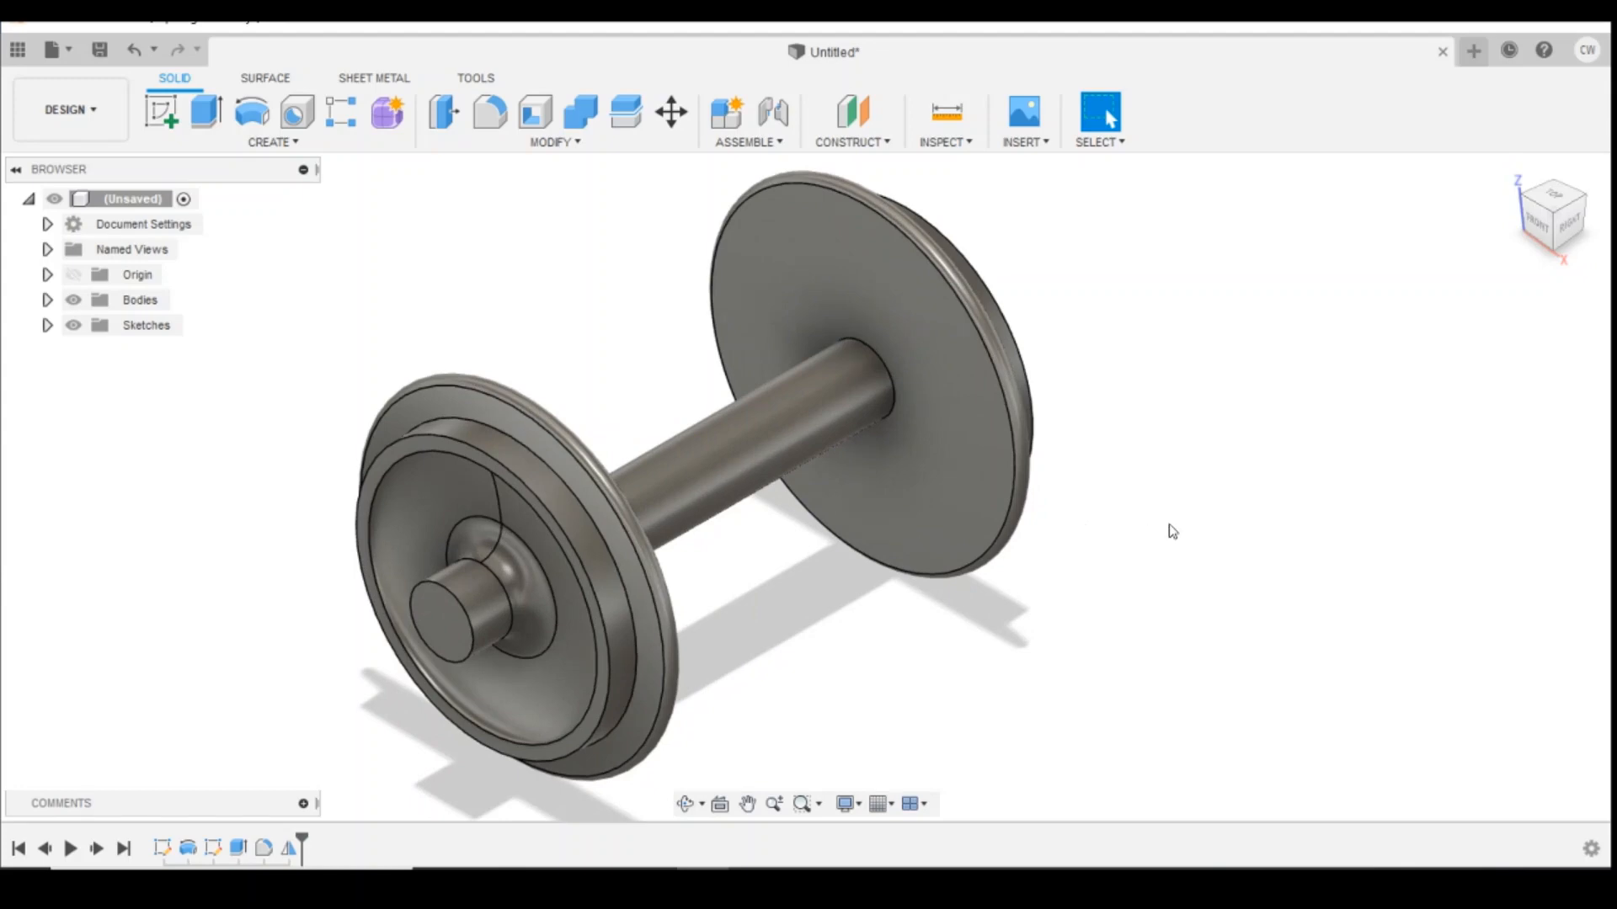